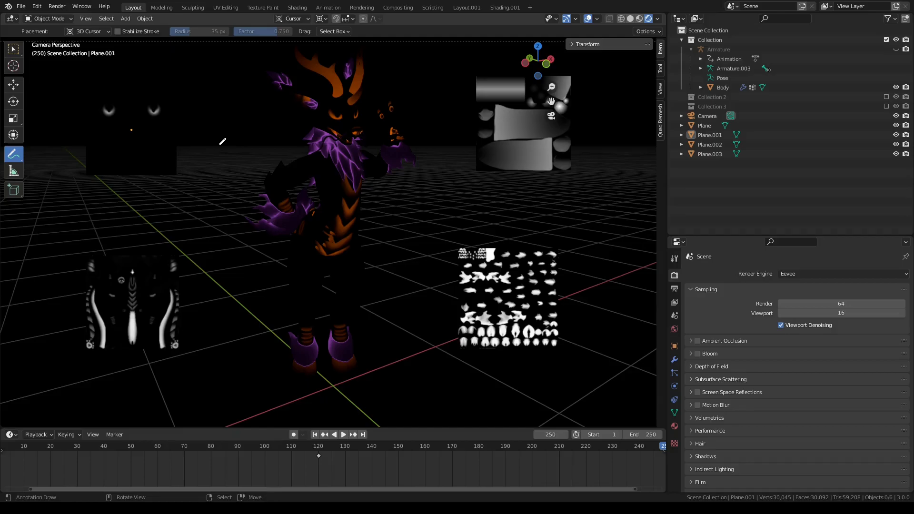
pyautogui.moveTo(263, 79)
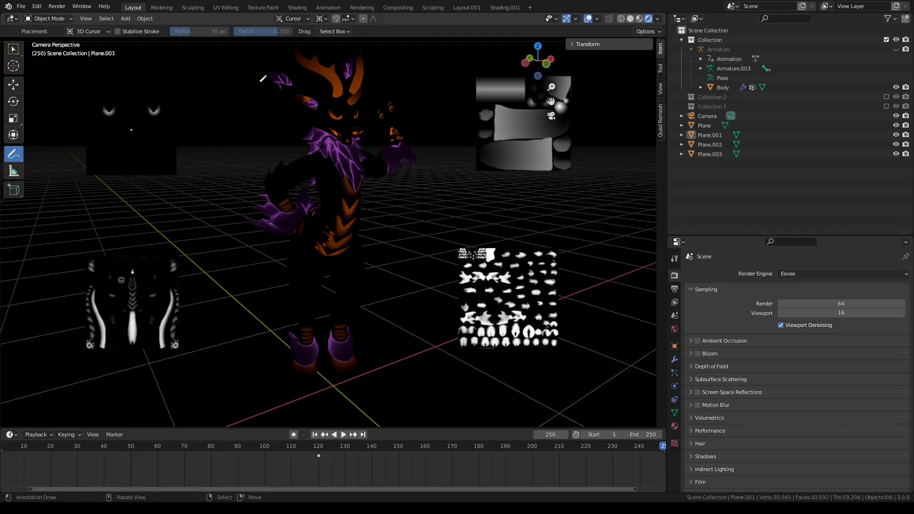
pyautogui.moveTo(188, 192)
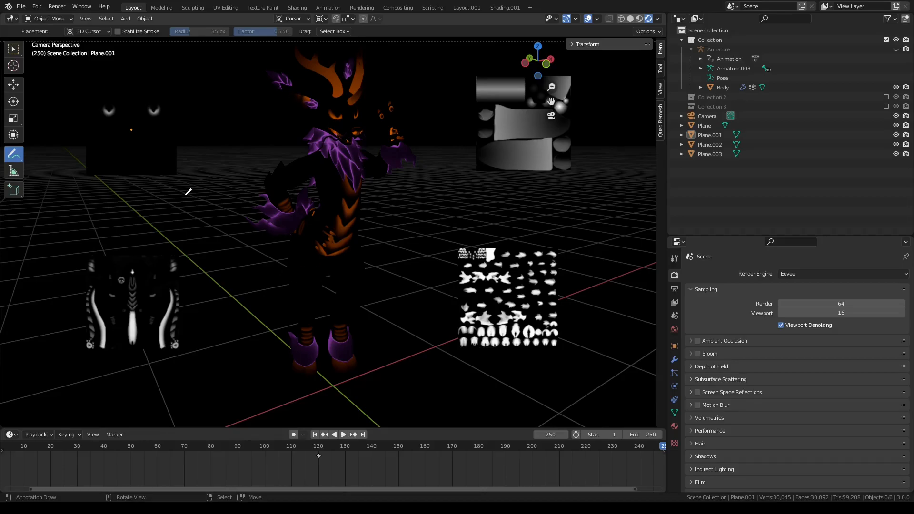
pyautogui.moveTo(313, 285)
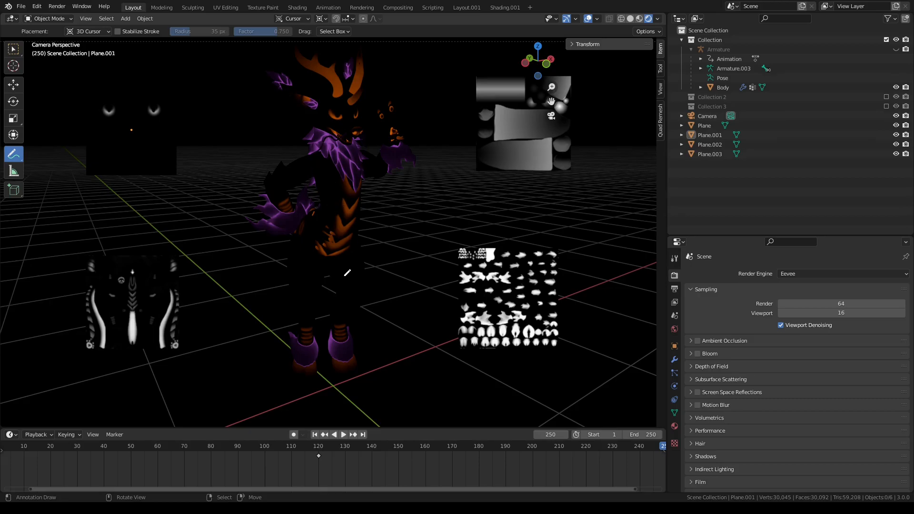
pyautogui.moveTo(319, 145)
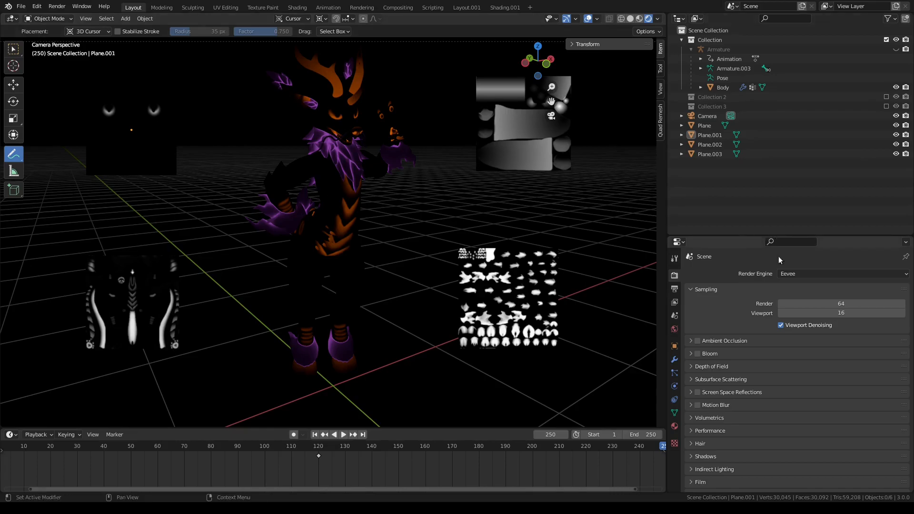
pyautogui.moveTo(74, 127)
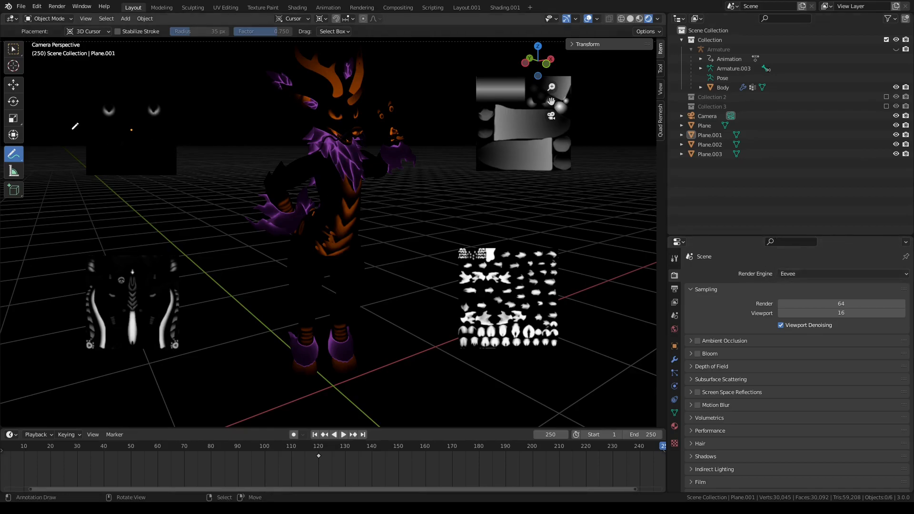
pyautogui.moveTo(137, 100)
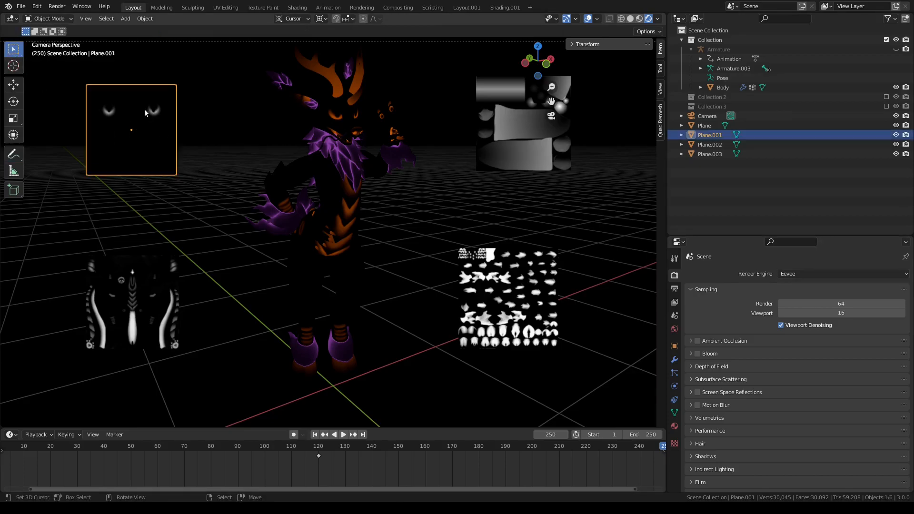
pyautogui.moveTo(130, 129)
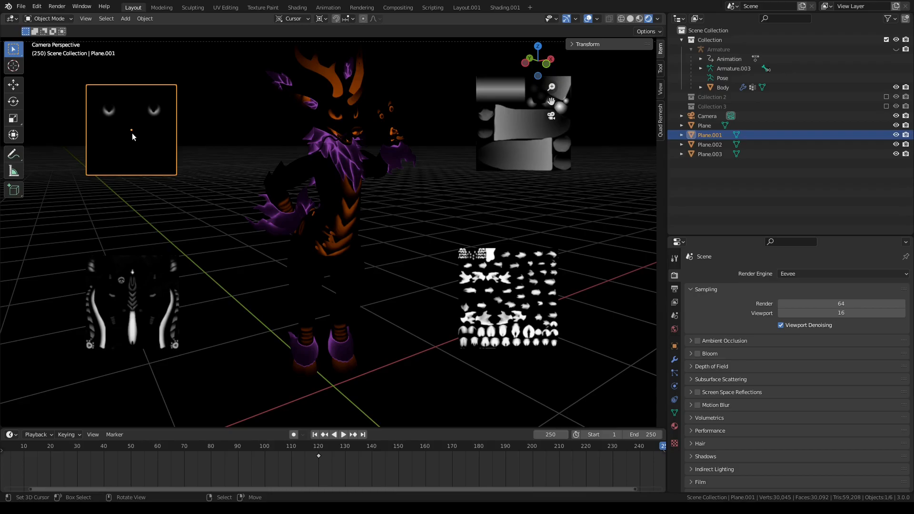
pyautogui.moveTo(58, 100)
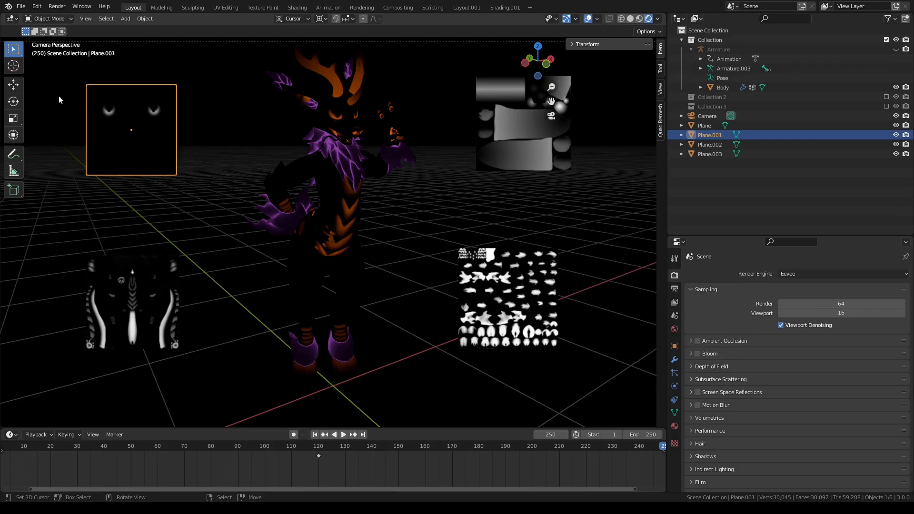
# - Select the torso and eyes texture planes in the scene
pyautogui.click(13, 154)
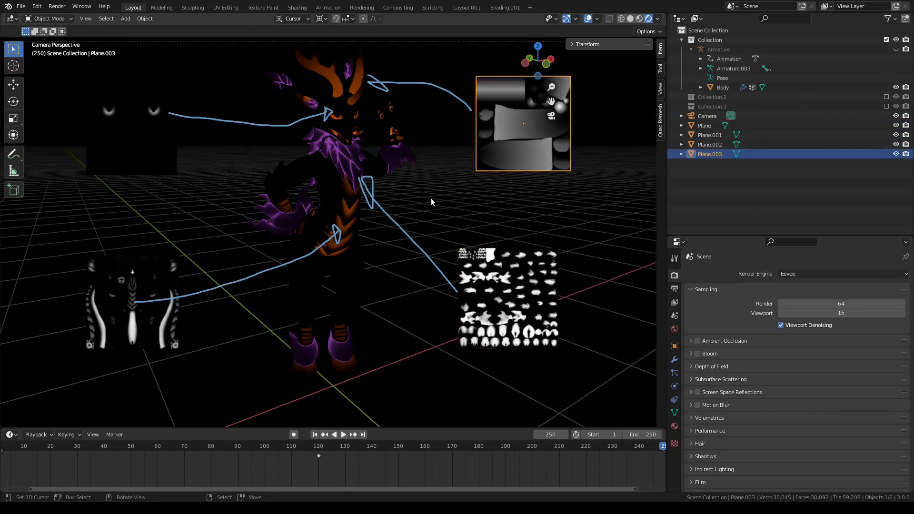
pyautogui.moveTo(433, 190)
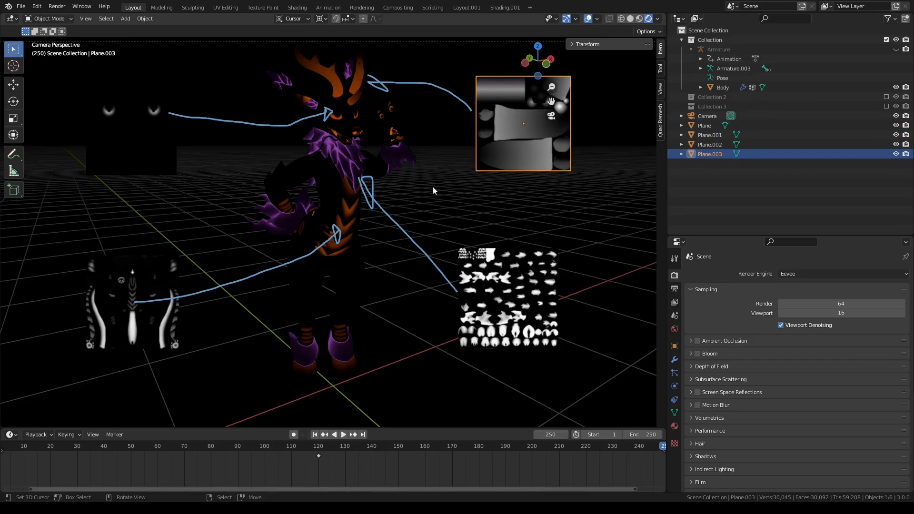
pyautogui.moveTo(315, 225)
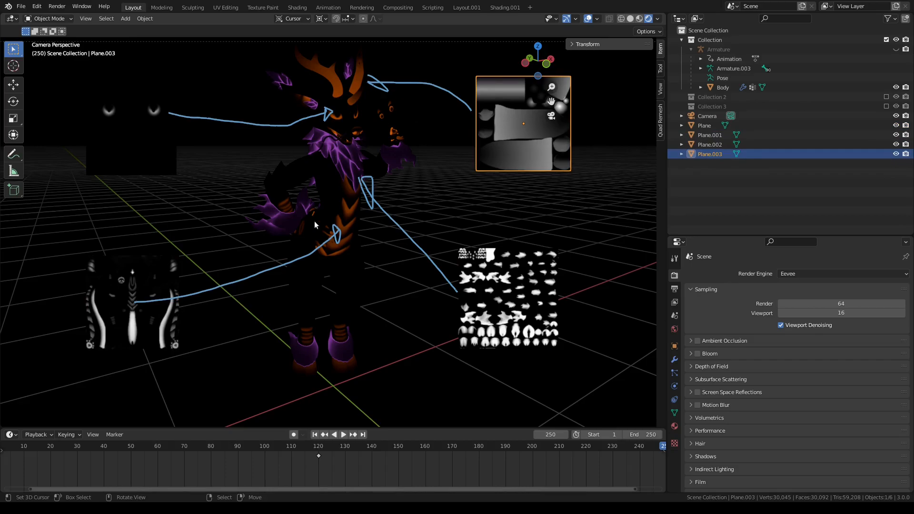
pyautogui.moveTo(338, 132)
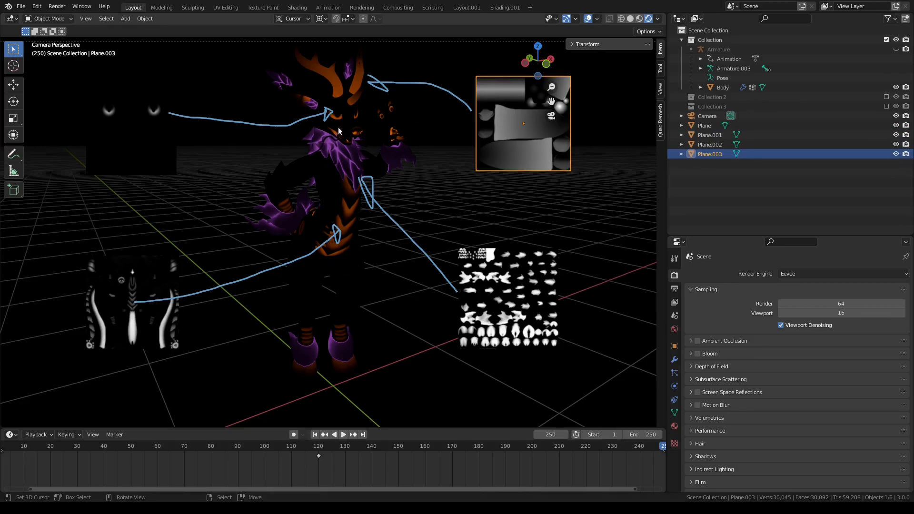
pyautogui.moveTo(308, 195)
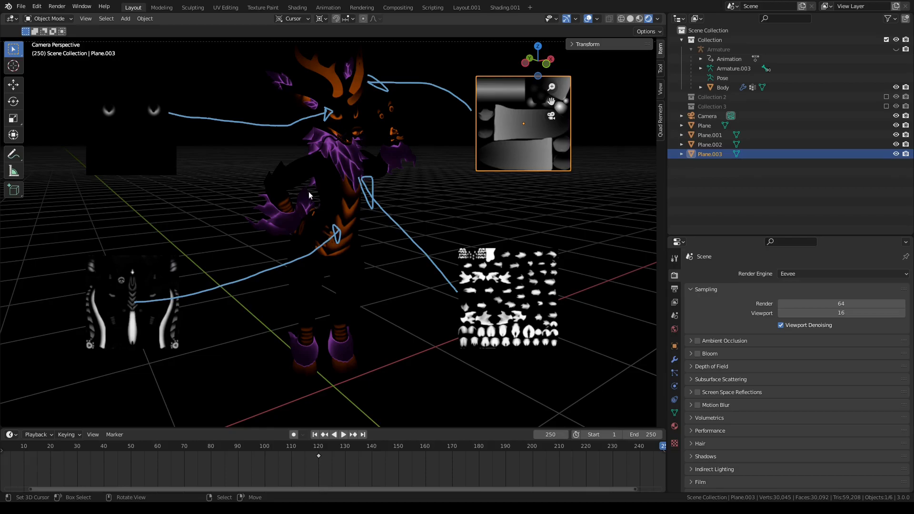
pyautogui.moveTo(341, 282)
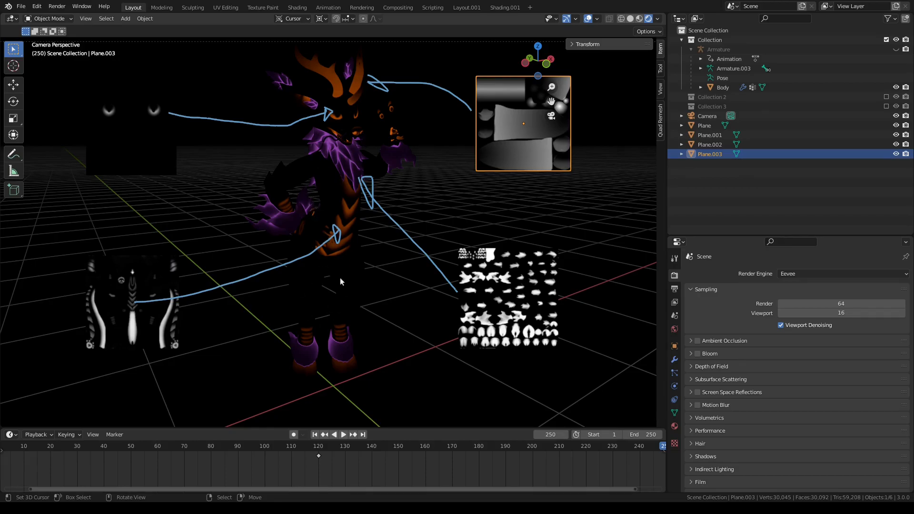
pyautogui.moveTo(411, 288)
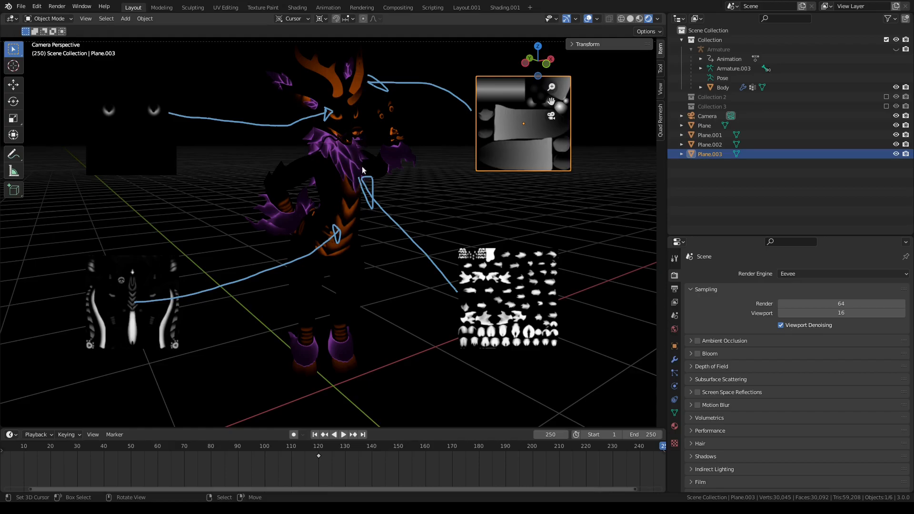
pyautogui.moveTo(346, 211)
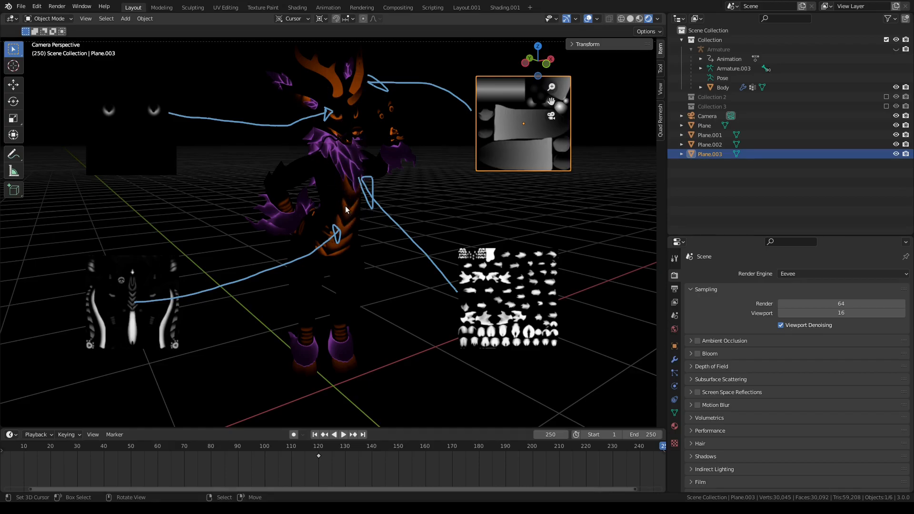
pyautogui.moveTo(346, 241)
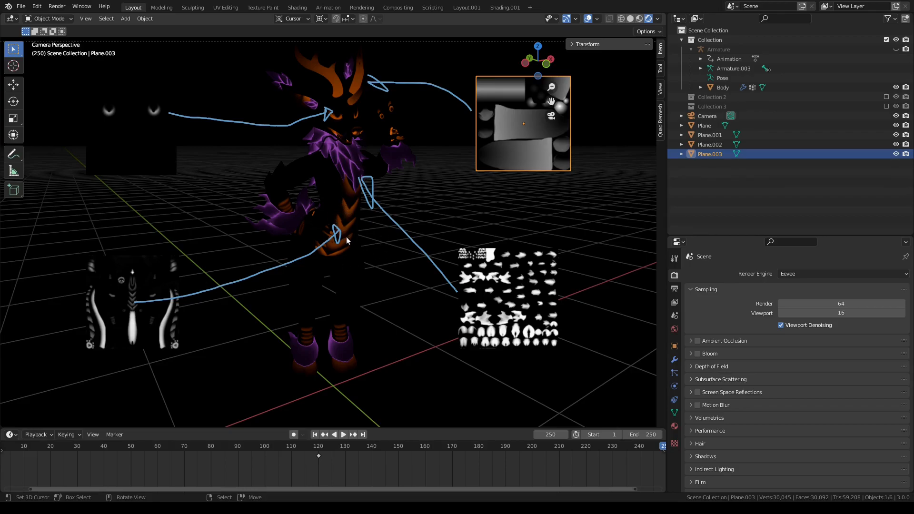
pyautogui.moveTo(330, 77)
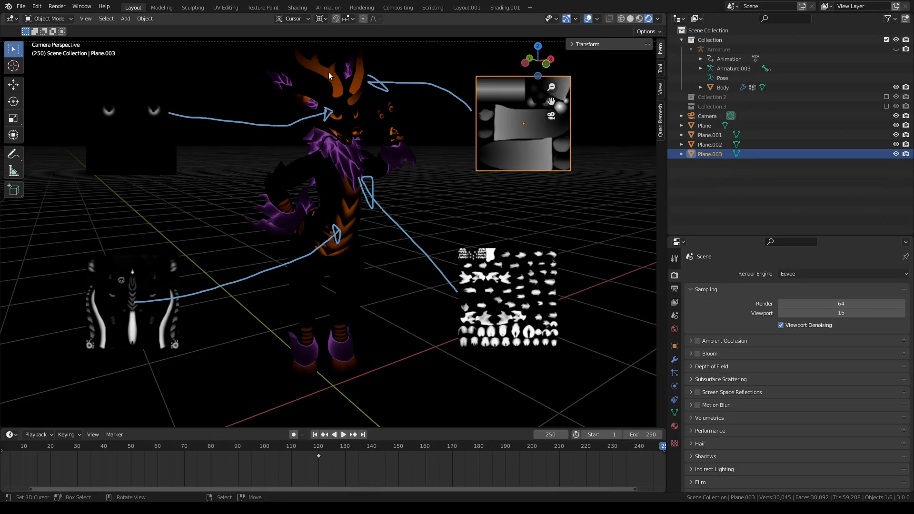
pyautogui.moveTo(330, 76)
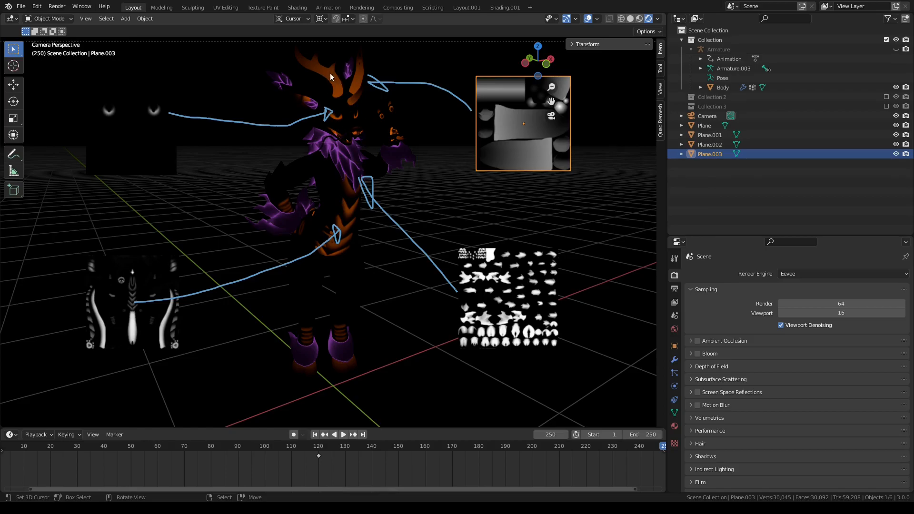
pyautogui.moveTo(199, 208)
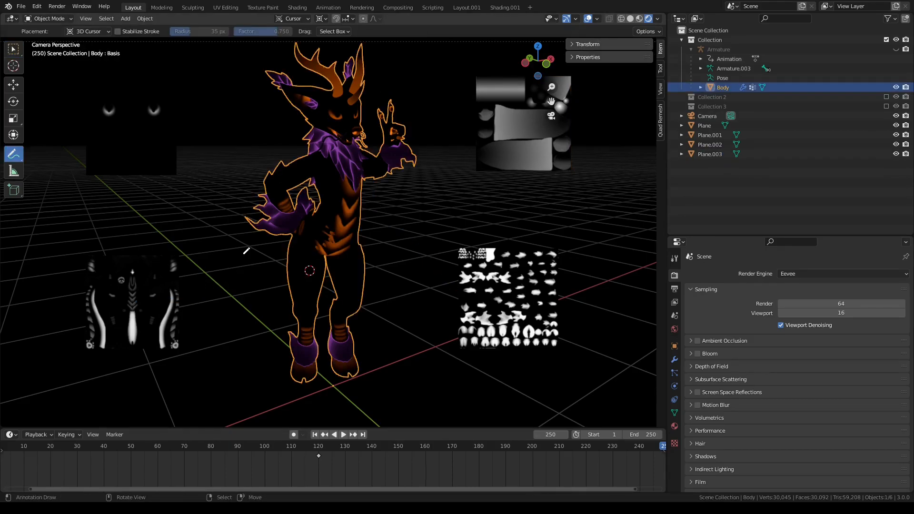
pyautogui.moveTo(206, 180)
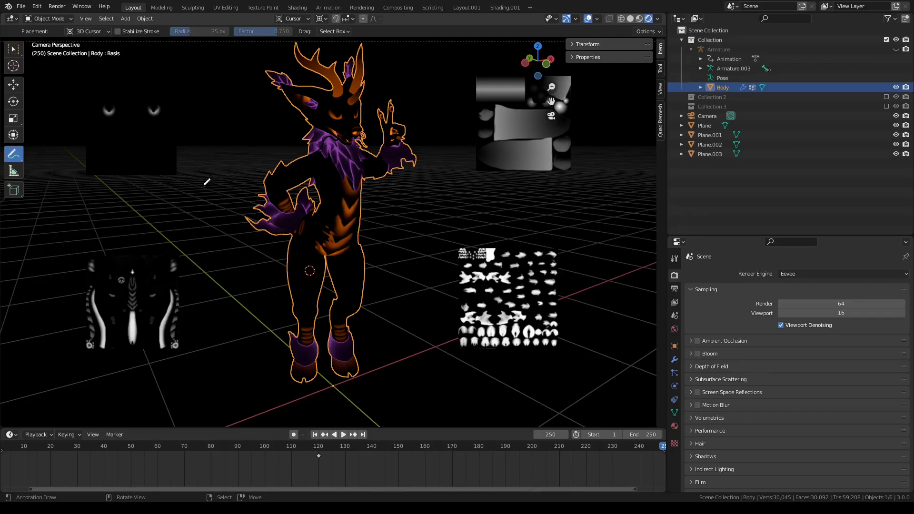
pyautogui.click(12, 48)
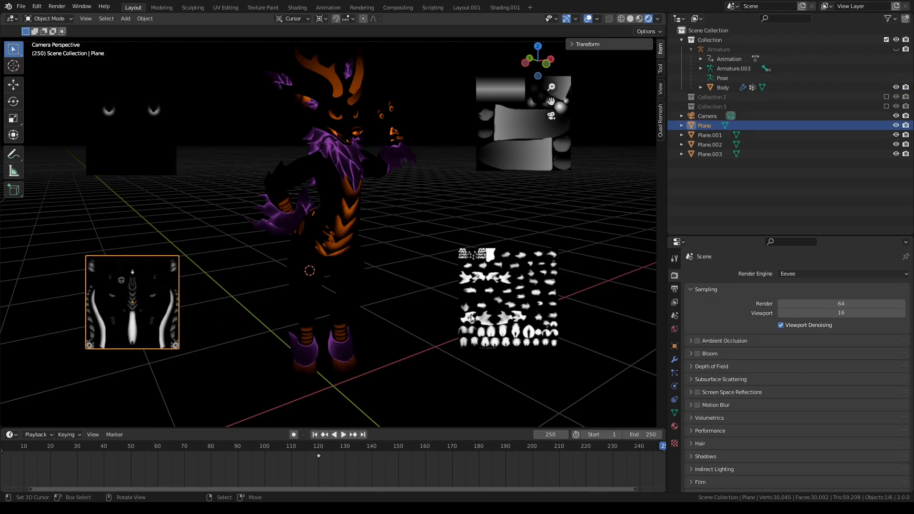
pyautogui.click(709, 134)
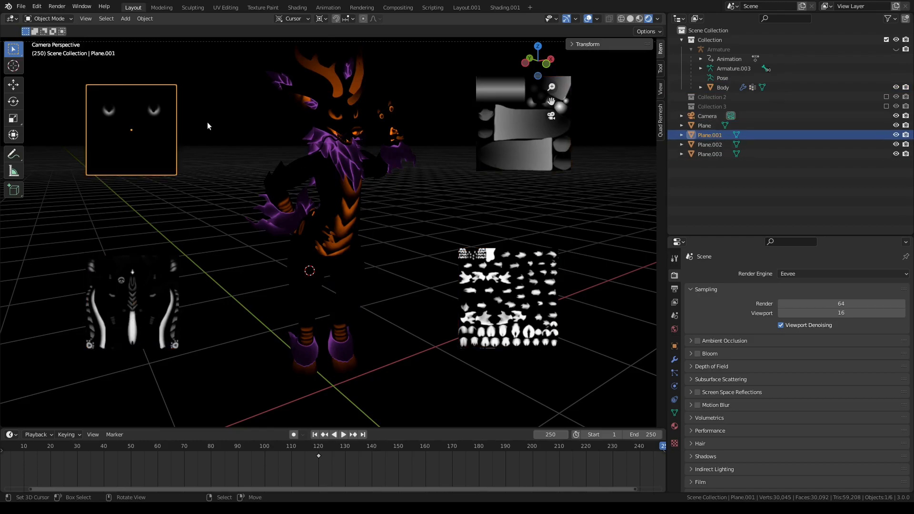
pyautogui.moveTo(299, 6)
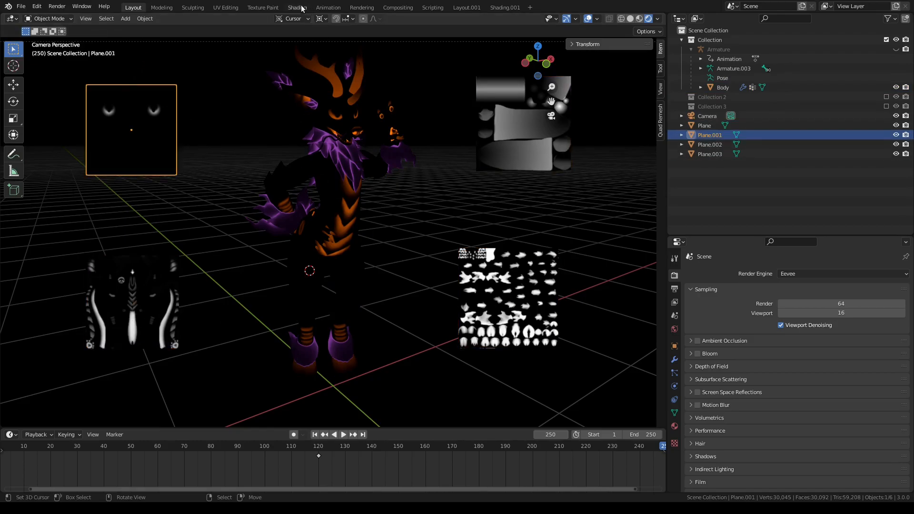
# - Show the Eyes.003 material's node tree in the Shader Editor for the avatar body
pyautogui.click(297, 7)
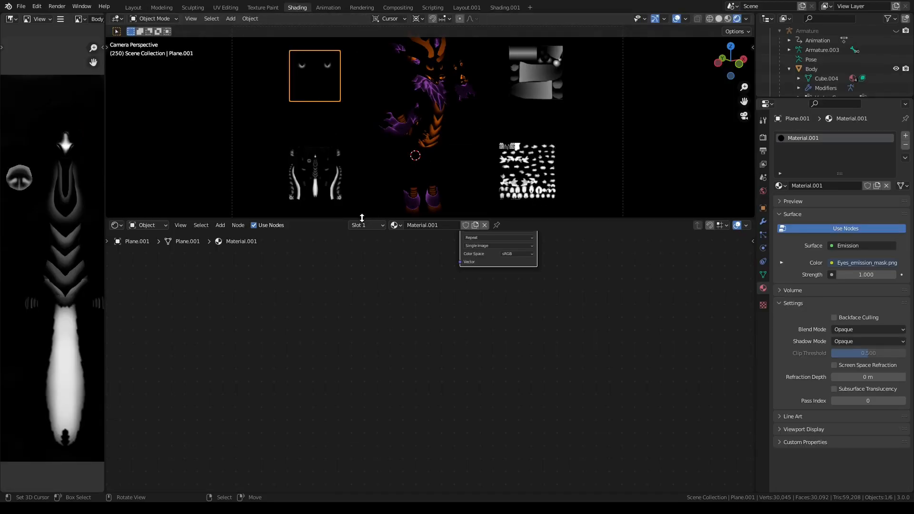
pyautogui.click(811, 69)
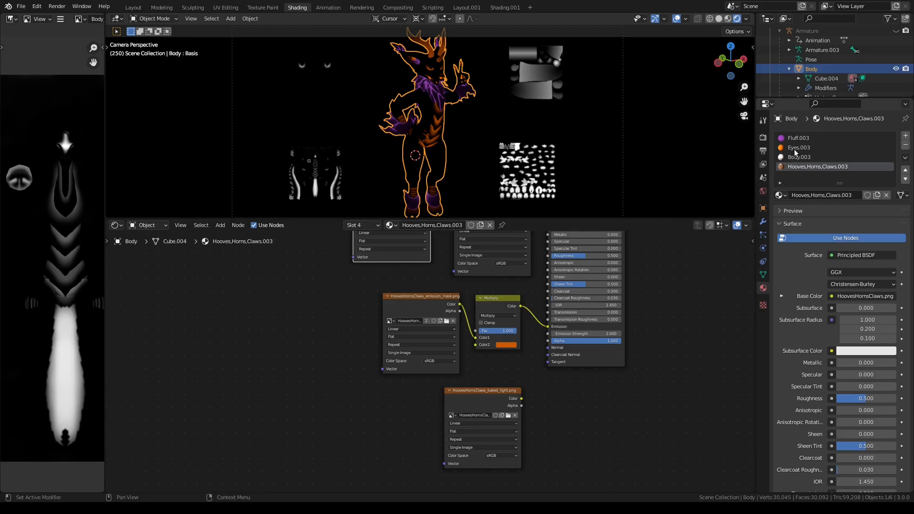
pyautogui.click(799, 147)
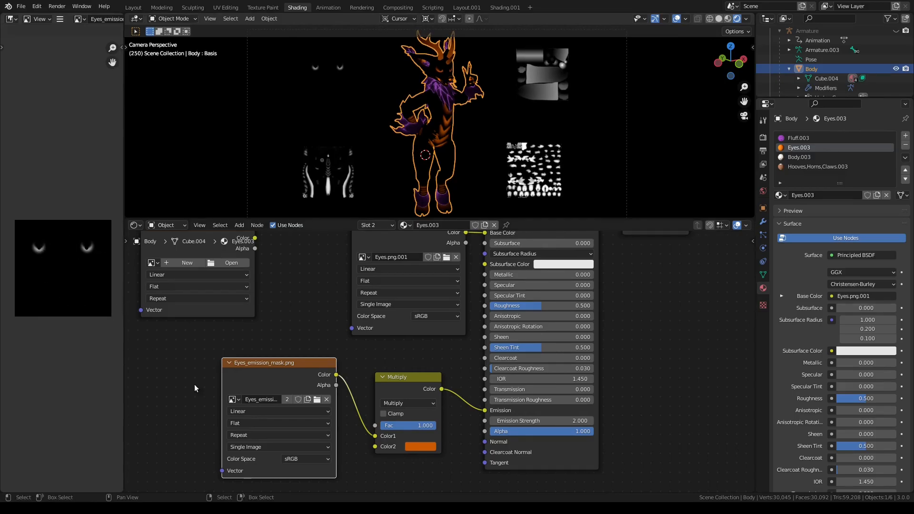
pyautogui.moveTo(333, 377)
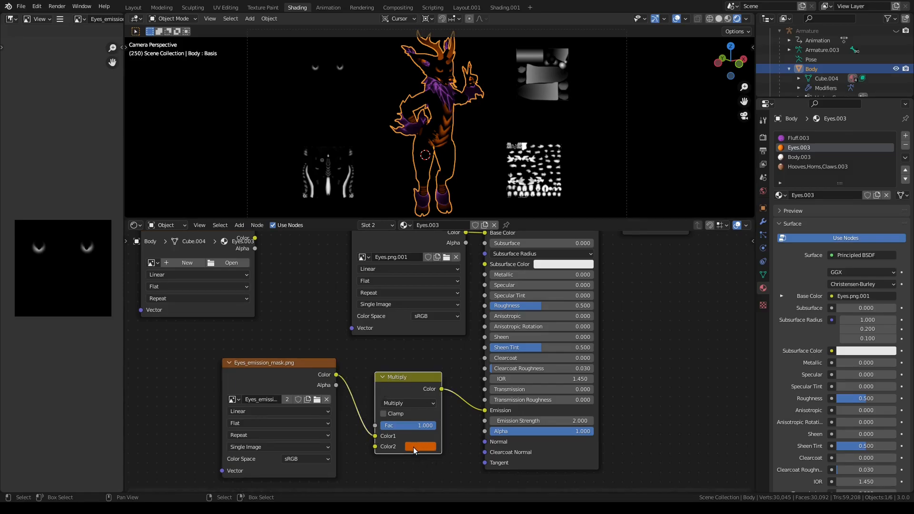
pyautogui.click(419, 446)
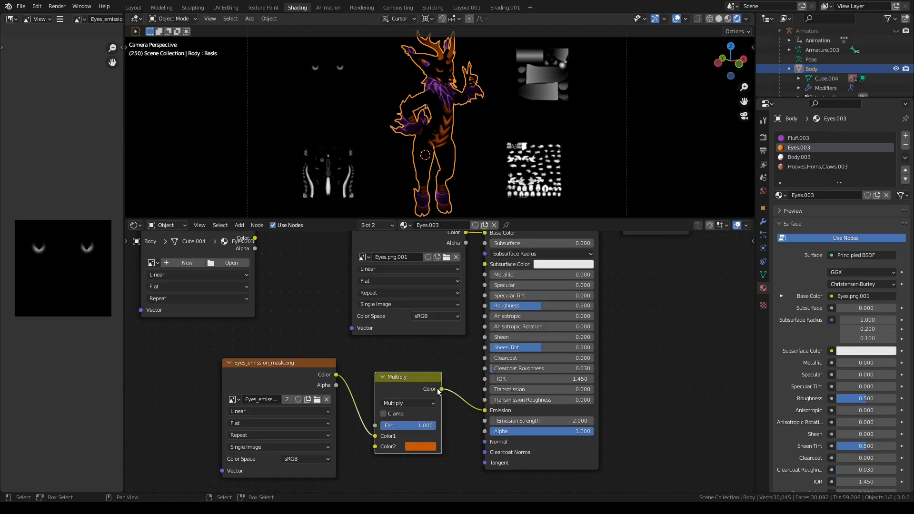
pyautogui.moveTo(448, 395)
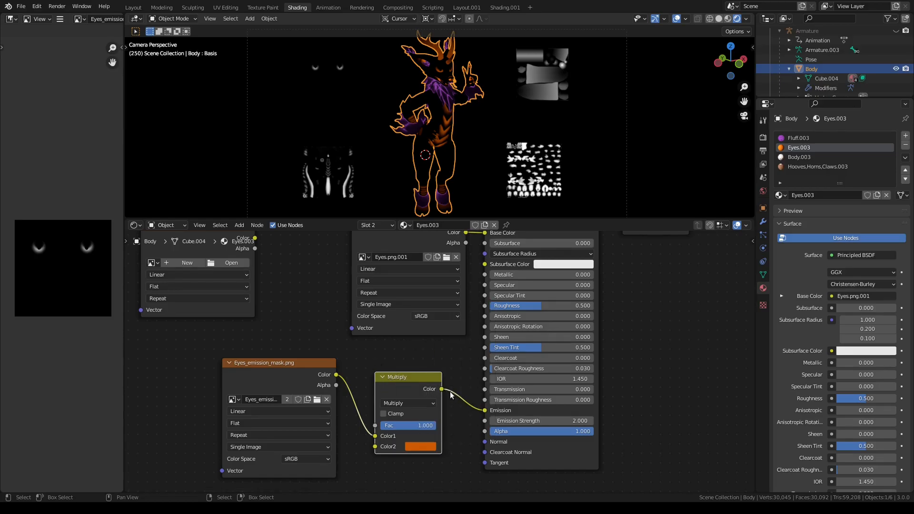
pyautogui.moveTo(471, 415)
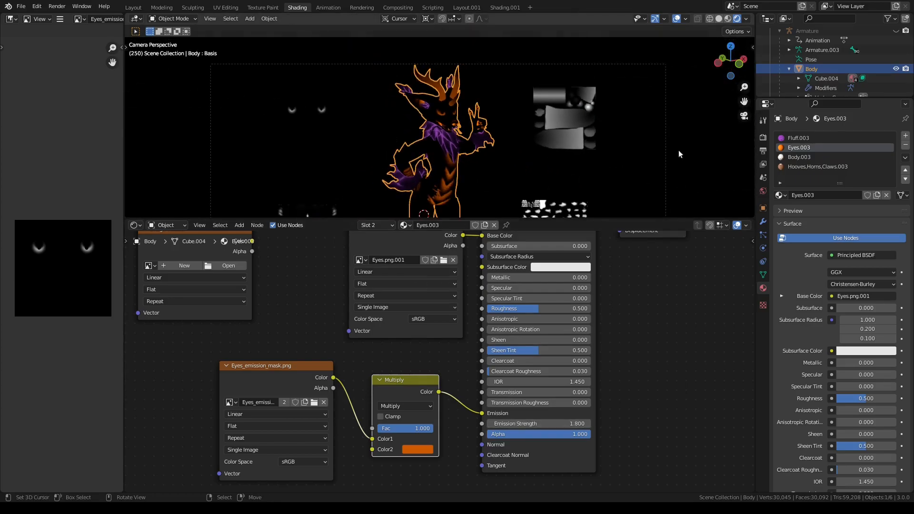
pyautogui.moveTo(803, 143)
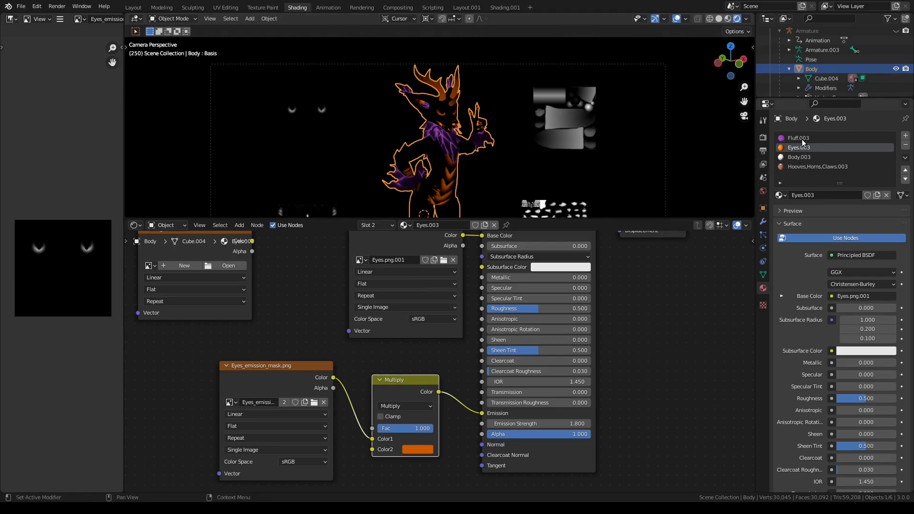
# - Review the emission nodes of Hooves,Horns,Claws.003, Body.003 and Eyes.003, ending on Body.003
pyautogui.click(818, 165)
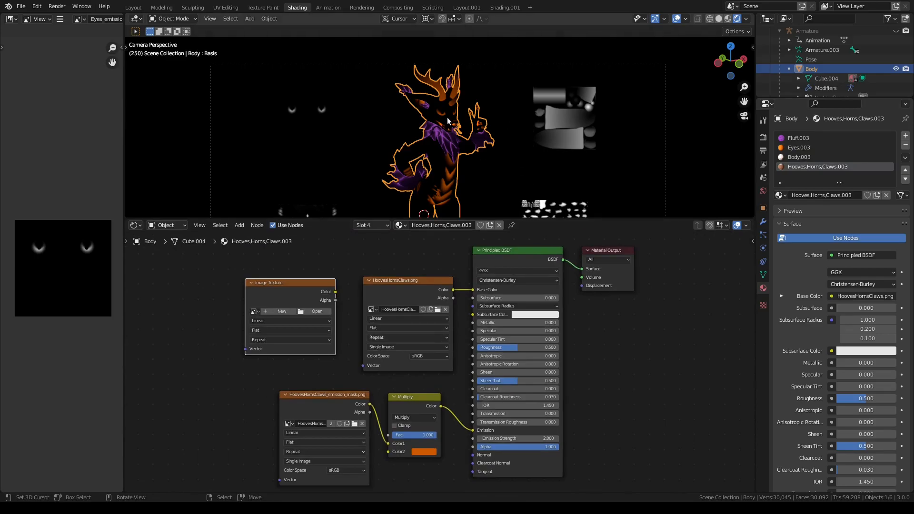
pyautogui.moveTo(390, 405)
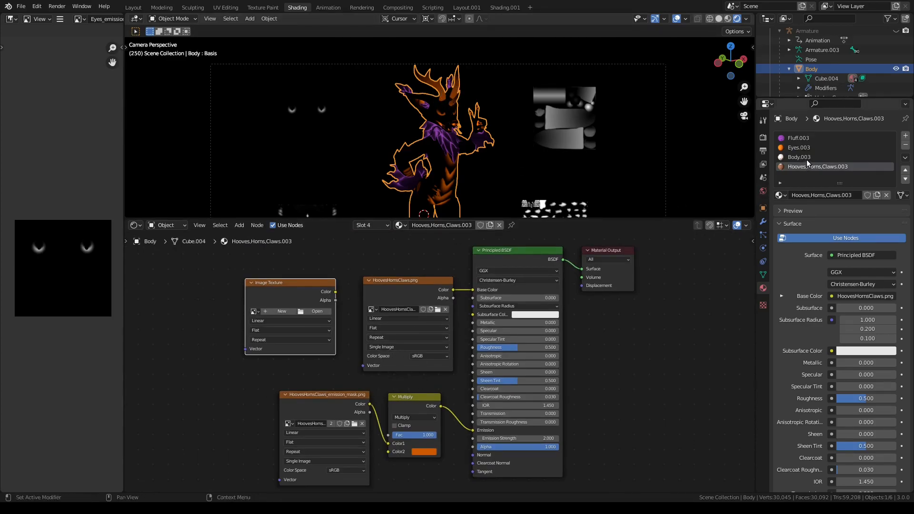
pyautogui.click(815, 157)
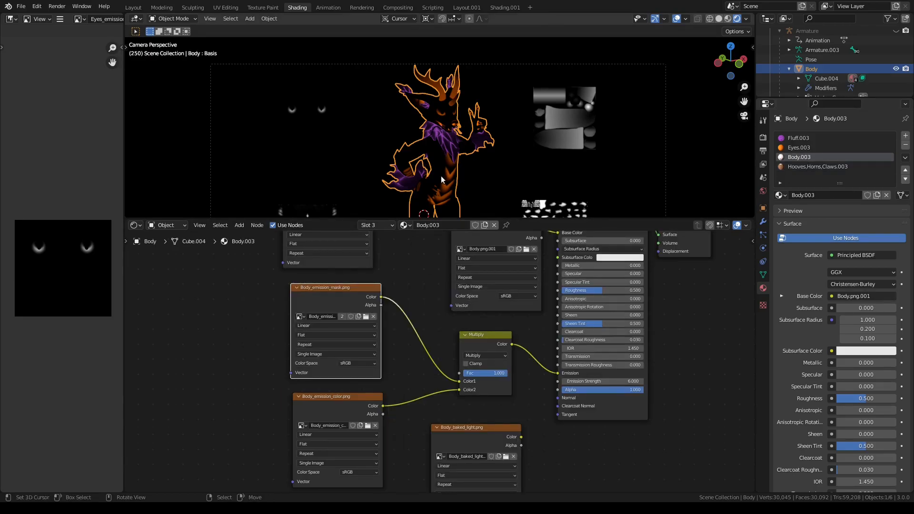
pyautogui.moveTo(409, 336)
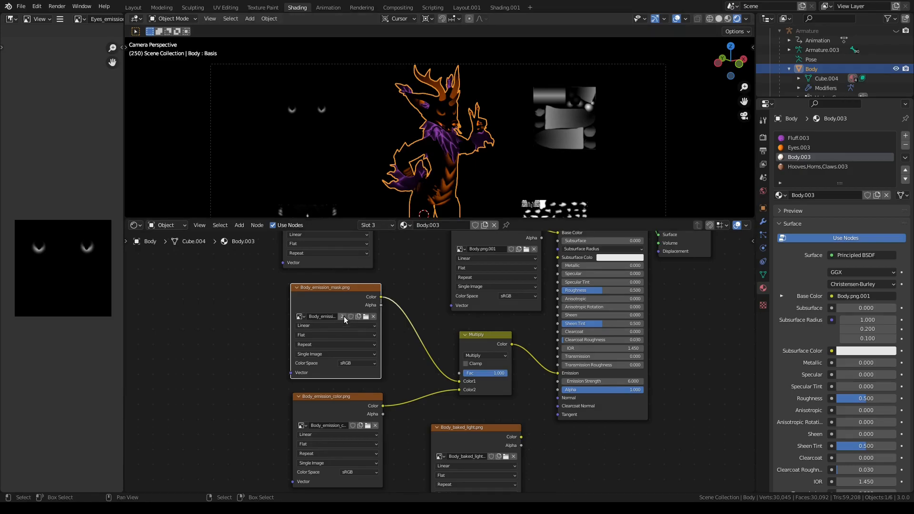
pyautogui.moveTo(455, 155)
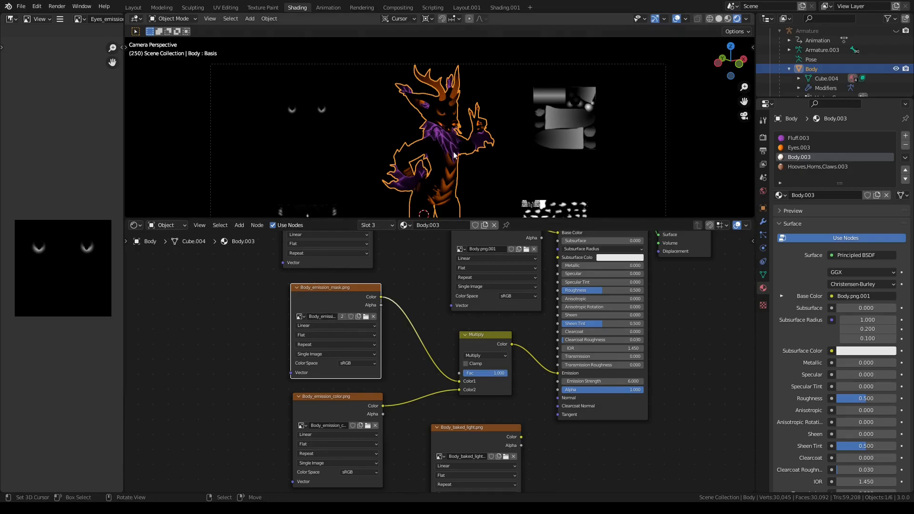
pyautogui.moveTo(417, 150)
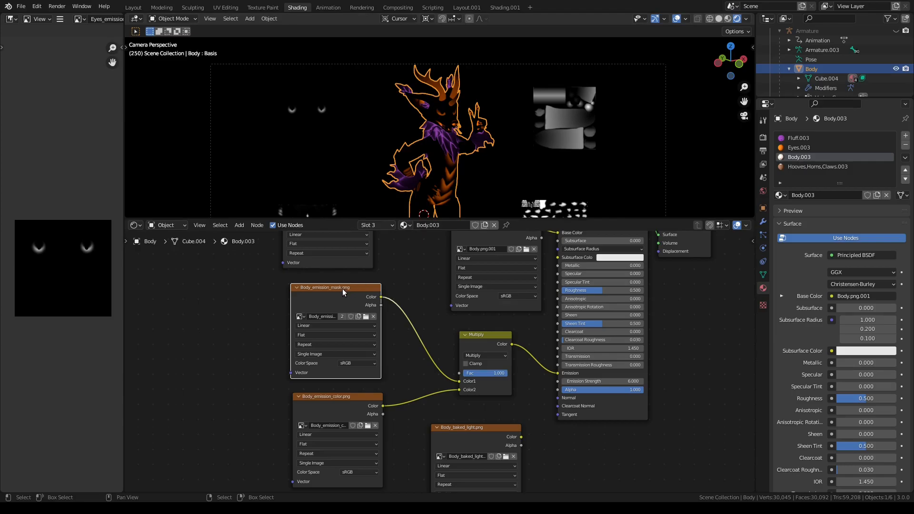
pyautogui.moveTo(330, 303)
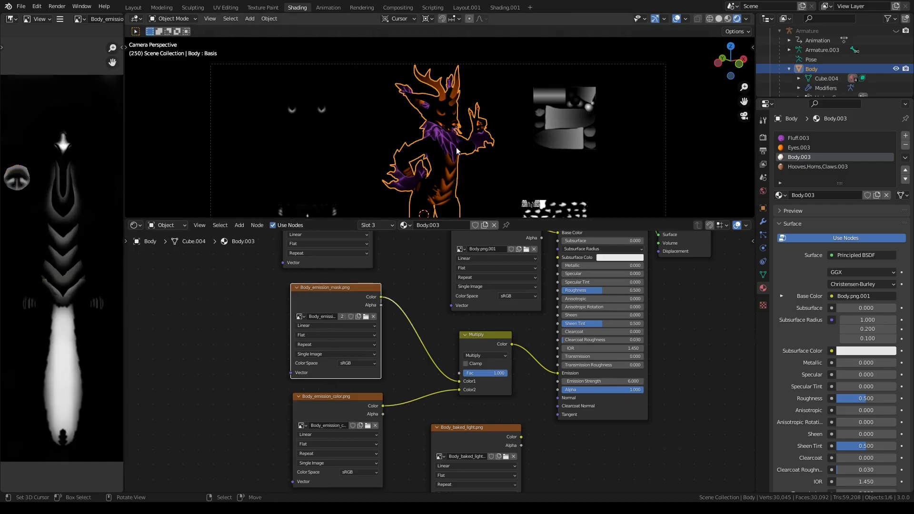
pyautogui.moveTo(379, 168)
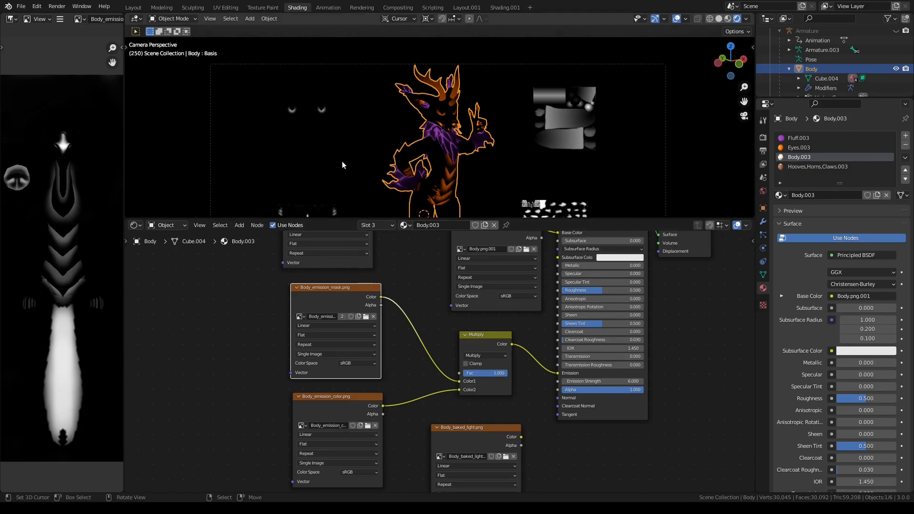
pyautogui.moveTo(391, 170)
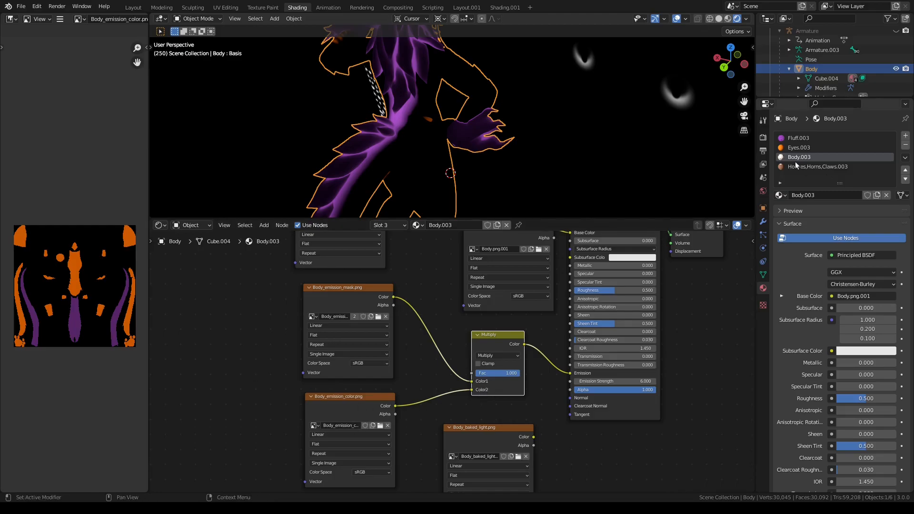
pyautogui.click(799, 147)
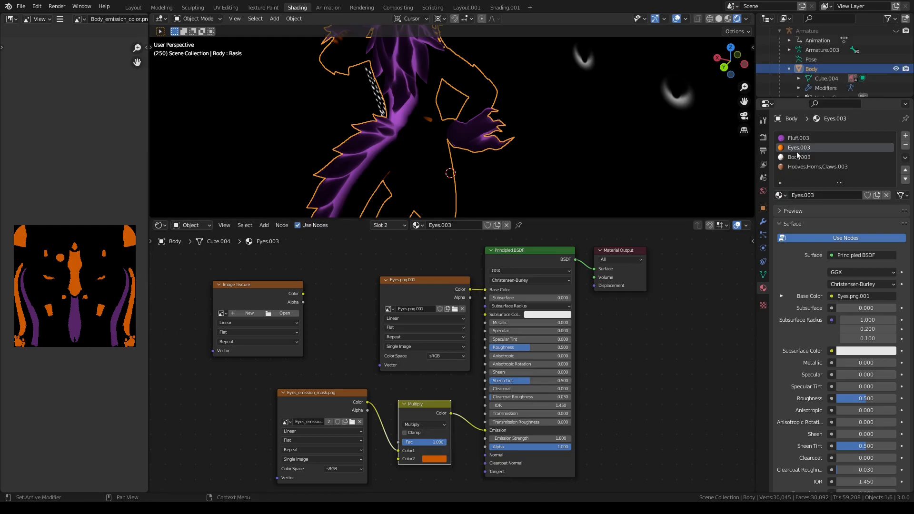
pyautogui.click(801, 157)
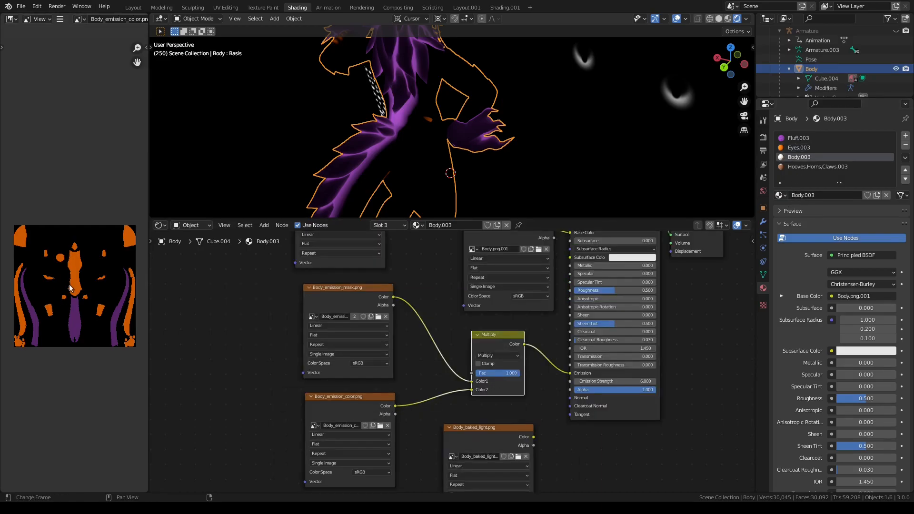
pyautogui.moveTo(74, 322)
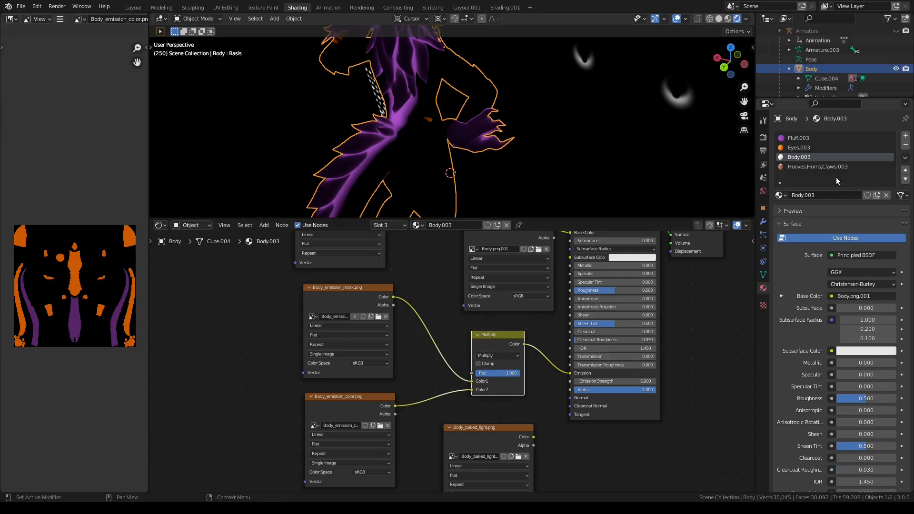
pyautogui.moveTo(804, 140)
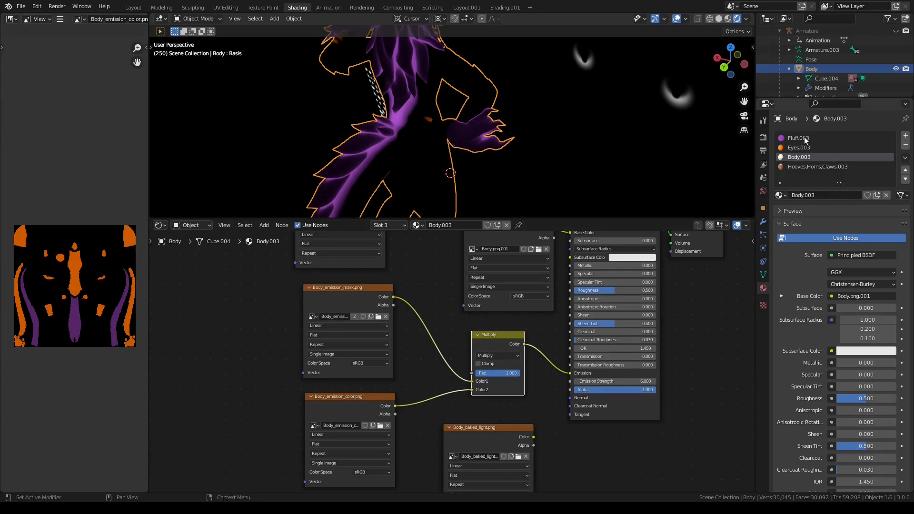
# - Show the Fluff.003 material's ambient occlusion, colour ramp and multiply nodes
pyautogui.click(798, 137)
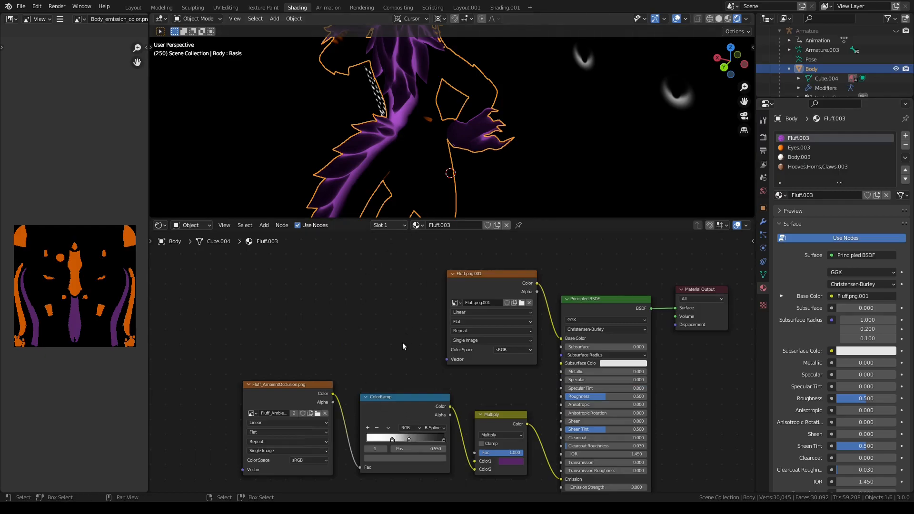
pyautogui.moveTo(373, 154)
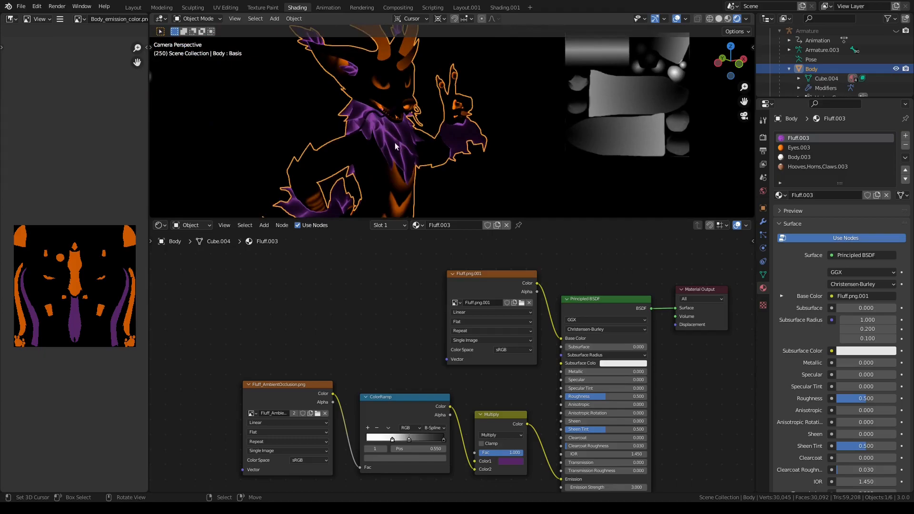
pyautogui.moveTo(374, 127)
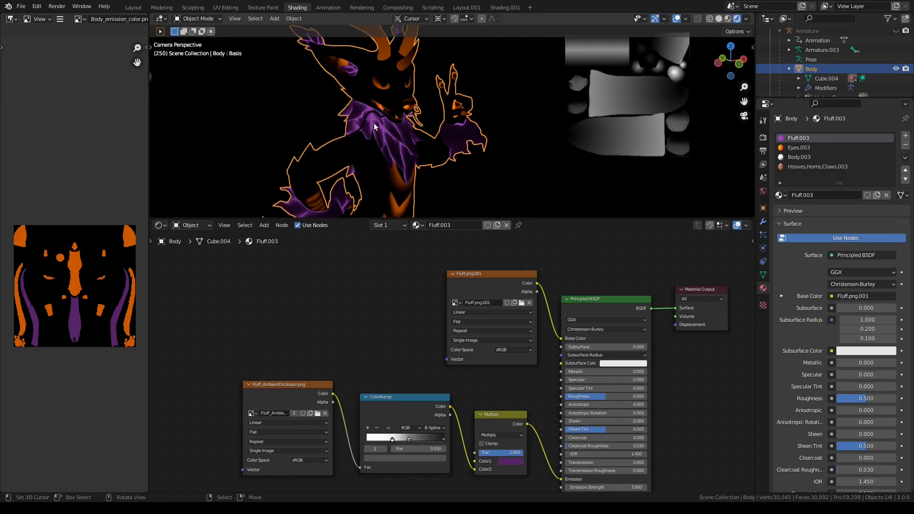
pyautogui.moveTo(405, 152)
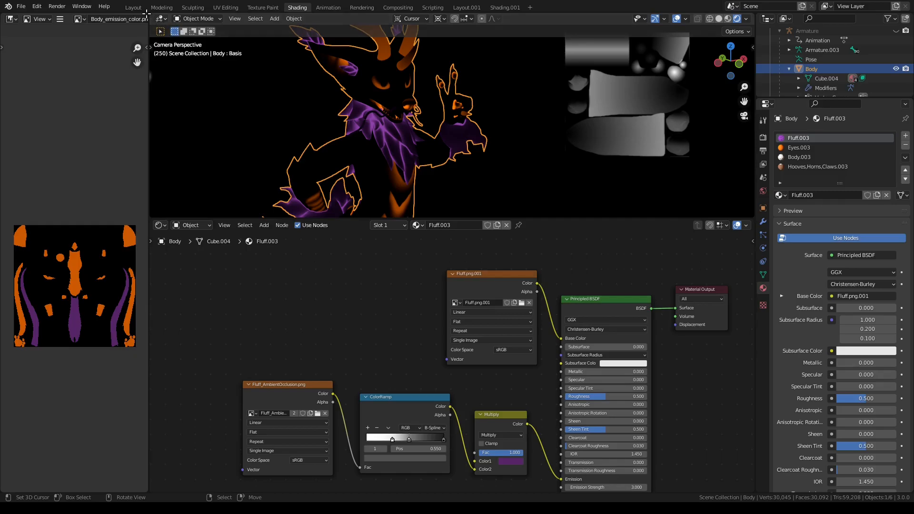
pyautogui.moveTo(326, 384)
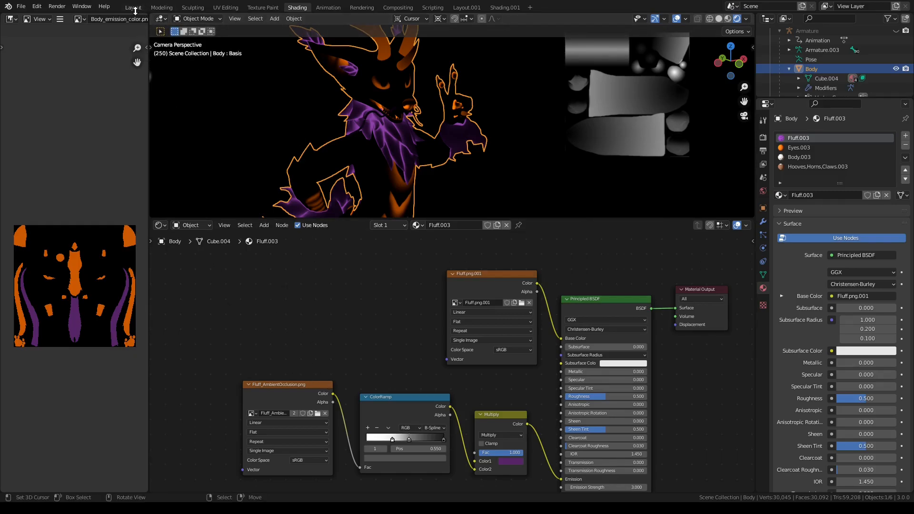
pyautogui.moveTo(134, 7)
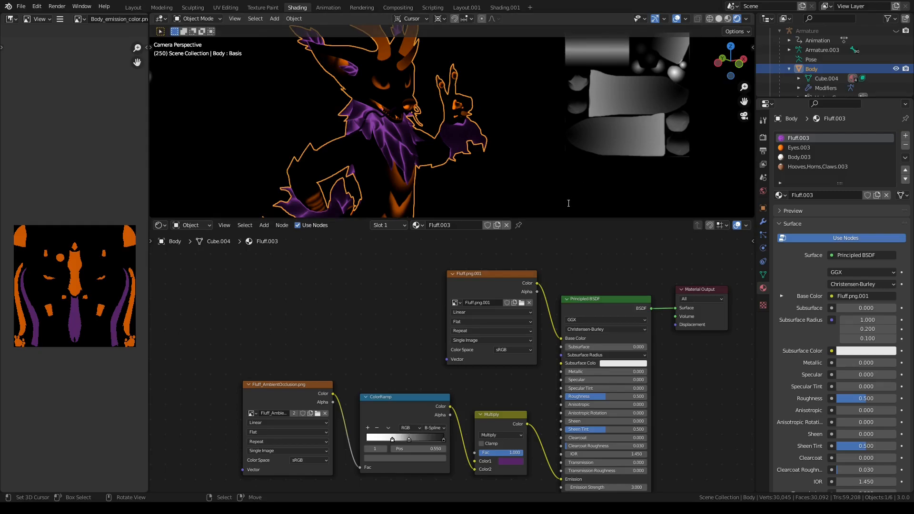
pyautogui.moveTo(359, 294)
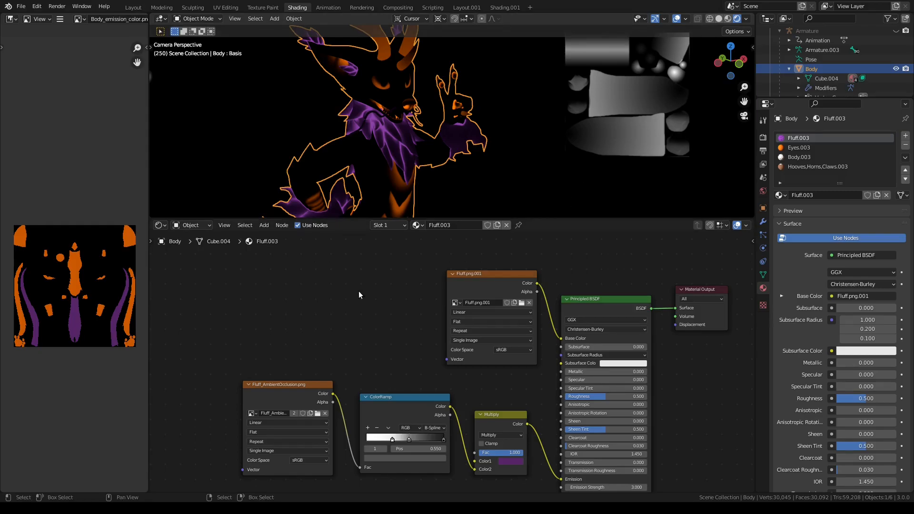
pyautogui.moveTo(329, 298)
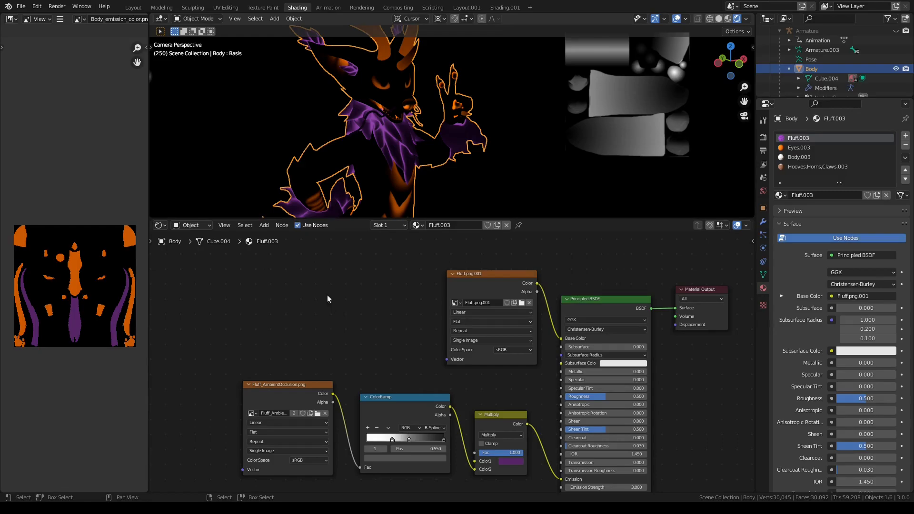
# - Check the blank image texture node in the hooves, body, eyes and fluff materials
pyautogui.click(283, 384)
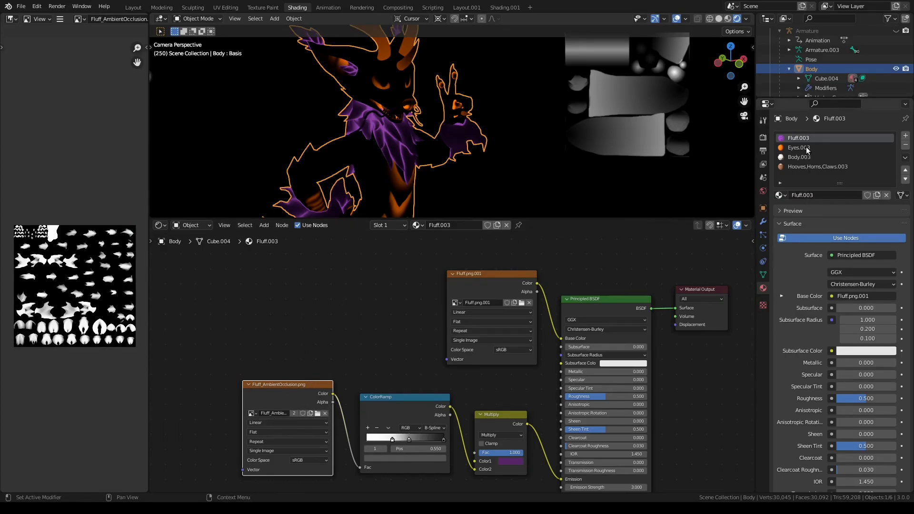
pyautogui.click(815, 166)
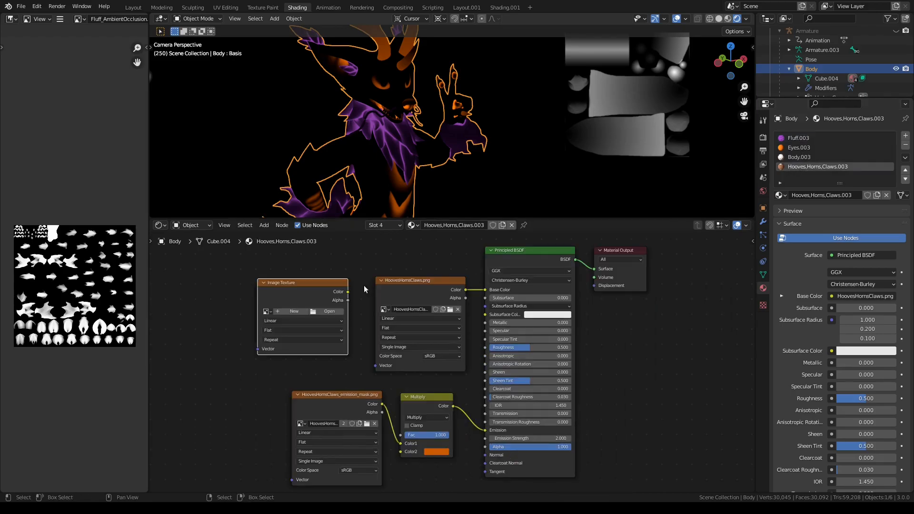
pyautogui.moveTo(565, 169)
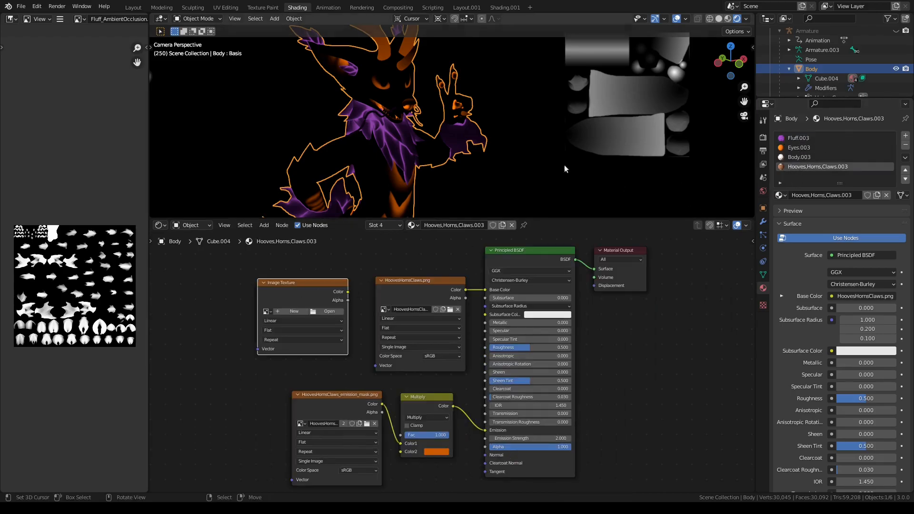
pyautogui.moveTo(417, 262)
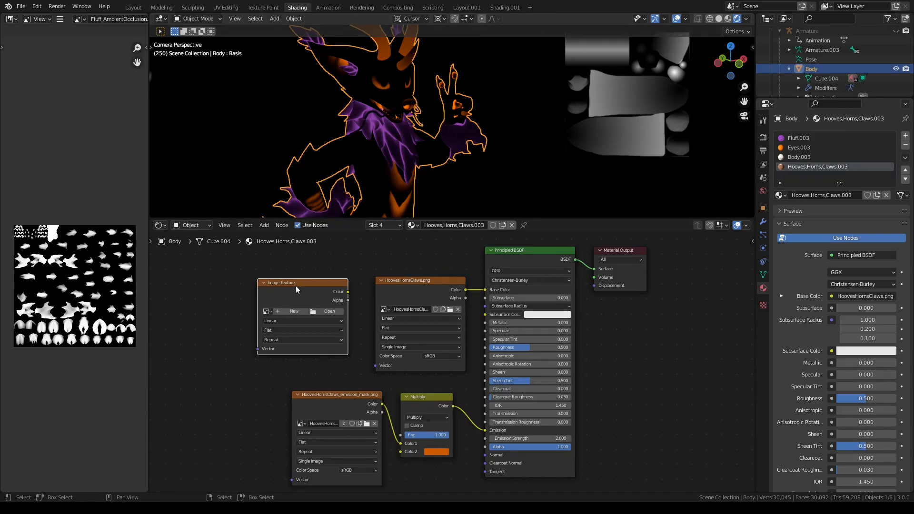
pyautogui.moveTo(292, 308)
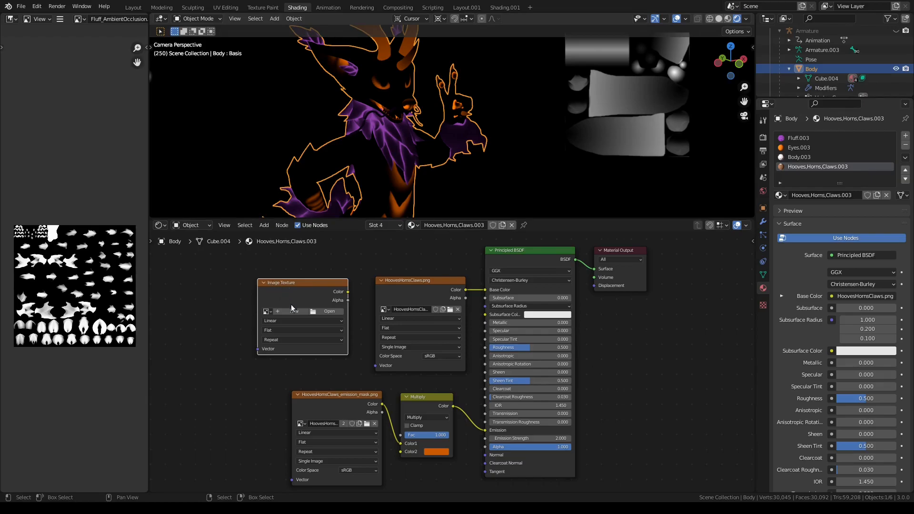
pyautogui.moveTo(290, 311)
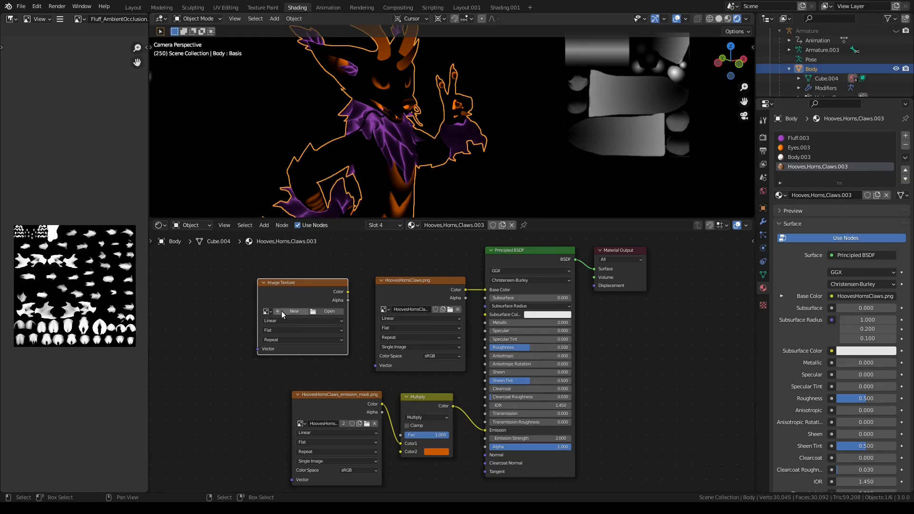
pyautogui.moveTo(297, 286)
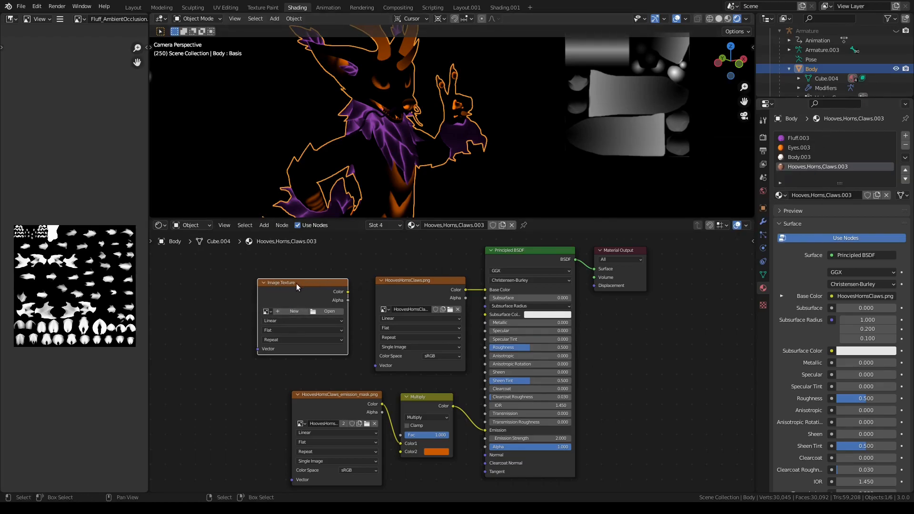
pyautogui.click(815, 157)
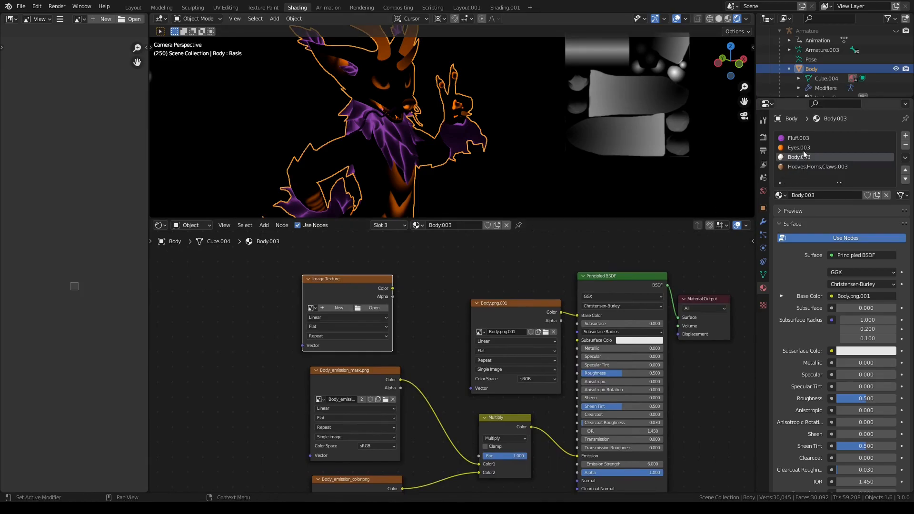
pyautogui.click(798, 147)
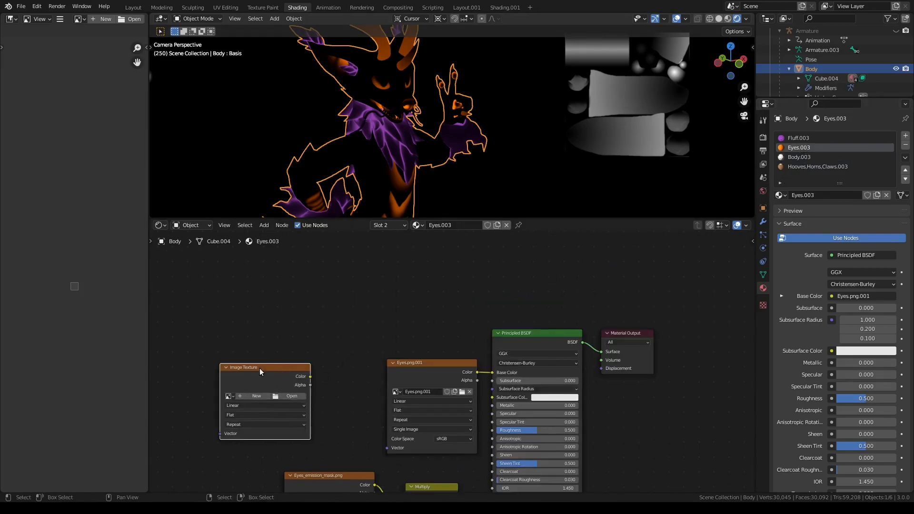
pyautogui.click(798, 137)
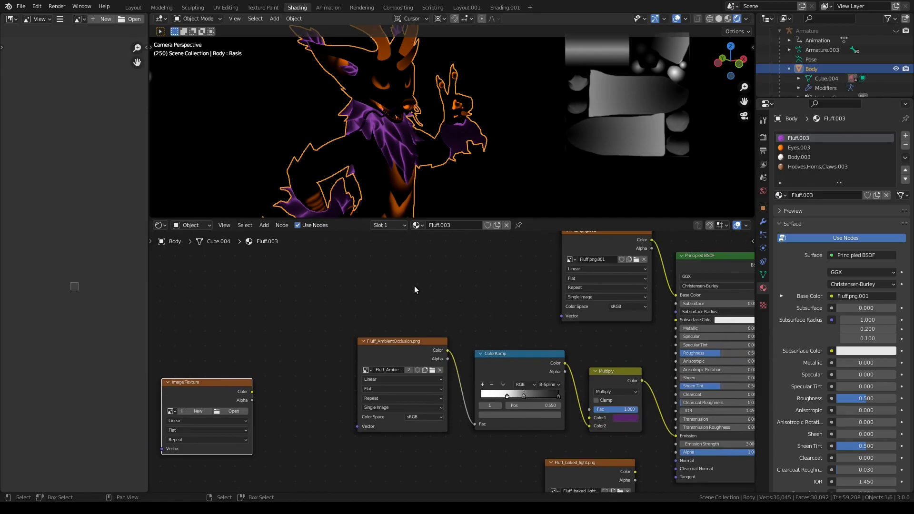
# - Create a new blank 4096×4096 image named Fluff_Baked.png with Alpha in the fluff's image node
pyautogui.moveTo(186, 382); pyautogui.dragTo(394, 243)
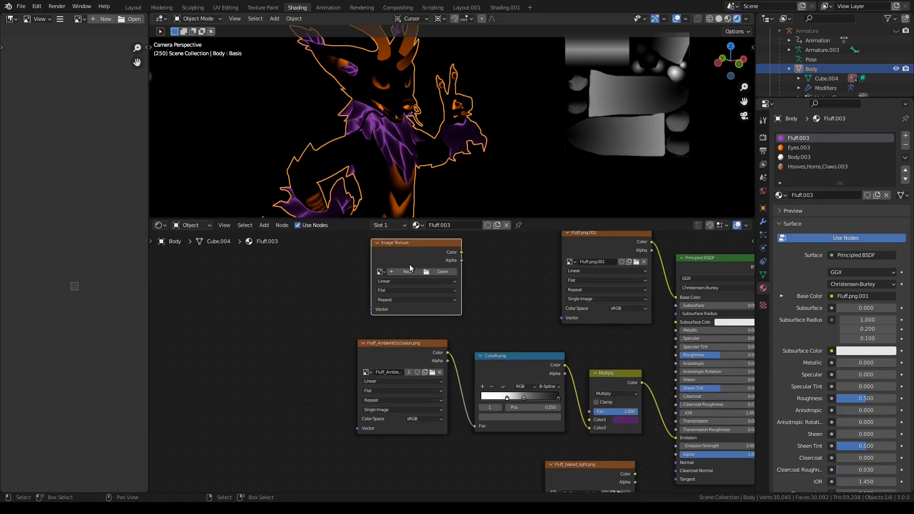
pyautogui.click(409, 272)
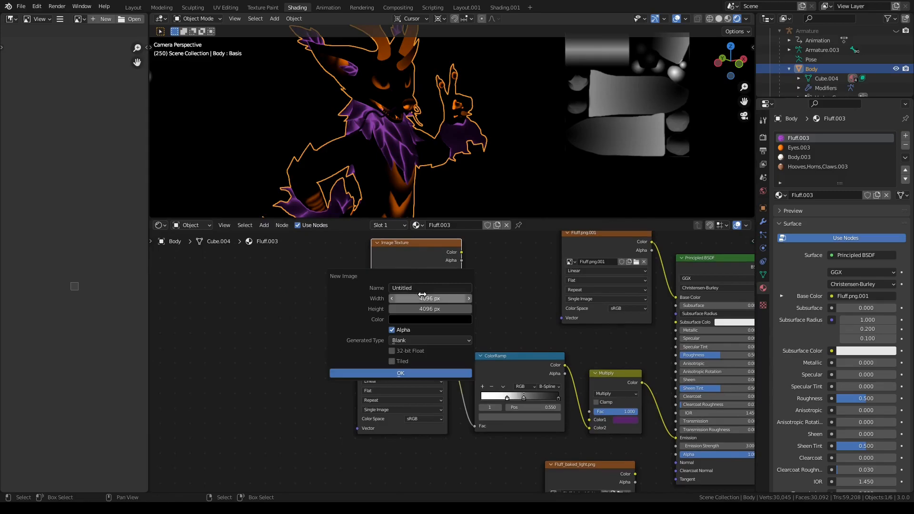
pyautogui.moveTo(429, 298)
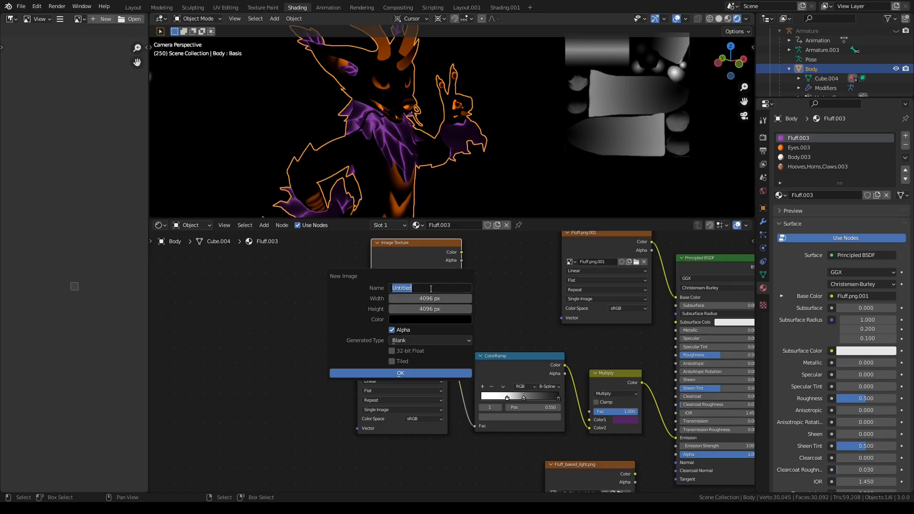
pyautogui.write('Fluff_Bak')
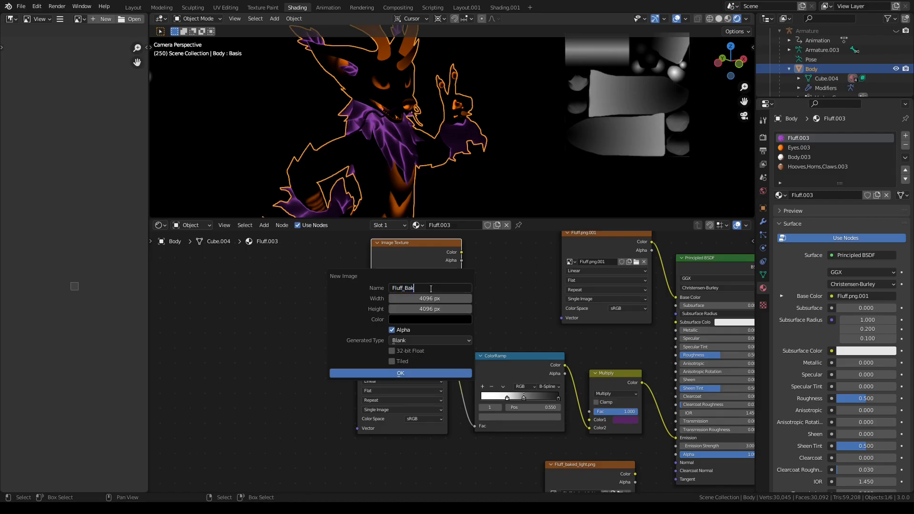
pyautogui.write('ed')
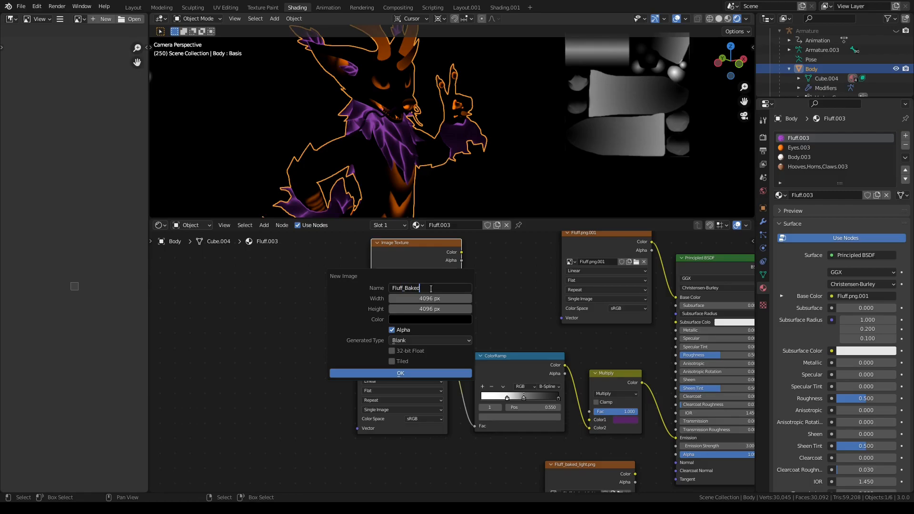
pyautogui.write('.png')
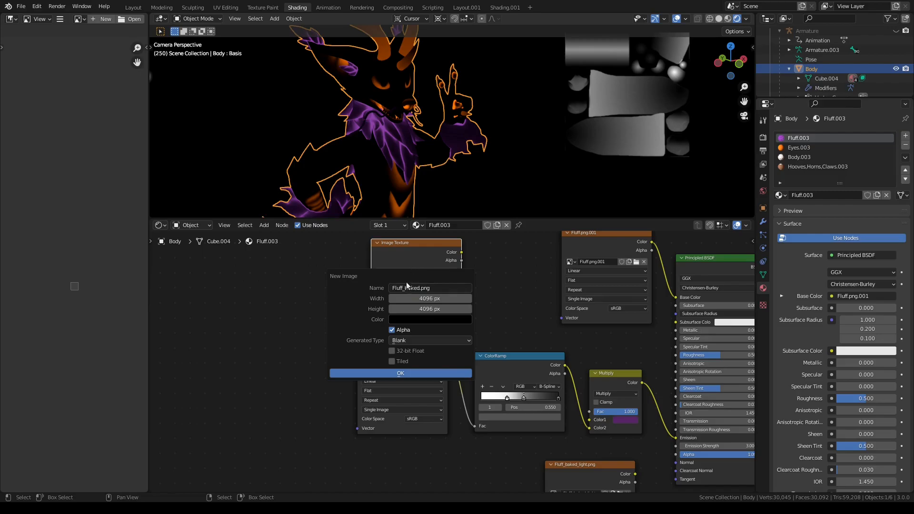
pyautogui.click(401, 373)
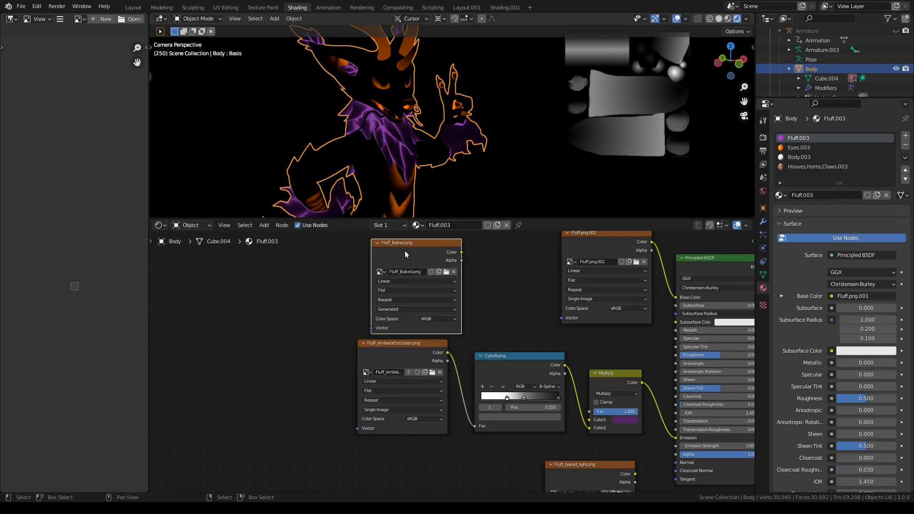
pyautogui.moveTo(418, 251)
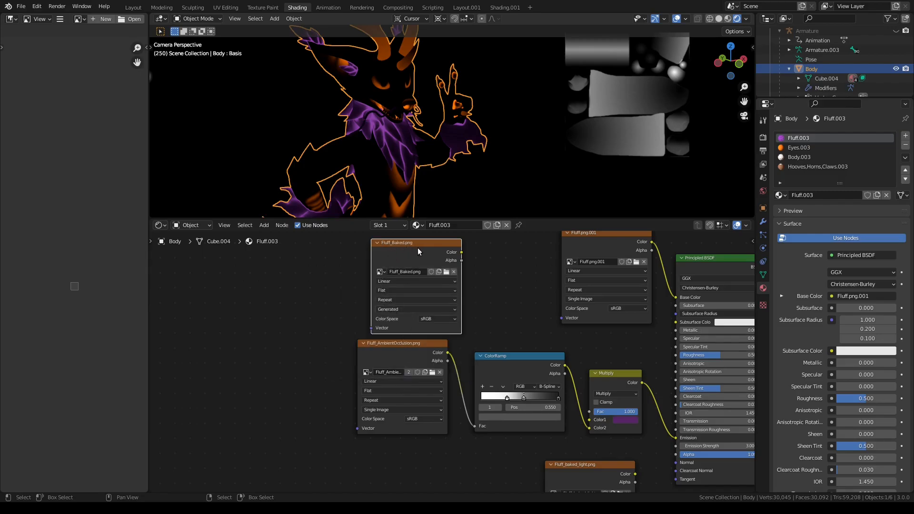
pyautogui.moveTo(411, 226)
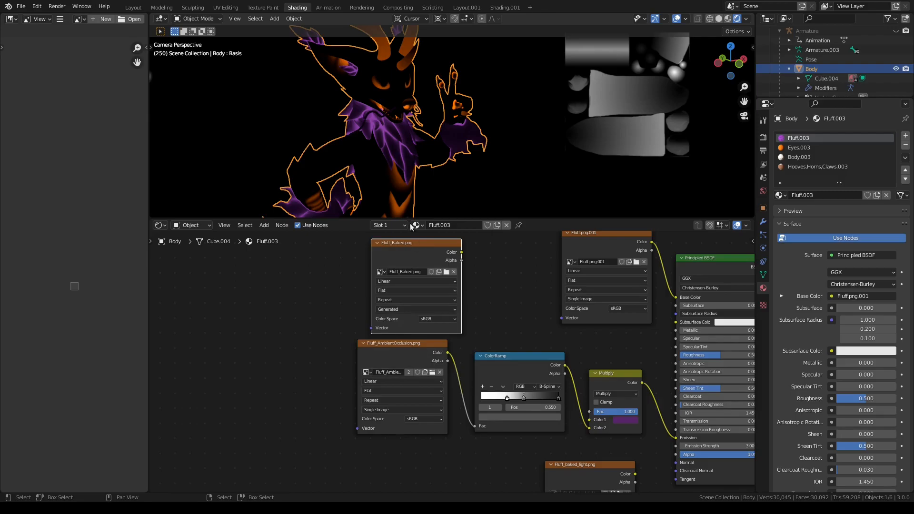
pyautogui.moveTo(134, 6)
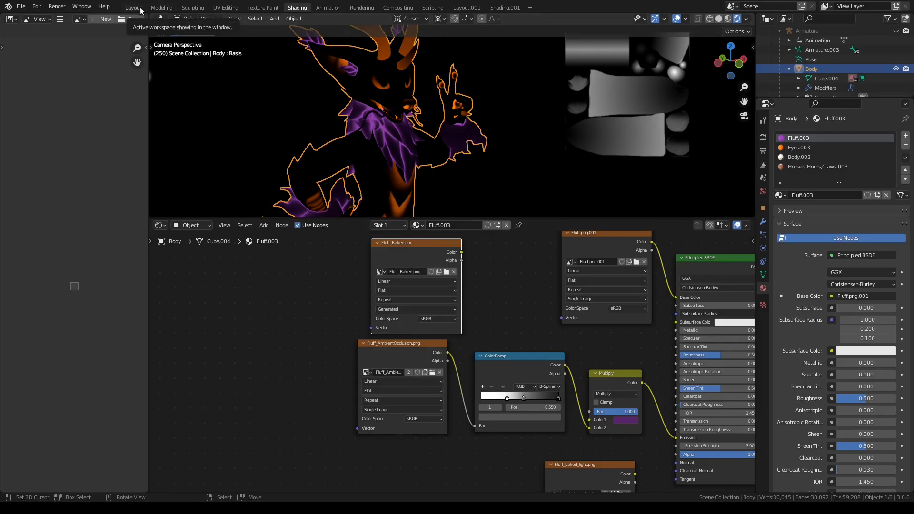
# - Set the render engine to Cycles and keep viewport denoising enabled
pyautogui.click(763, 138)
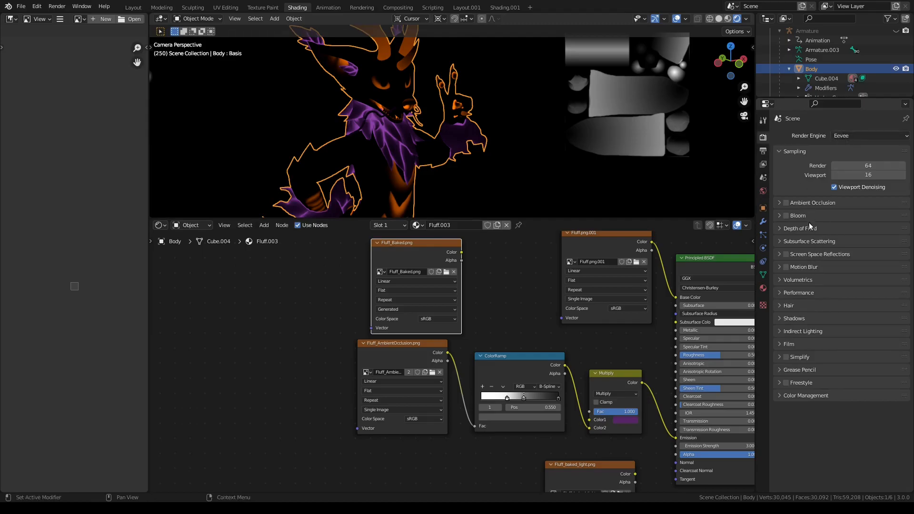
pyautogui.moveTo(778, 309)
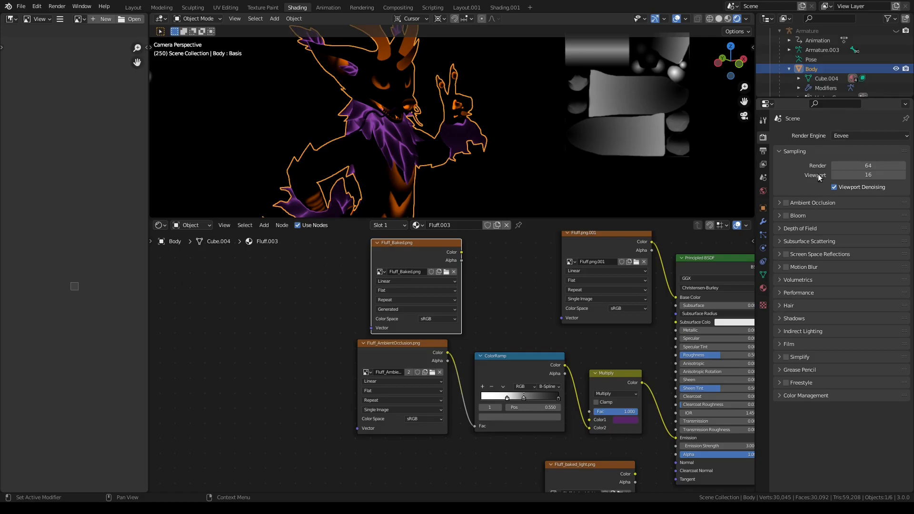
pyautogui.click(868, 135)
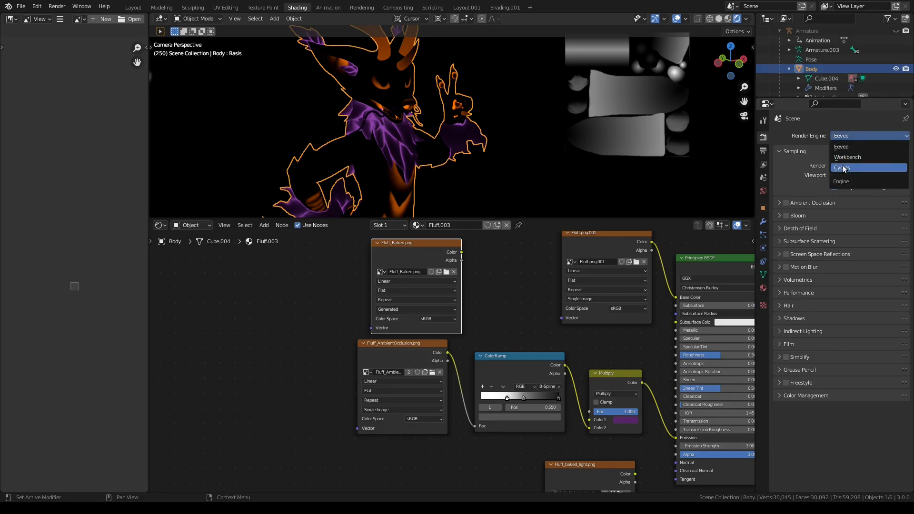
pyautogui.click(842, 168)
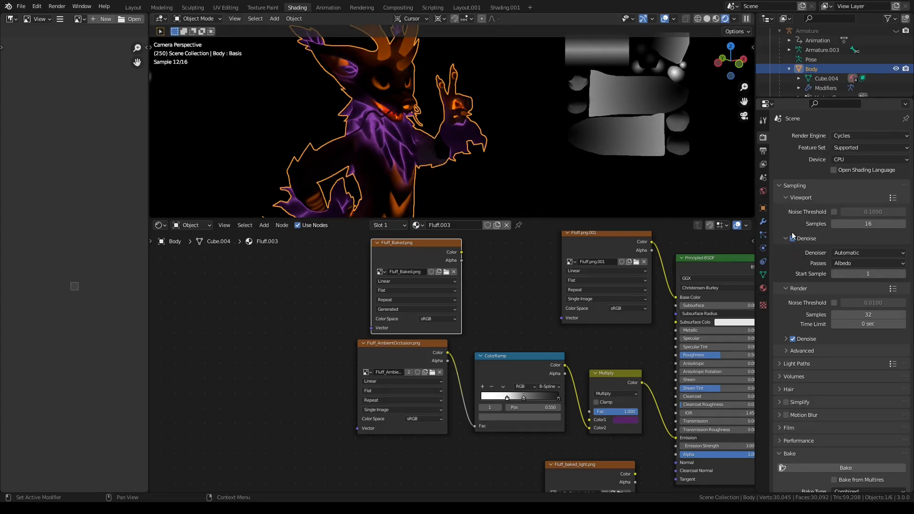
pyautogui.moveTo(785, 238)
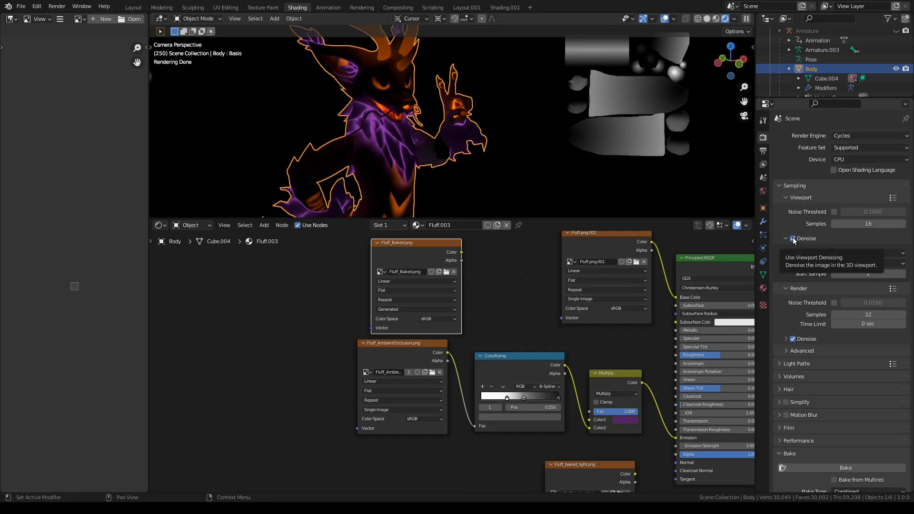
pyautogui.click(786, 238)
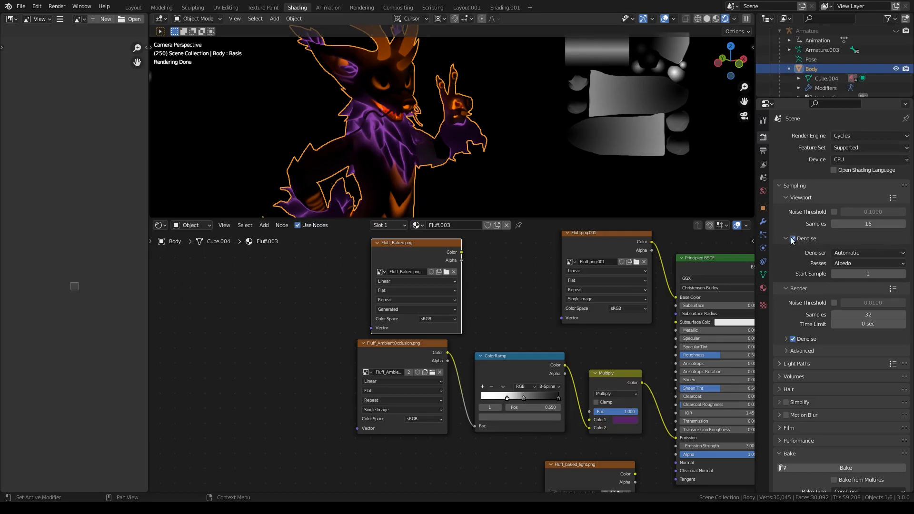
pyautogui.click(793, 238)
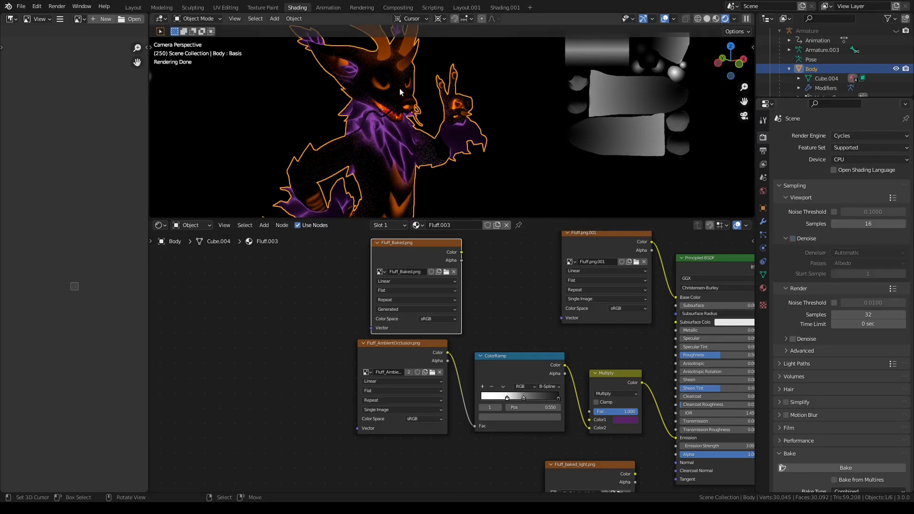
pyautogui.moveTo(395, 136)
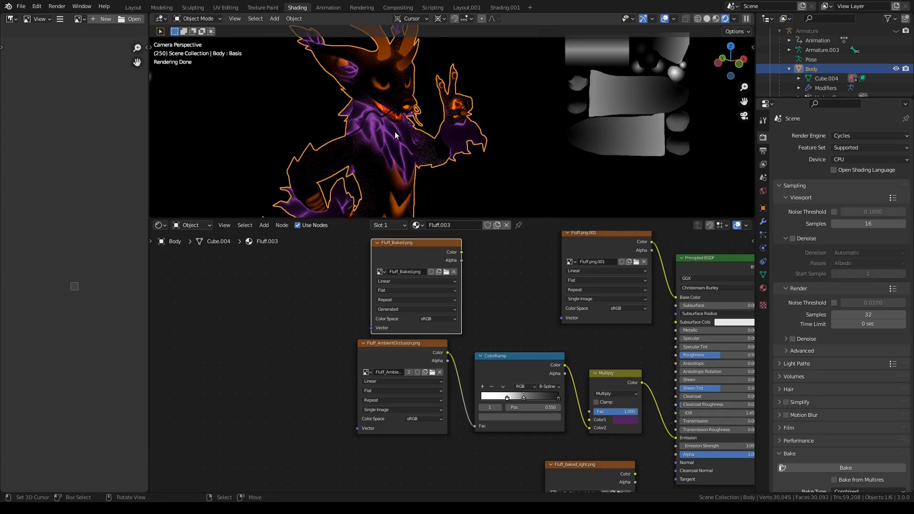
pyautogui.click(791, 239)
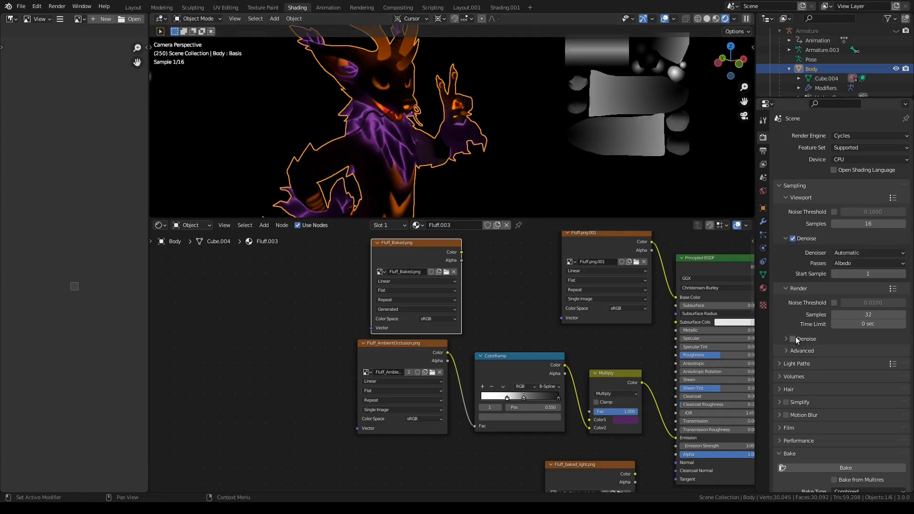
# - Scroll the render settings down to the Bake panel
pyautogui.scroll(-3)
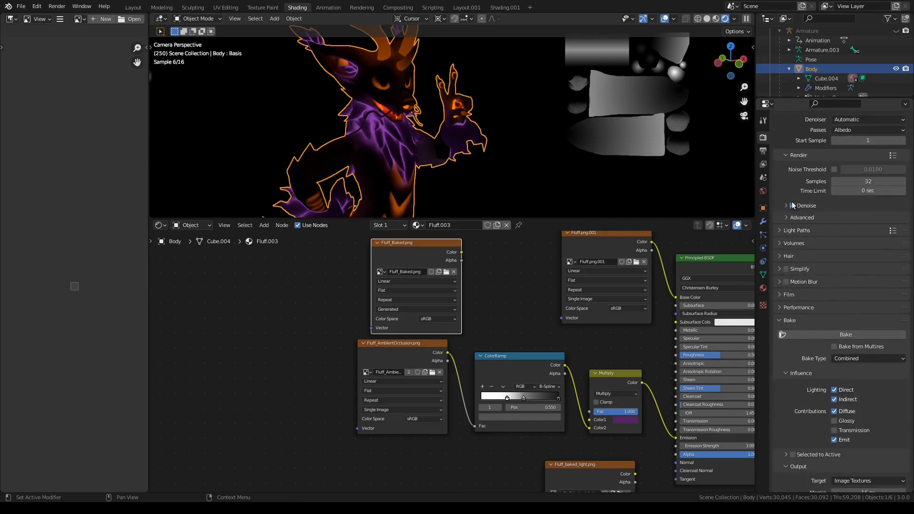
pyautogui.scroll(-3)
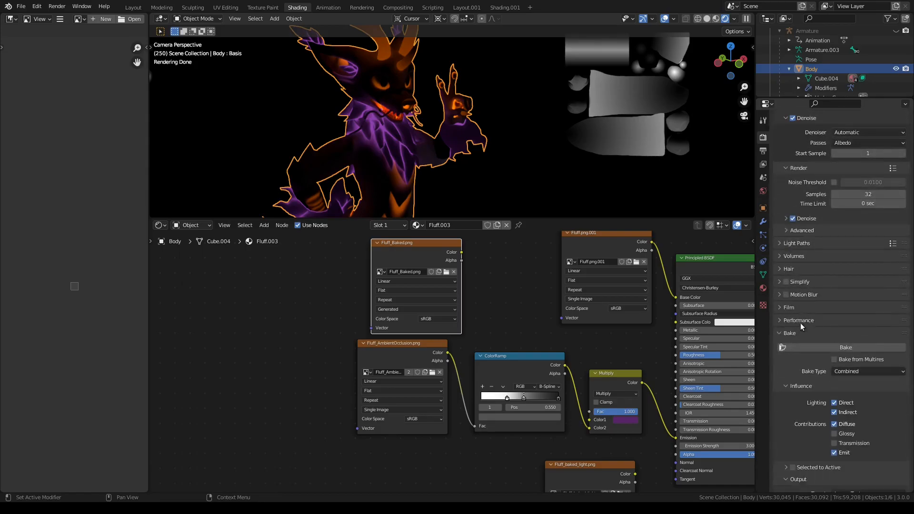
pyautogui.scroll(-3)
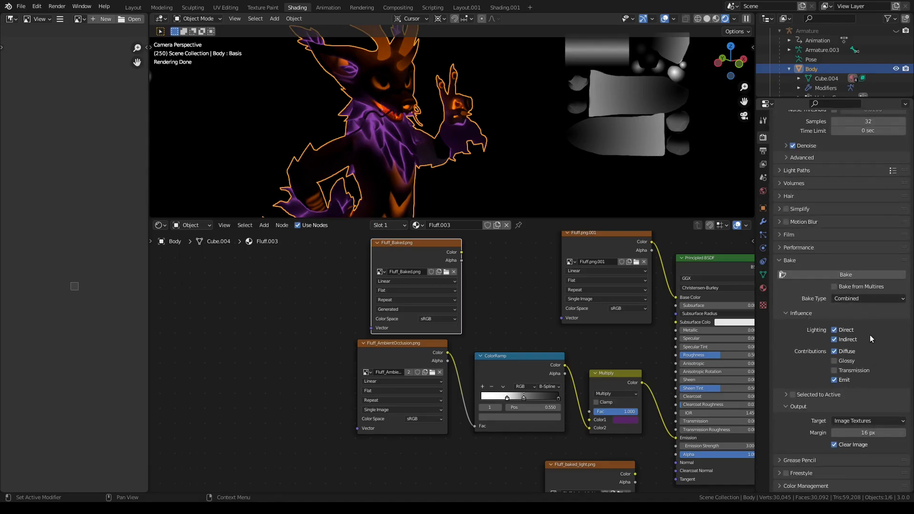
pyautogui.moveTo(855, 339)
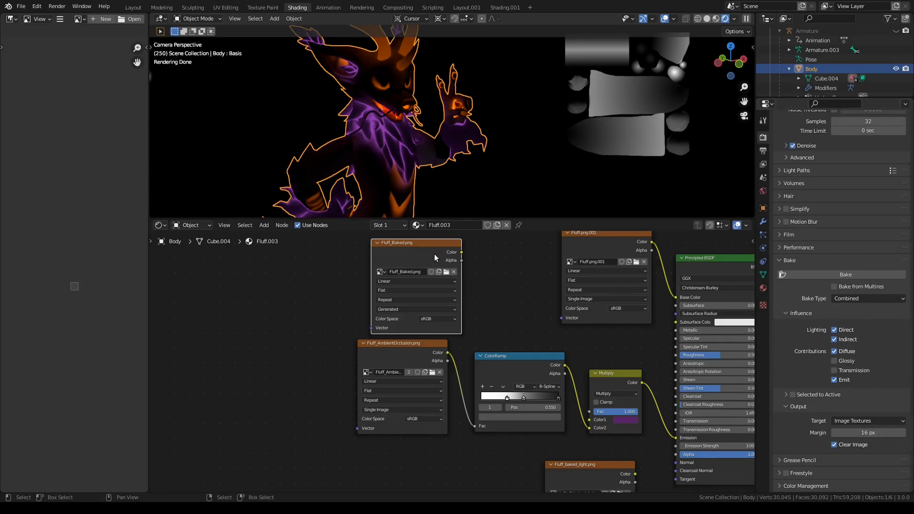
pyautogui.moveTo(396, 263)
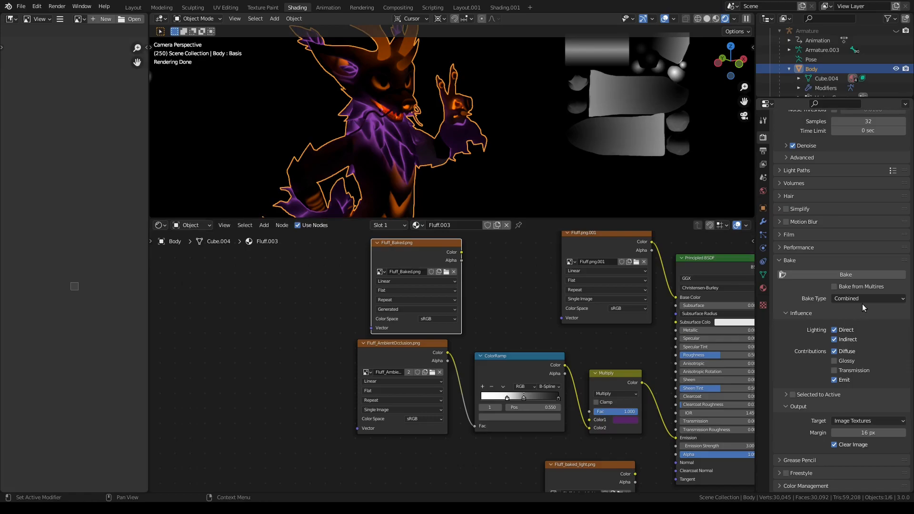
# - Set the bake type to Ambient Occlusion
pyautogui.click(867, 297)
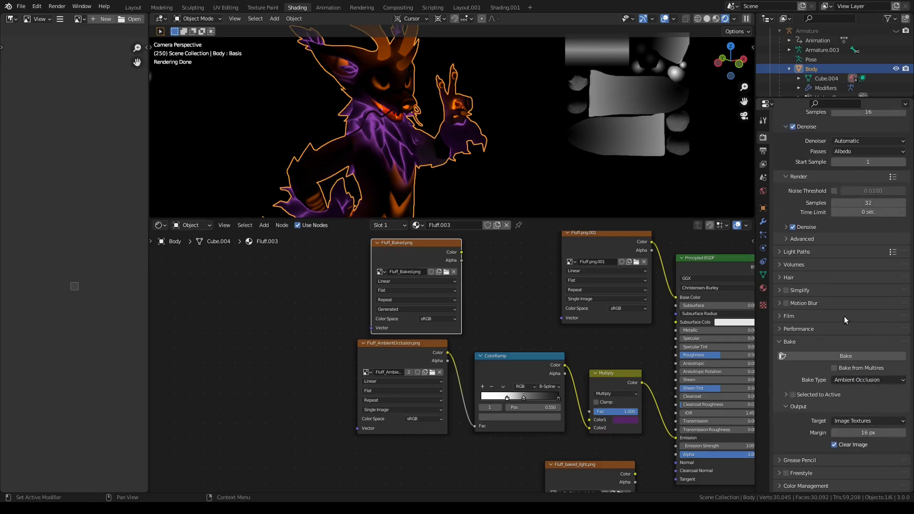
pyautogui.moveTo(819, 389)
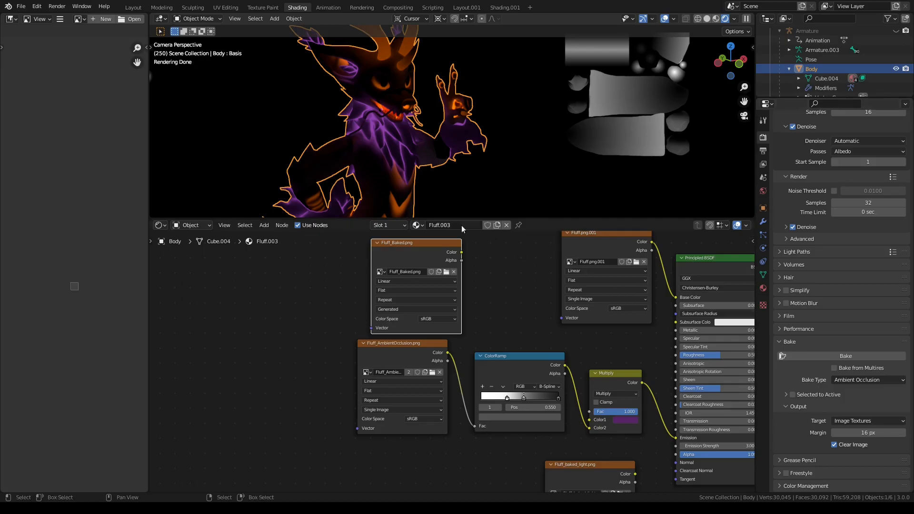
pyautogui.moveTo(373, 115)
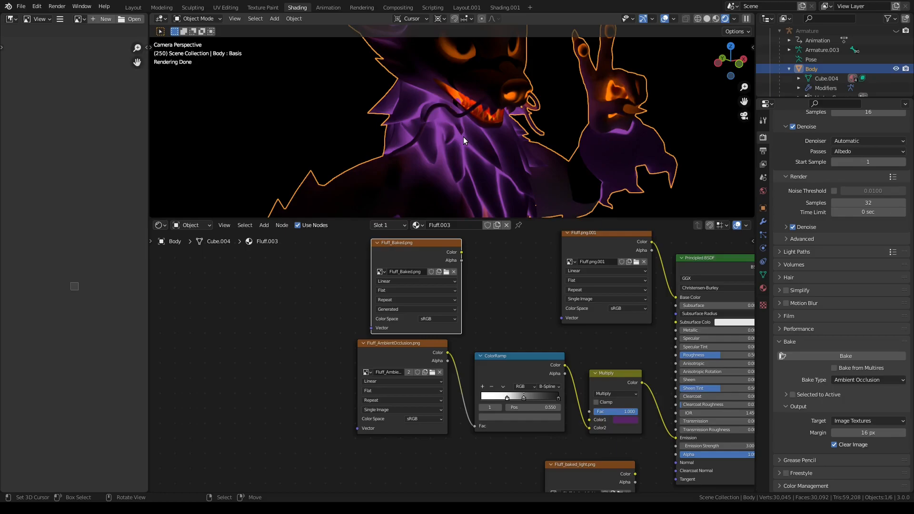
pyautogui.moveTo(471, 138)
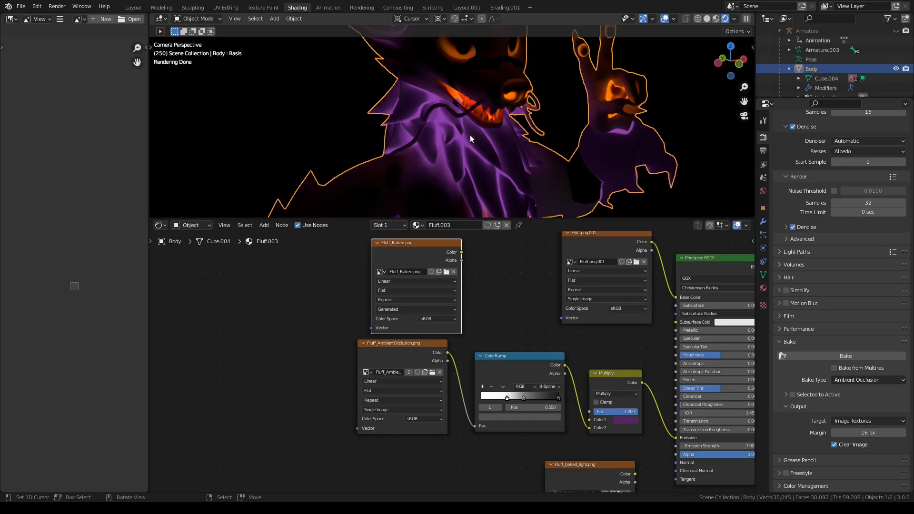
pyautogui.moveTo(521, 186)
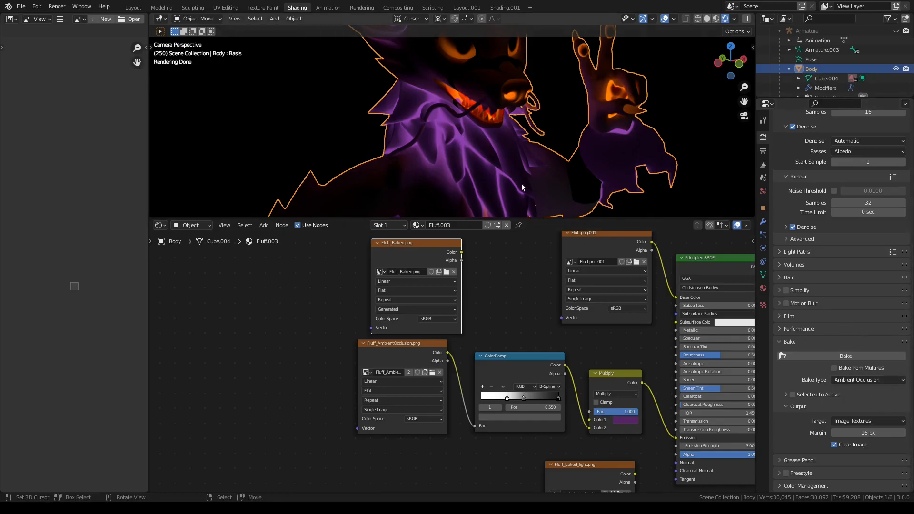
pyautogui.moveTo(437, 121)
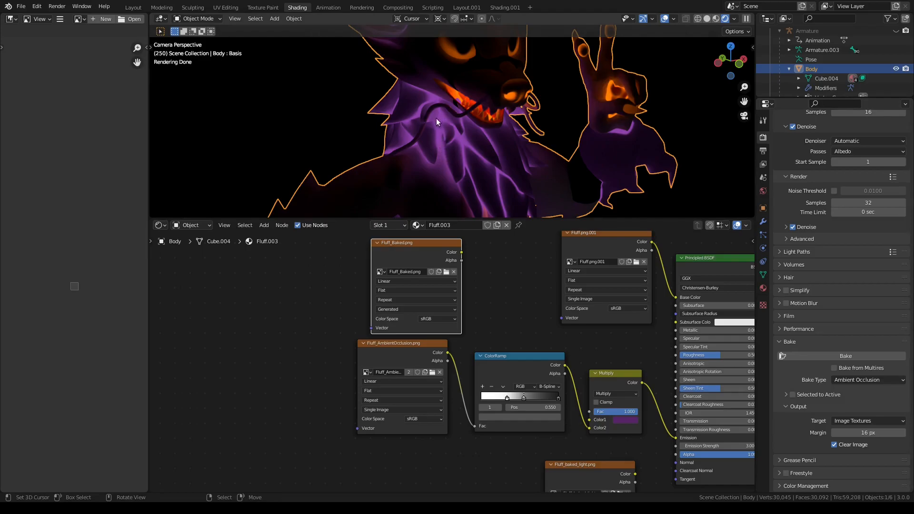
pyautogui.moveTo(524, 131)
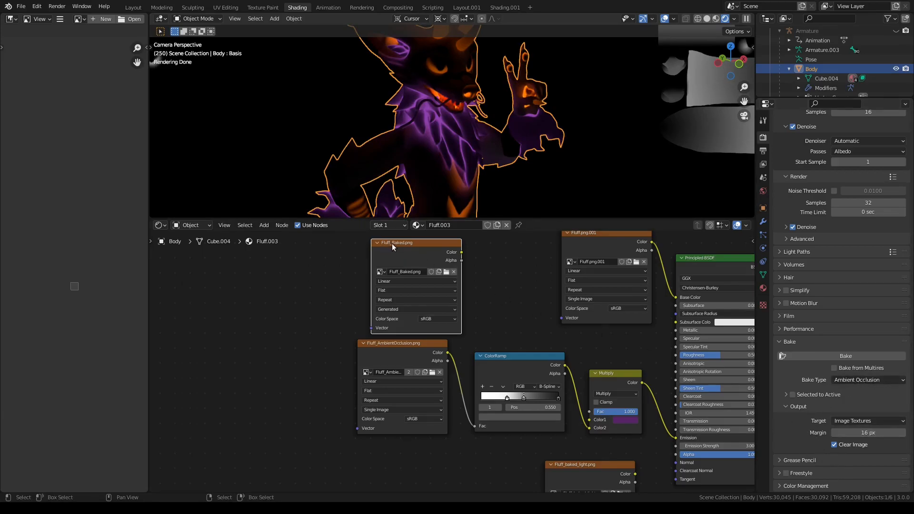
pyautogui.moveTo(399, 257)
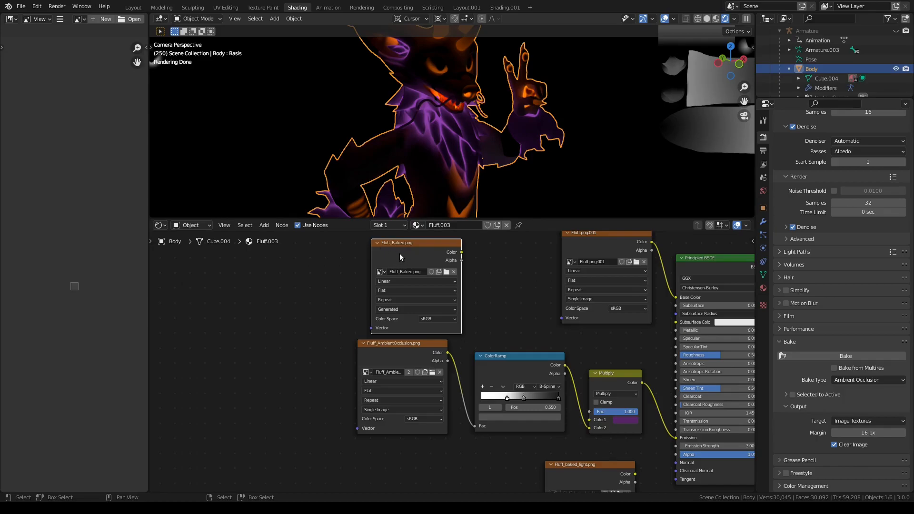
pyautogui.moveTo(377, 265)
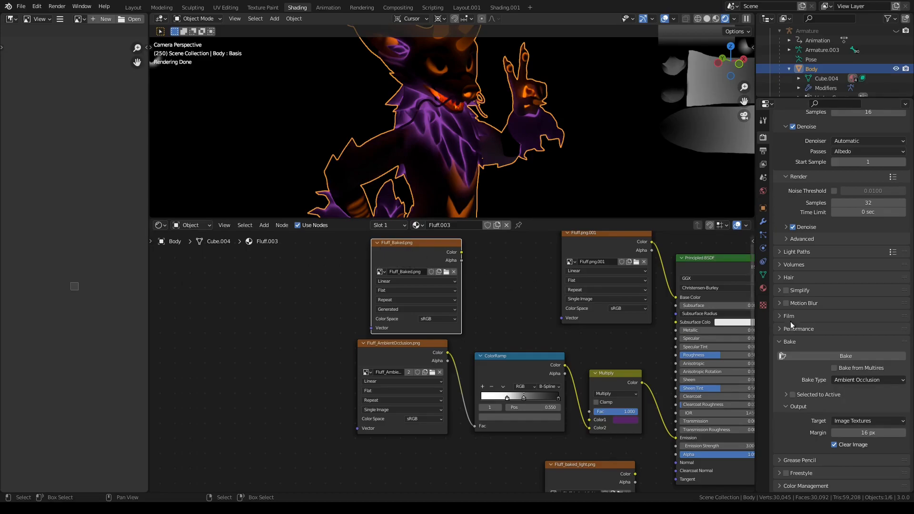
# - Bake the ambient occlusion and show the fluff AO image in the Image Editor
pyautogui.click(844, 355)
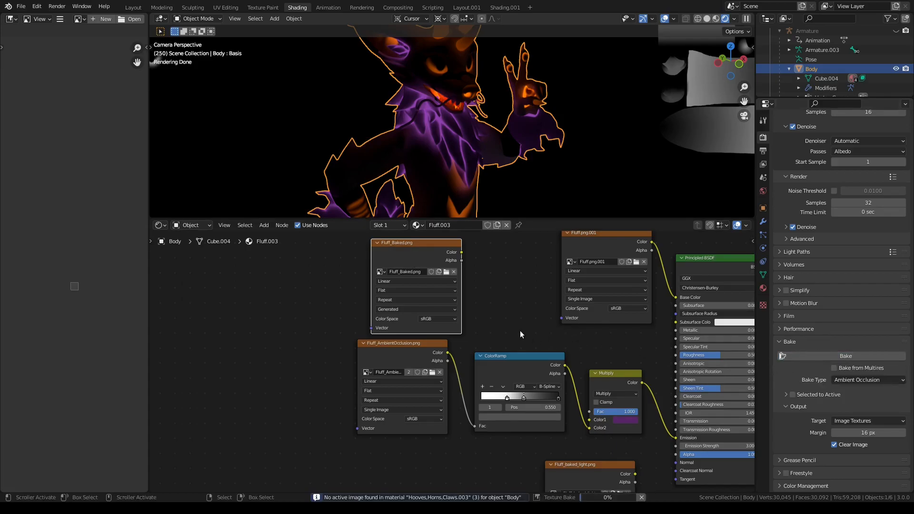
pyautogui.moveTo(661, 108)
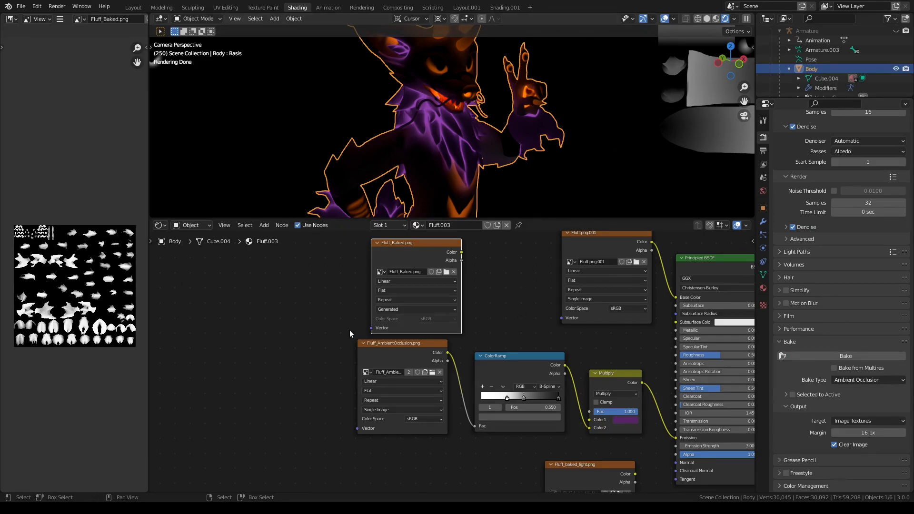
pyautogui.moveTo(324, 365)
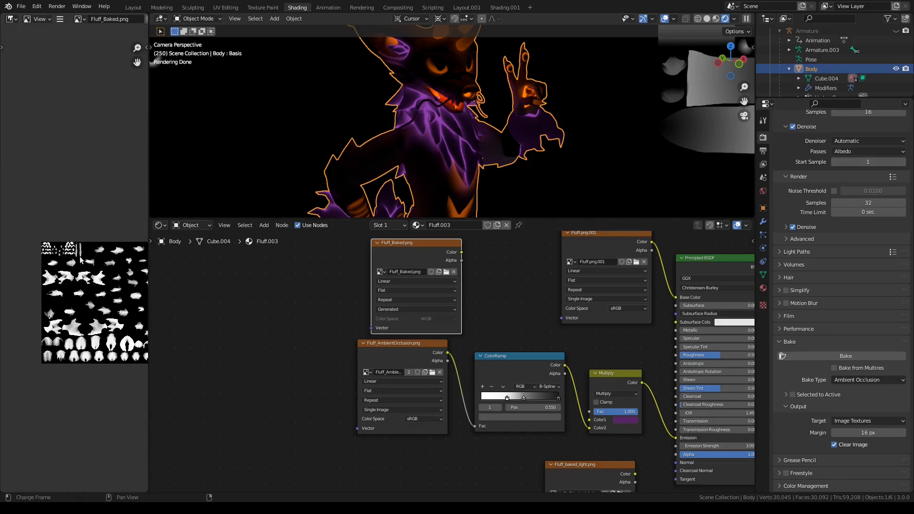
pyautogui.click(398, 343)
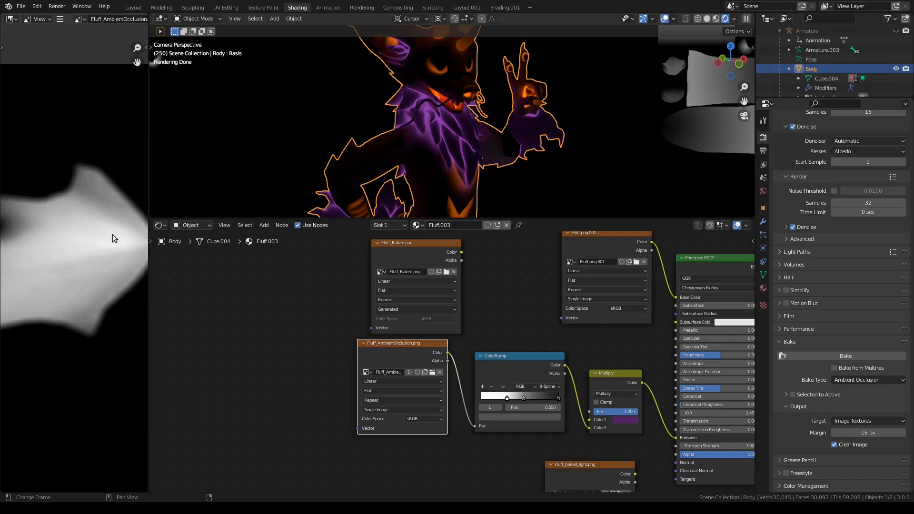
pyautogui.moveTo(74, 239)
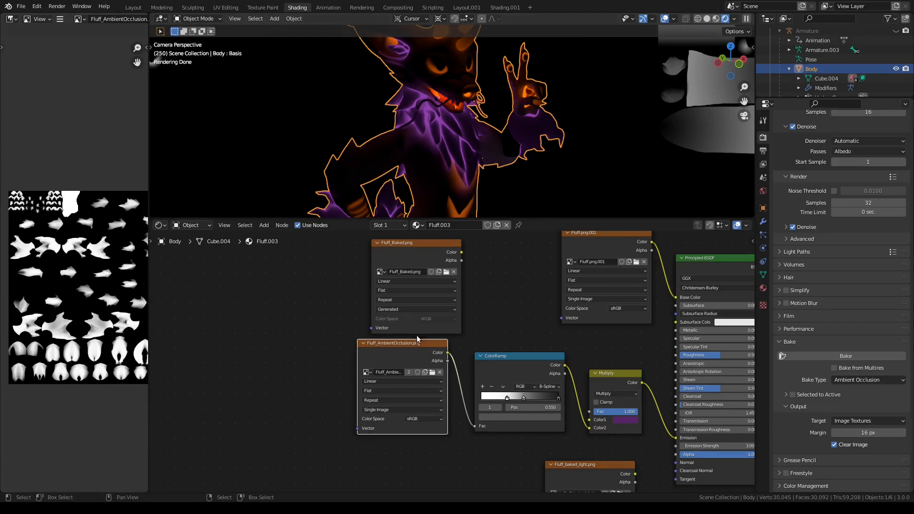
# - Set the render engine from Cycles back to Eevee
pyautogui.click(494, 355)
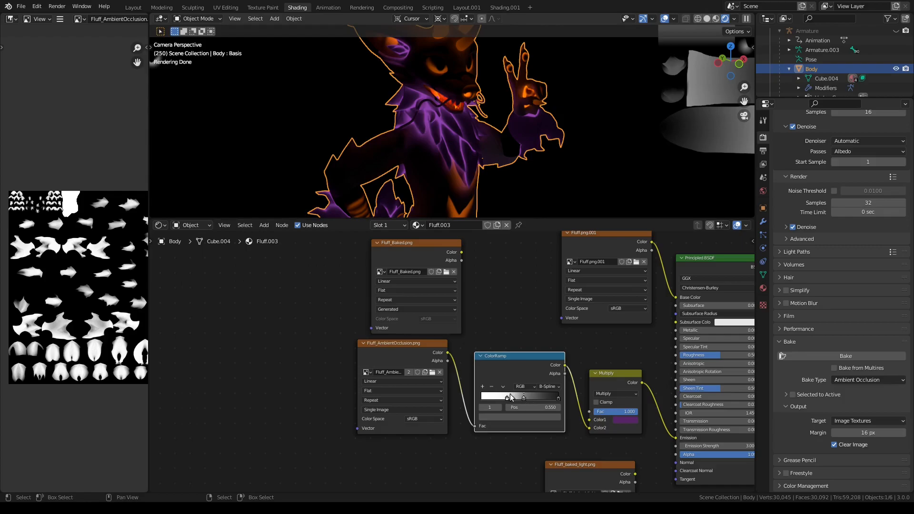
pyautogui.moveTo(464, 177)
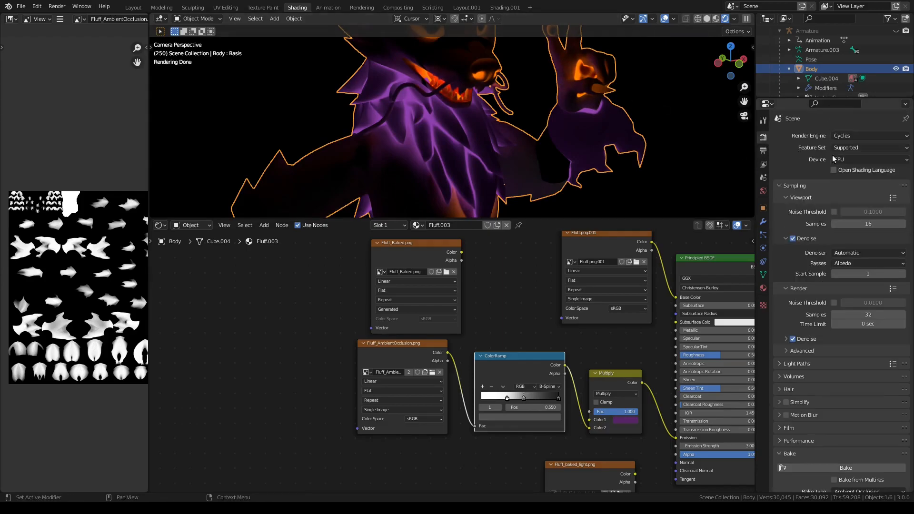
pyautogui.click(868, 135)
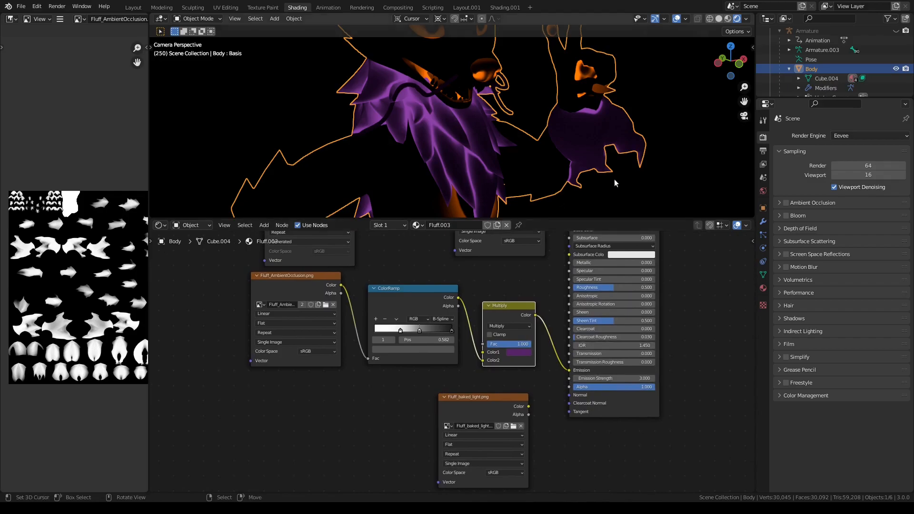
pyautogui.moveTo(674, 107)
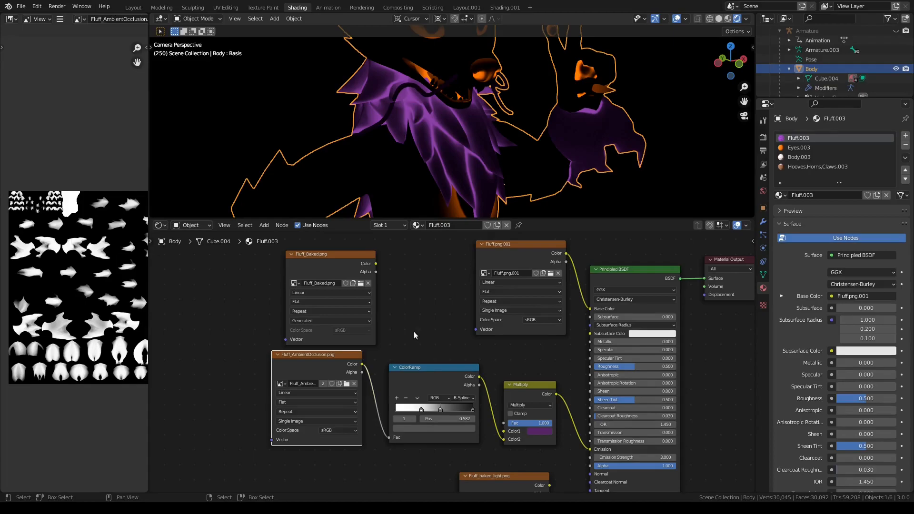
pyautogui.moveTo(396, 277)
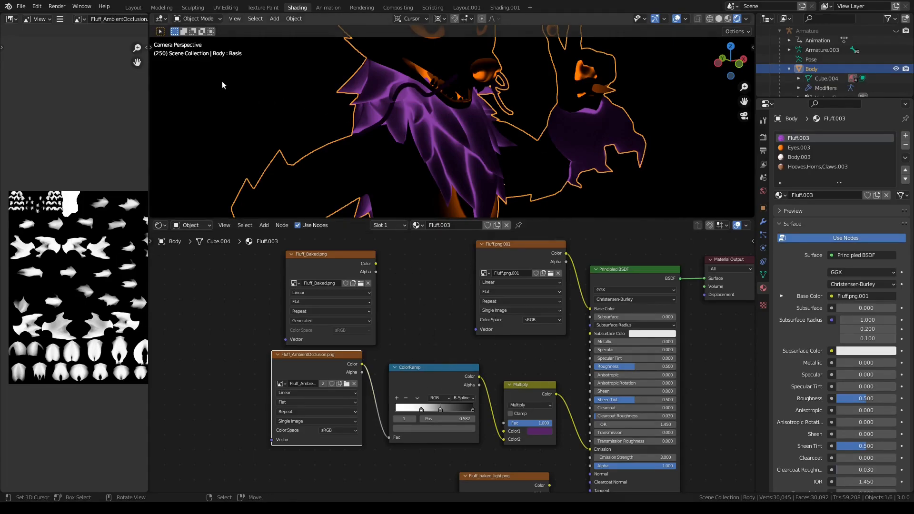
# - Show the avatar in the Layout workspace and set the render engine back to Cycles
pyautogui.click(132, 6)
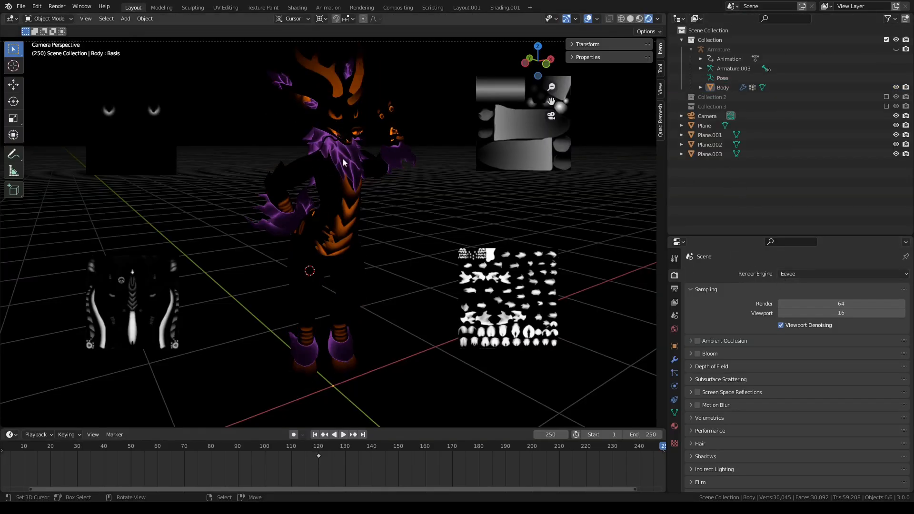
pyautogui.moveTo(377, 182)
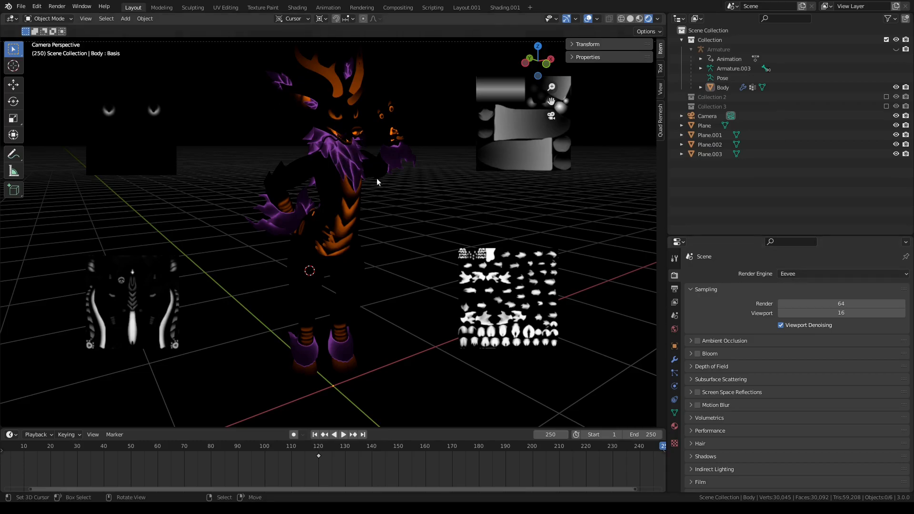
pyautogui.moveTo(333, 209)
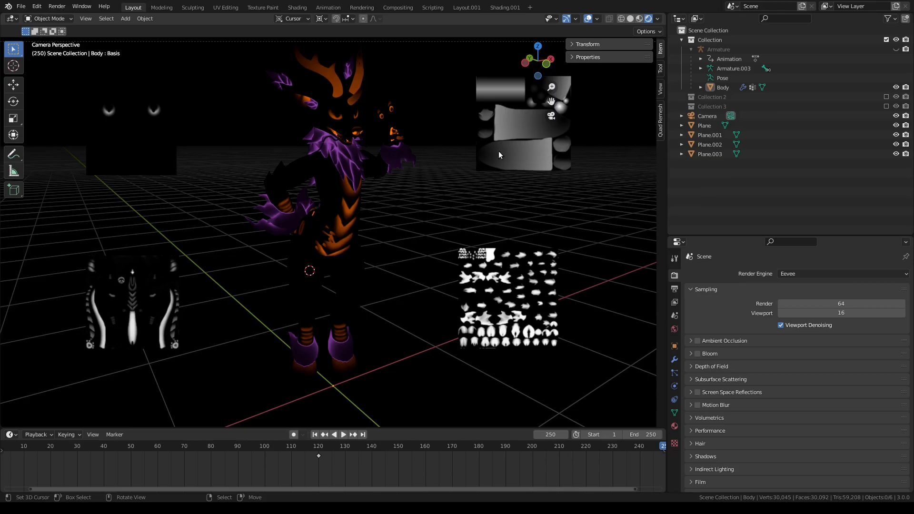
pyautogui.moveTo(166, 125)
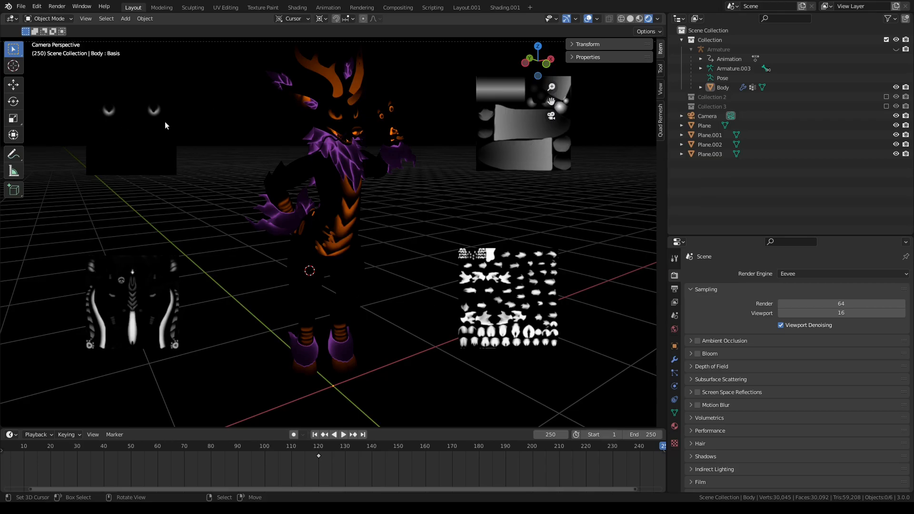
pyautogui.moveTo(341, 223)
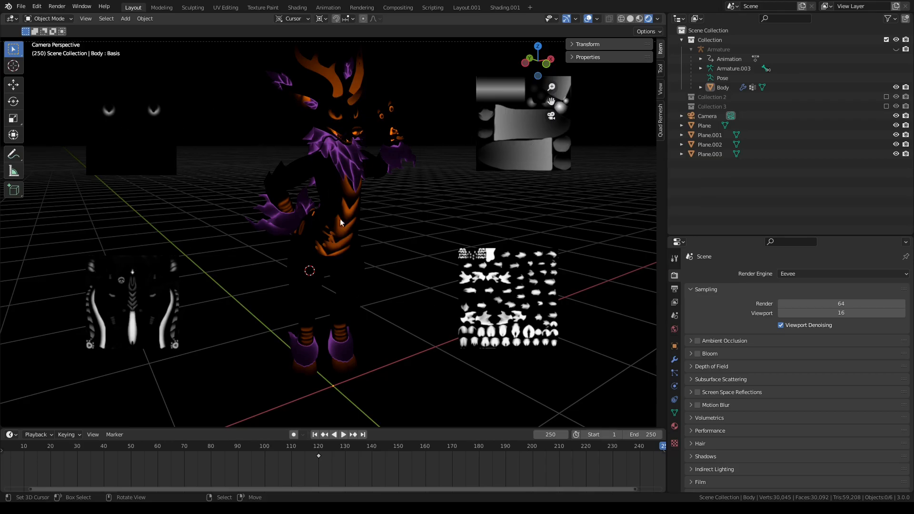
pyautogui.moveTo(783, 274)
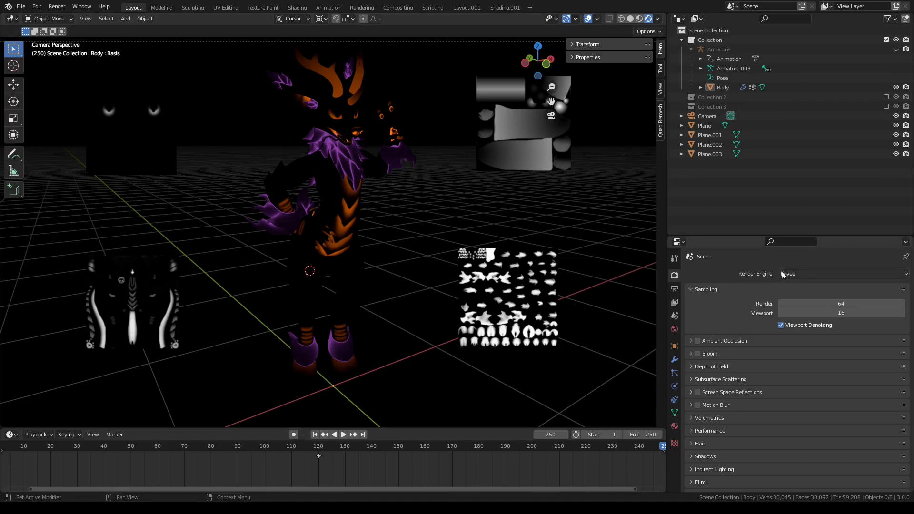
pyautogui.click(839, 274)
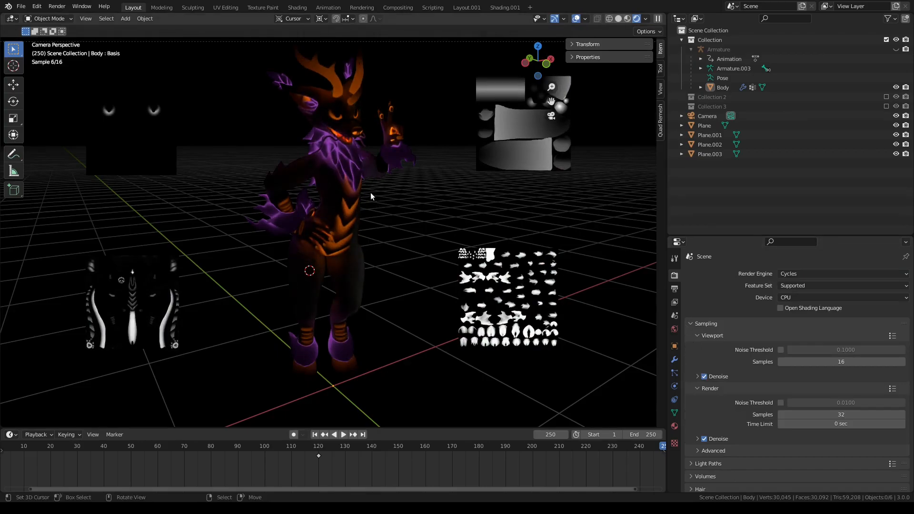
pyautogui.moveTo(341, 123)
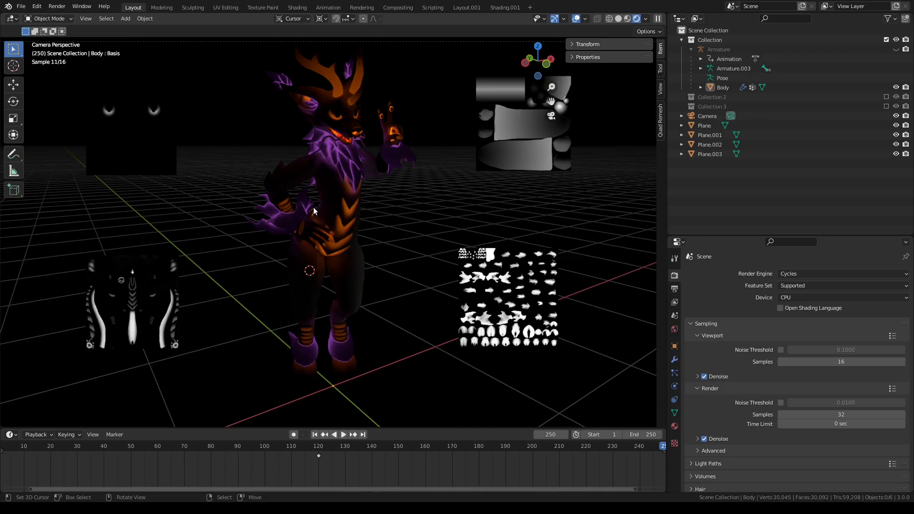
pyautogui.moveTo(428, 144)
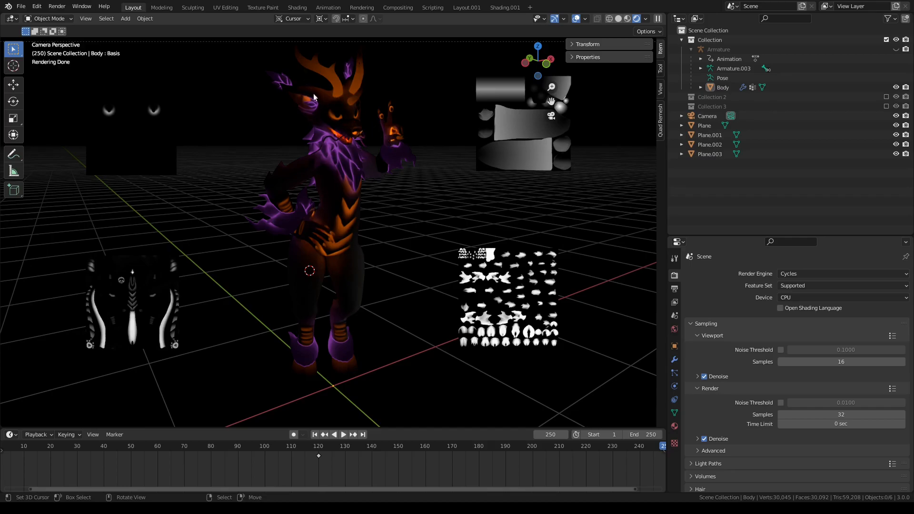
pyautogui.moveTo(345, 156)
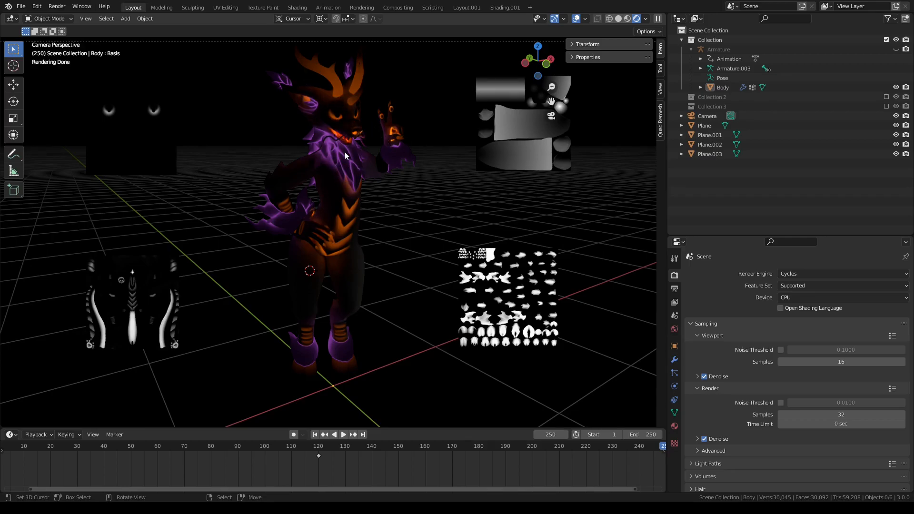
pyautogui.moveTo(357, 185)
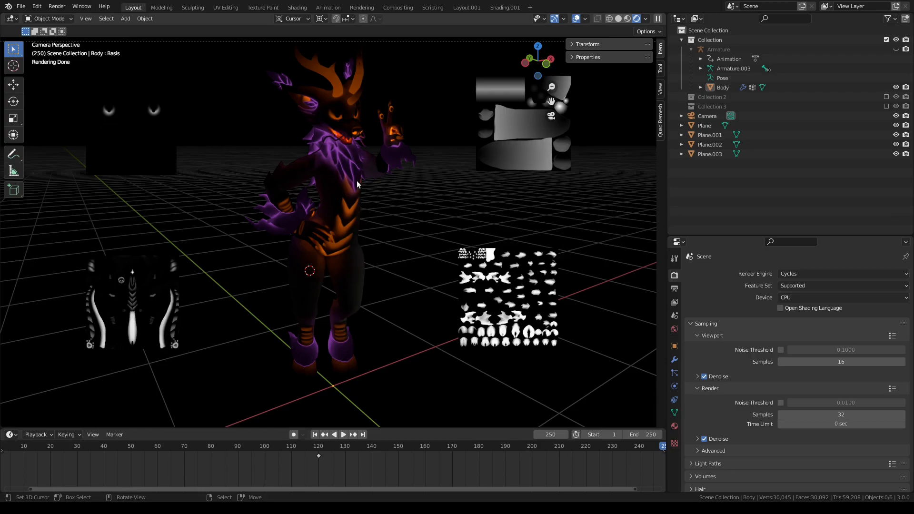
pyautogui.moveTo(412, 142)
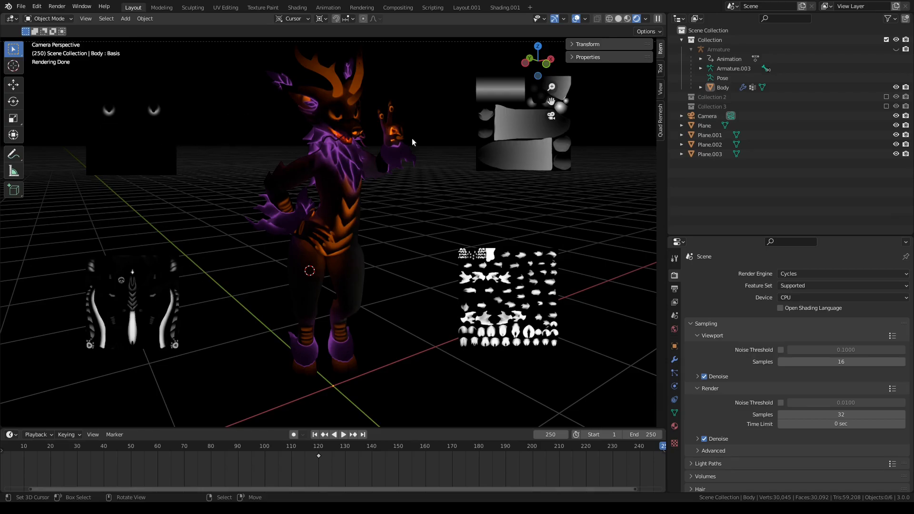
pyautogui.moveTo(309, 45)
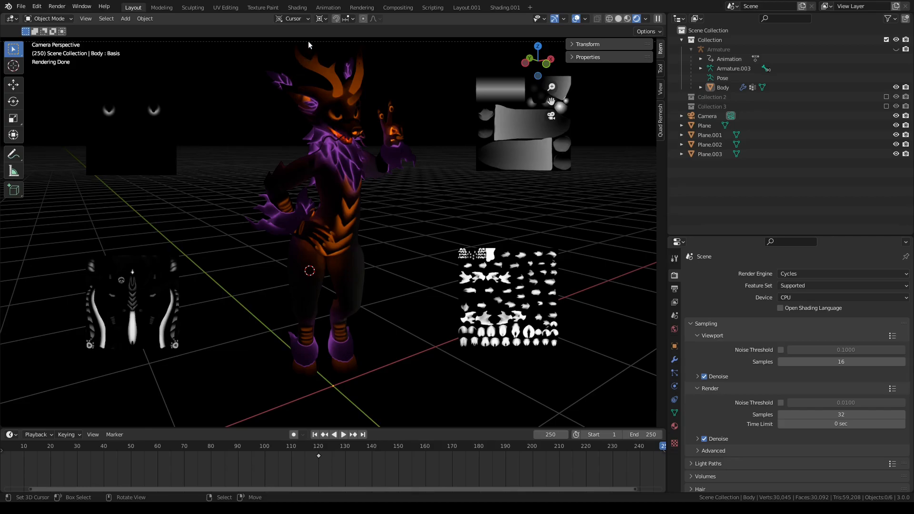
pyautogui.moveTo(297, 8)
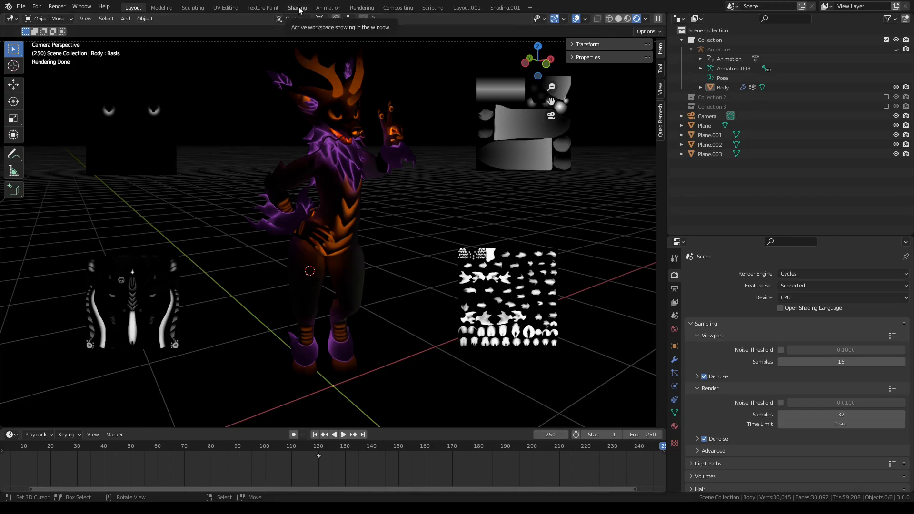
# - Review the Eyes, Body and Hooves materials in the node editor and settle on Body
pyautogui.click(297, 7)
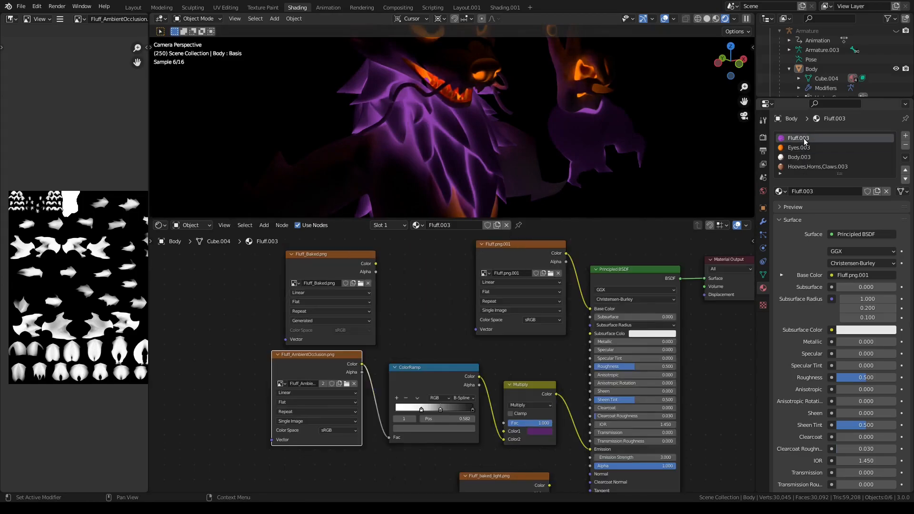
pyautogui.click(799, 147)
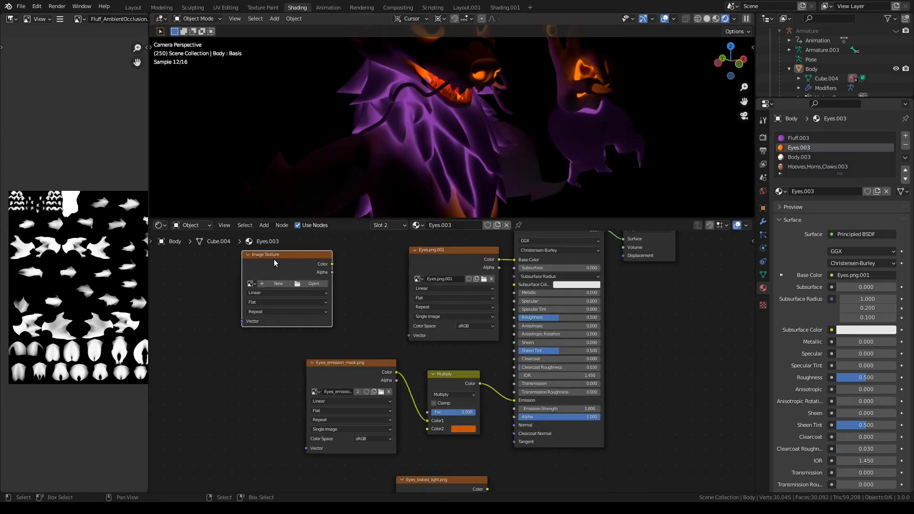
pyautogui.click(822, 157)
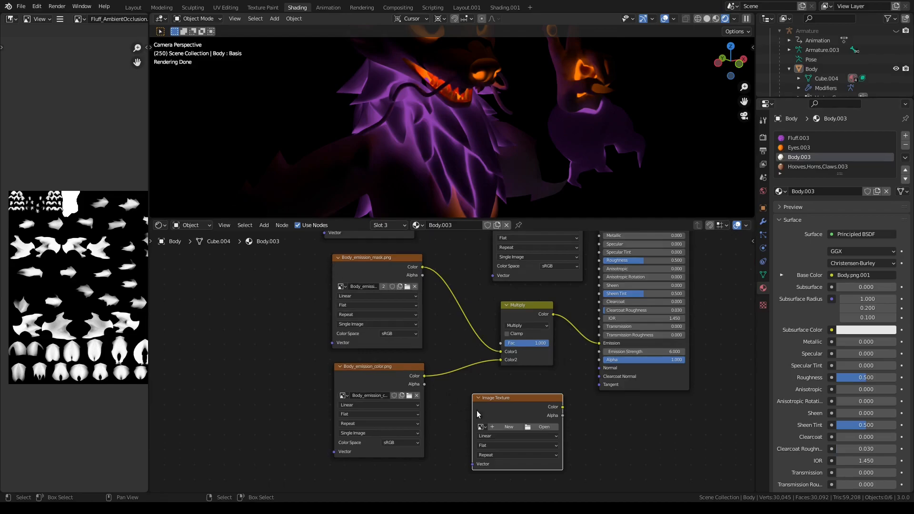
pyautogui.click(817, 166)
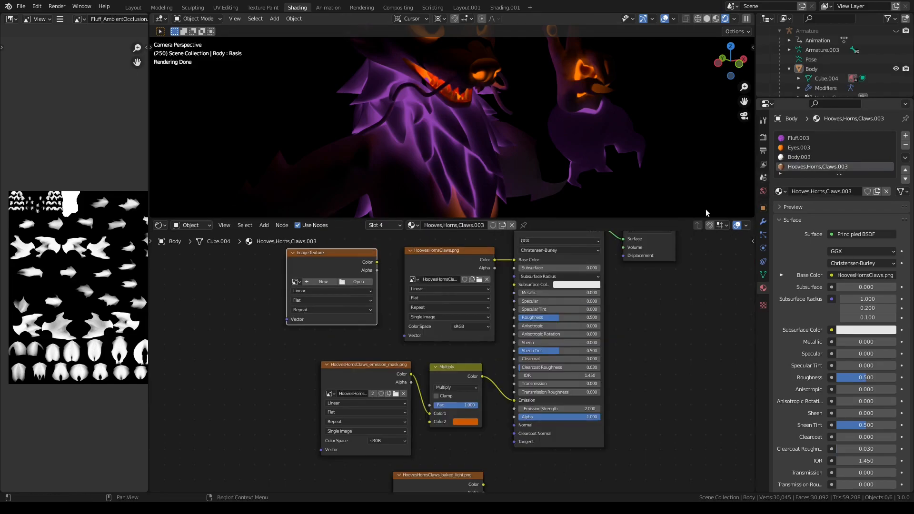
pyautogui.click(799, 157)
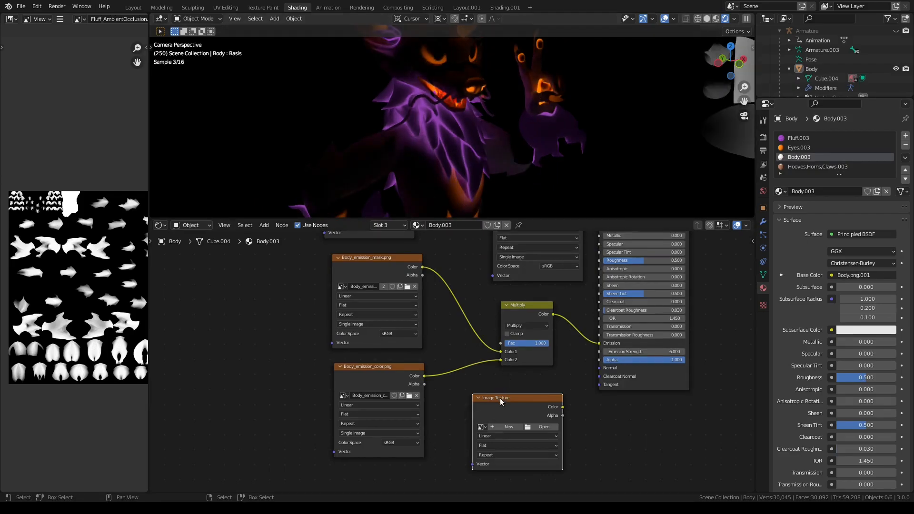
pyautogui.moveTo(497, 427)
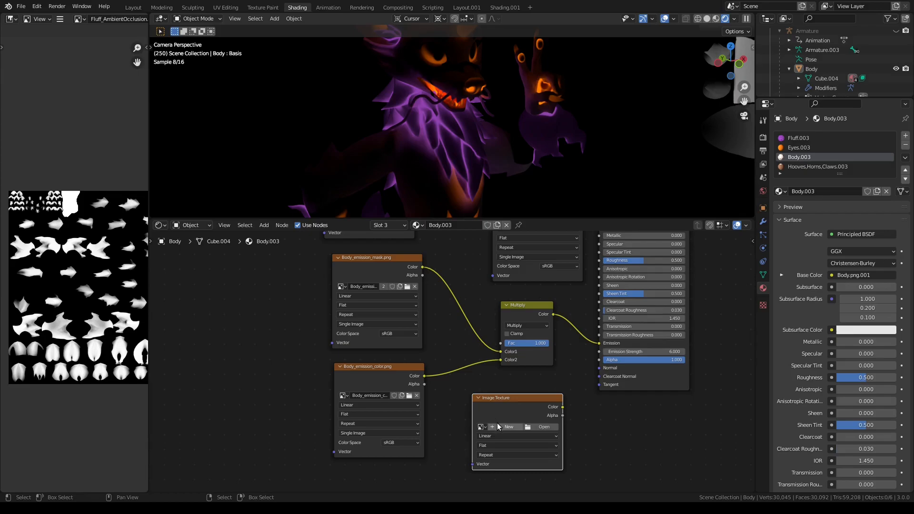
# - Create a new blank 4096×4096 image named Body_Bake.png in the body's image texture node
pyautogui.click(507, 427)
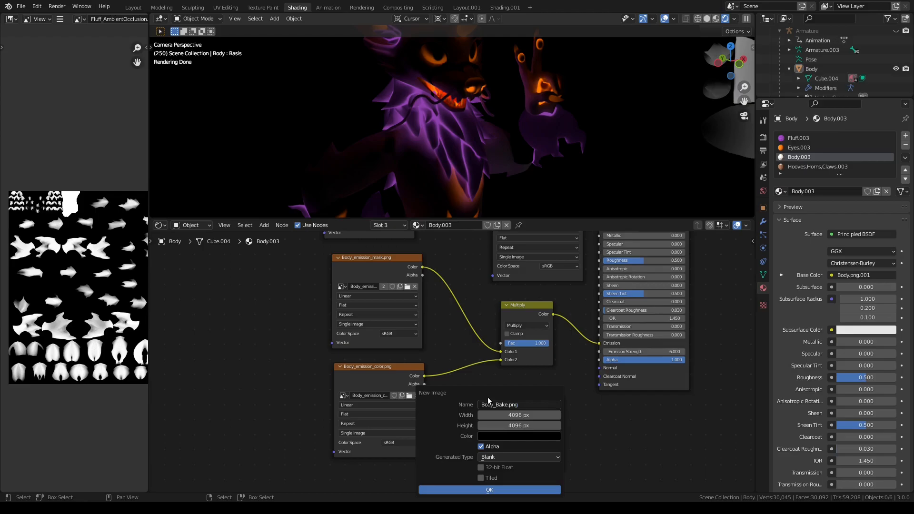
pyautogui.moveTo(488, 360)
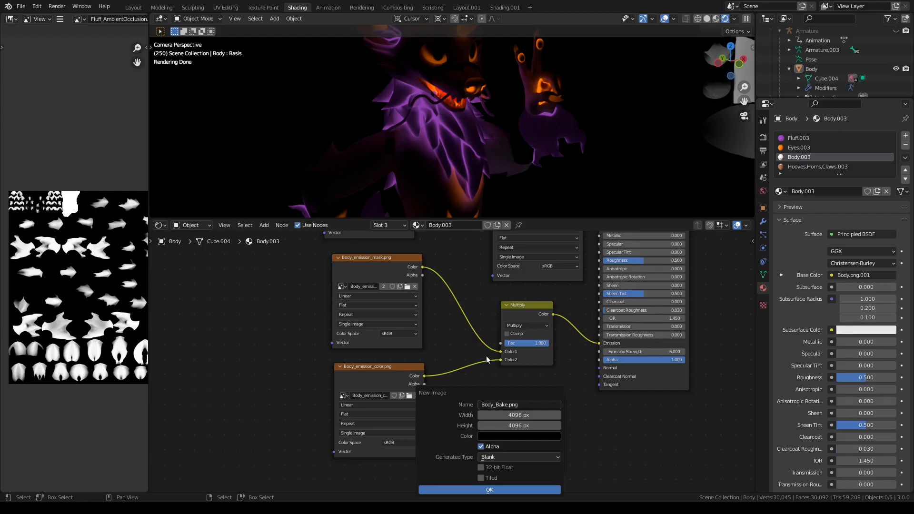
pyautogui.moveTo(585, 316)
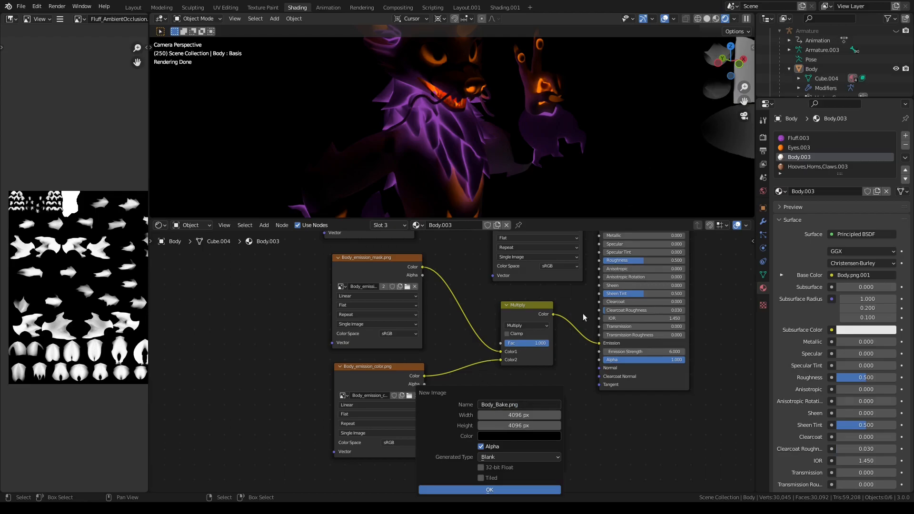
pyautogui.click(489, 490)
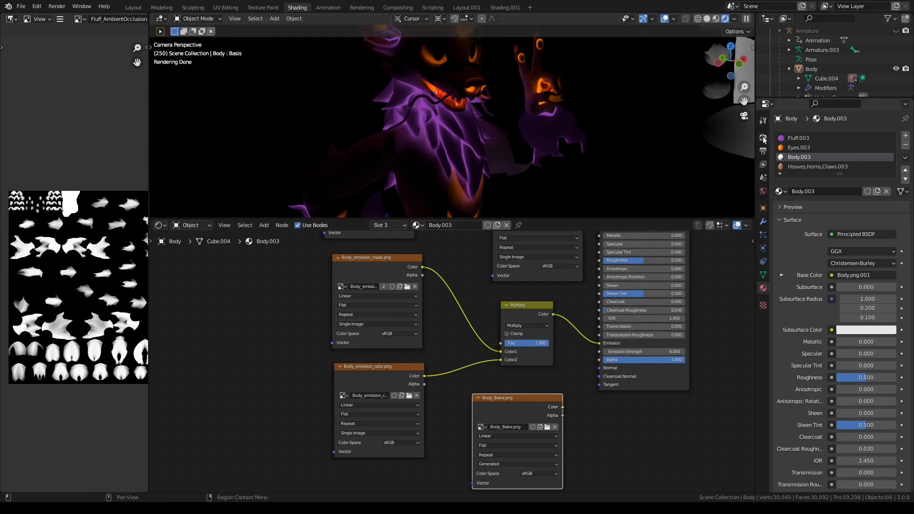
# - Change the bake type from Ambient Occlusion to Combined in the render bake settings
pyautogui.click(762, 134)
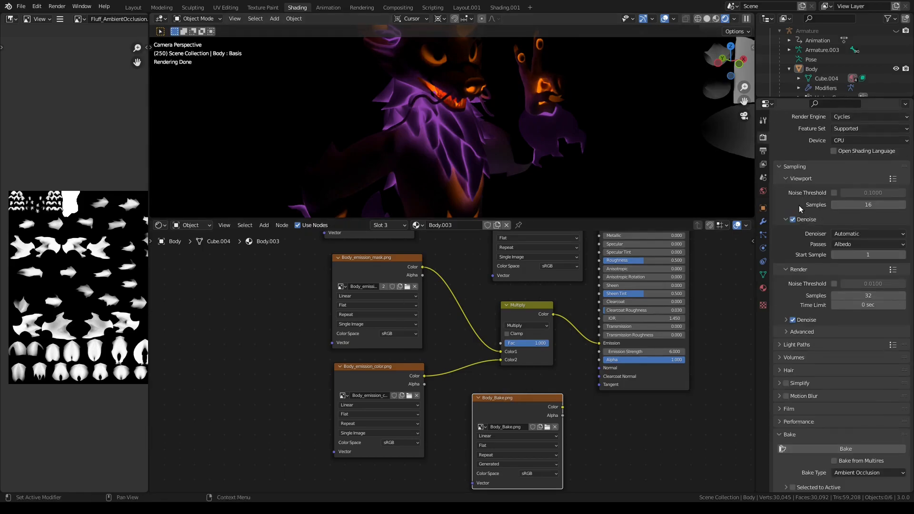
pyautogui.scroll(-3)
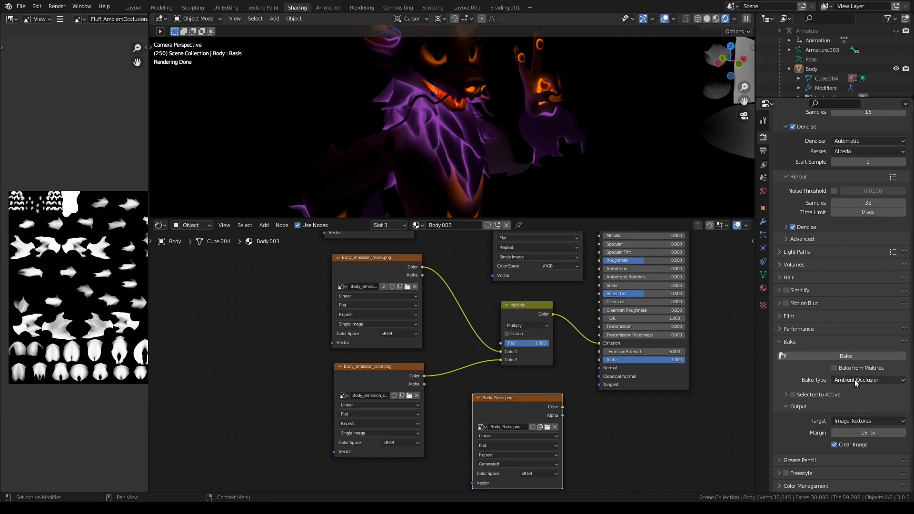
pyautogui.click(866, 380)
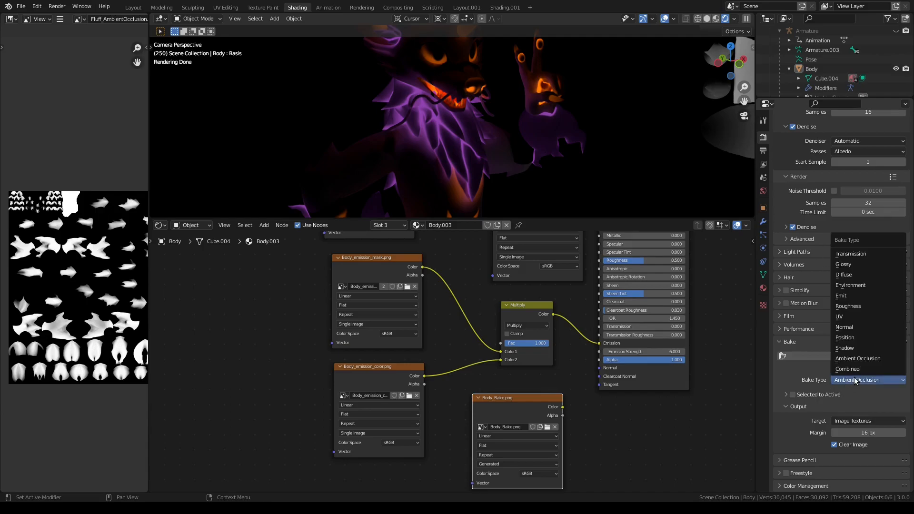
pyautogui.moveTo(855, 368)
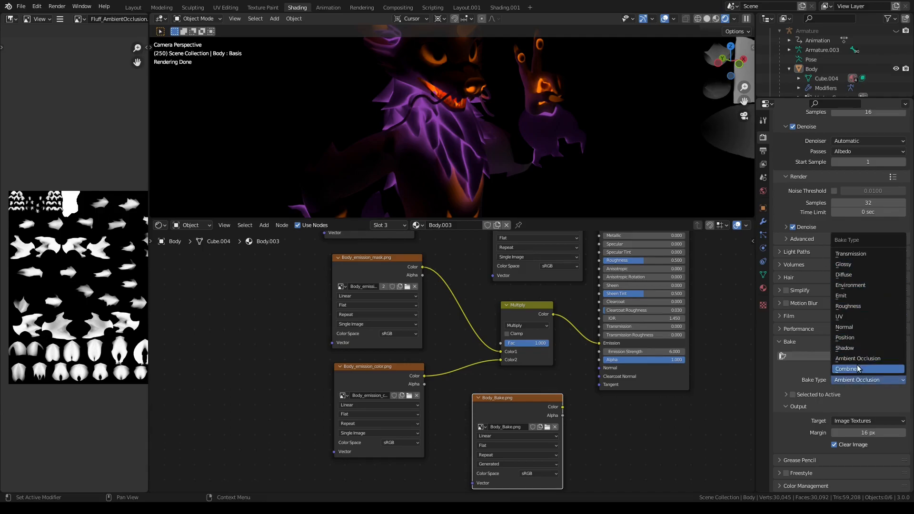
pyautogui.click(855, 368)
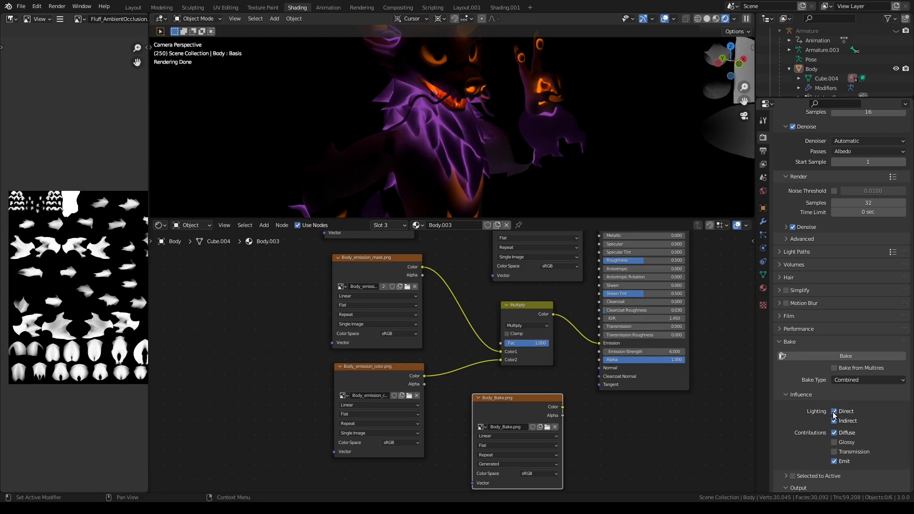
# - Enable Direct and Indirect lighting with only Diffuse and Emit contributions, leaving Glossy and Transmission off
pyautogui.click(835, 420)
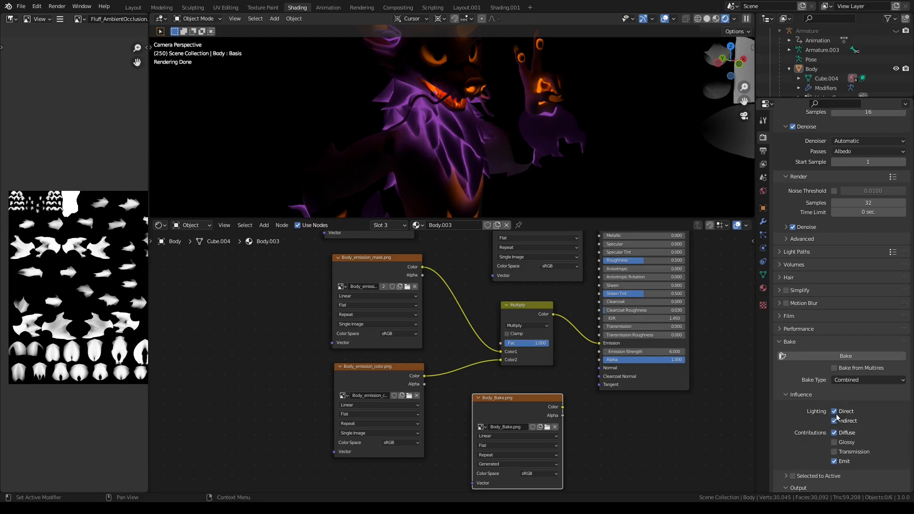
pyautogui.click(834, 411)
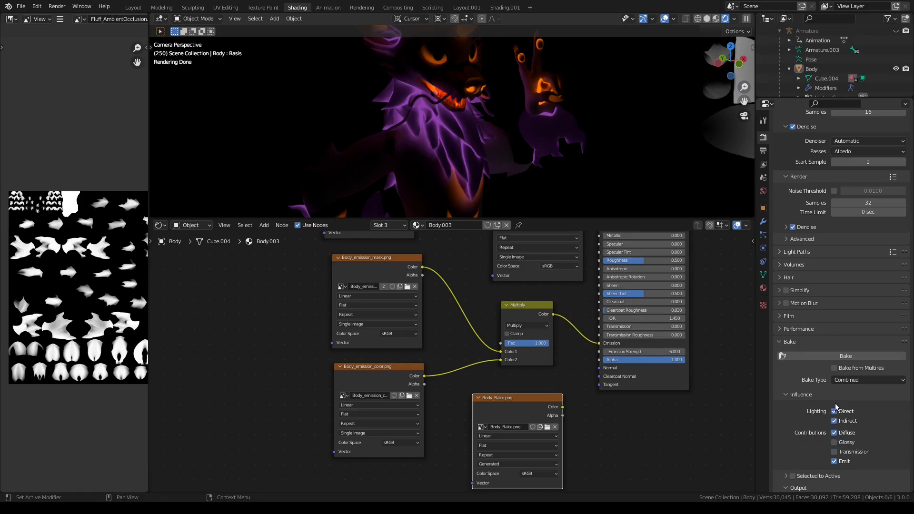
pyautogui.moveTo(834, 411)
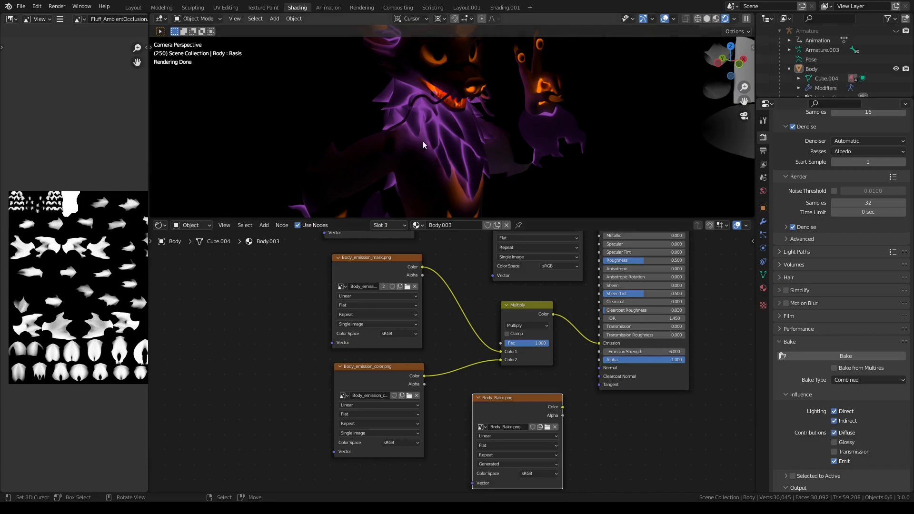
pyautogui.moveTo(424, 137)
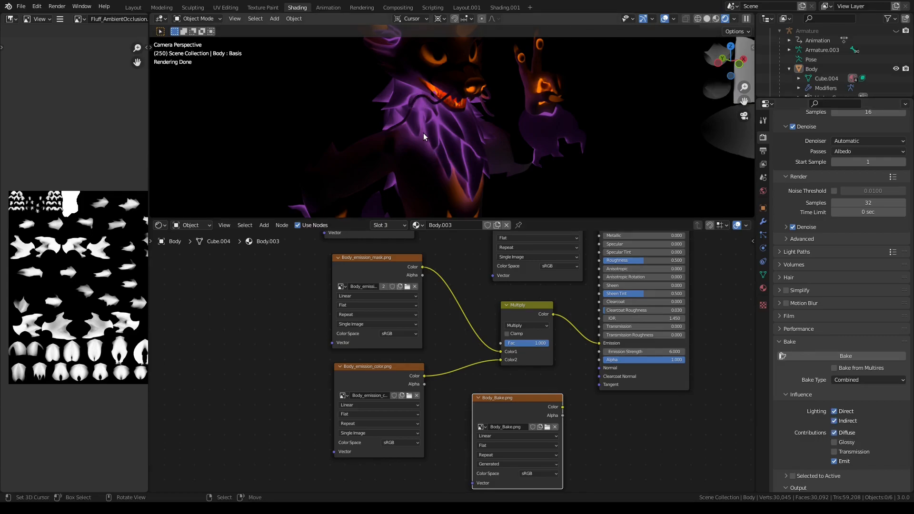
pyautogui.moveTo(489, 403)
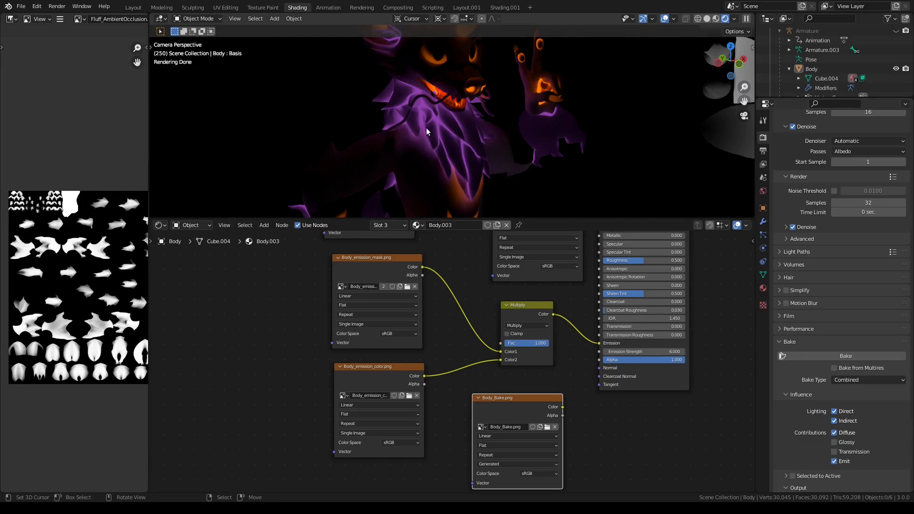
pyautogui.moveTo(425, 111)
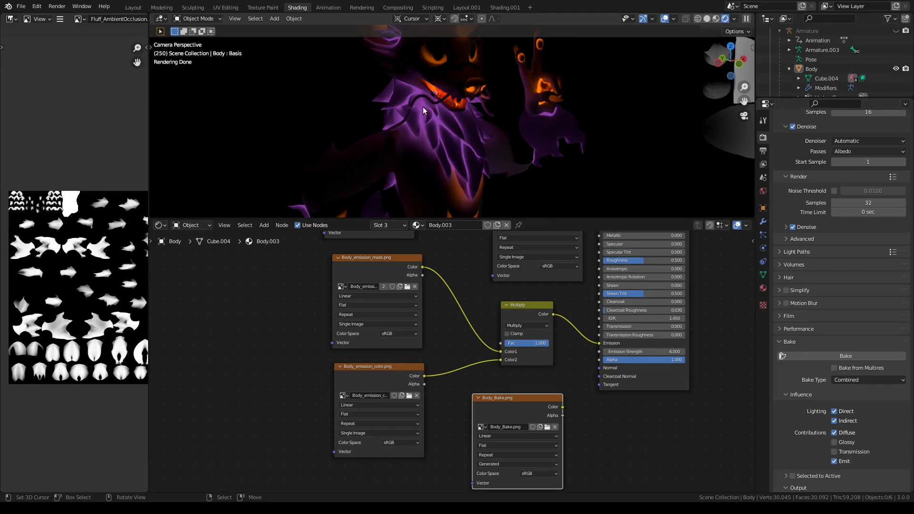
pyautogui.moveTo(415, 149)
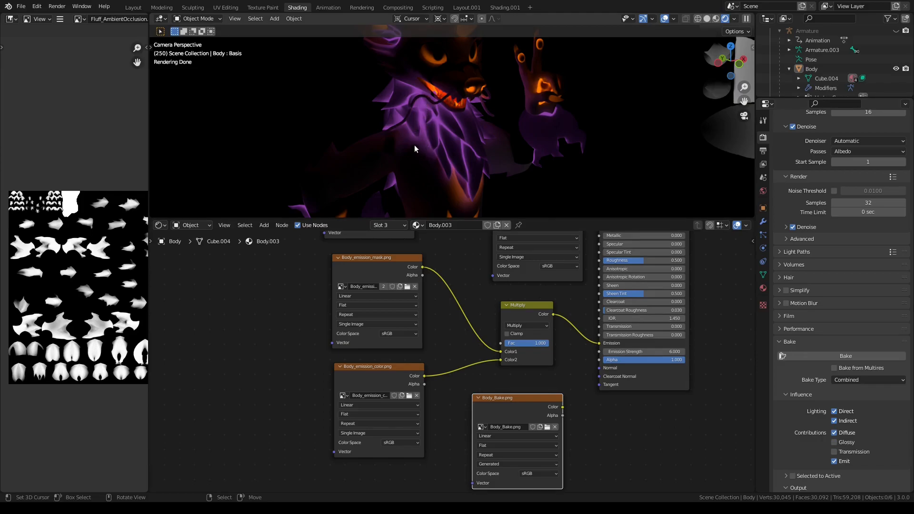
pyautogui.moveTo(409, 151)
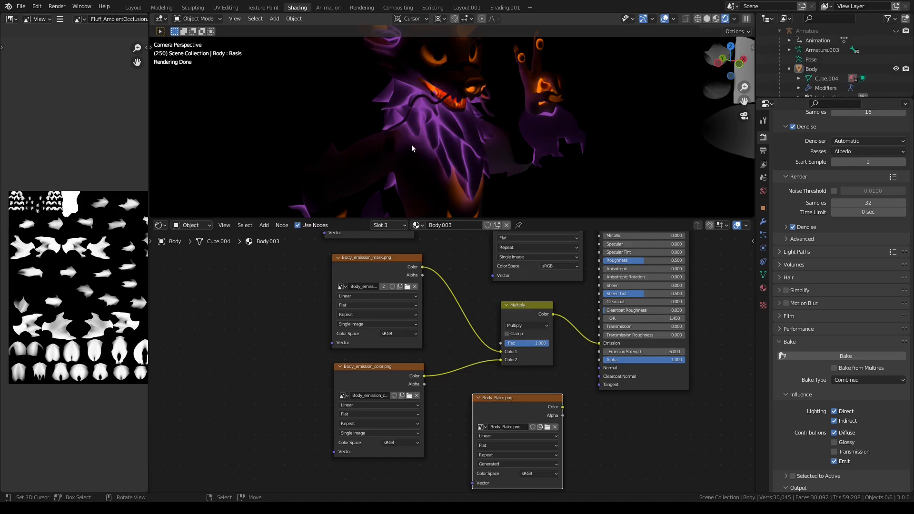
pyautogui.moveTo(377, 190)
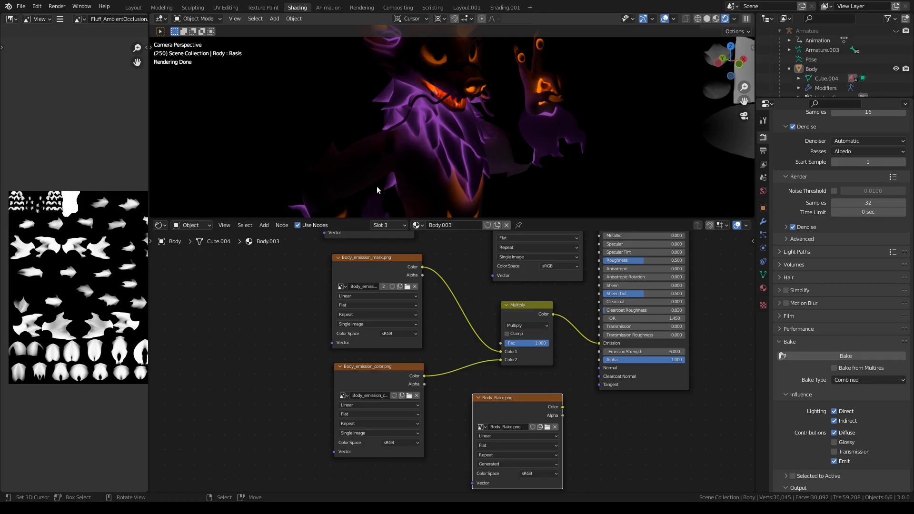
pyautogui.moveTo(820, 418)
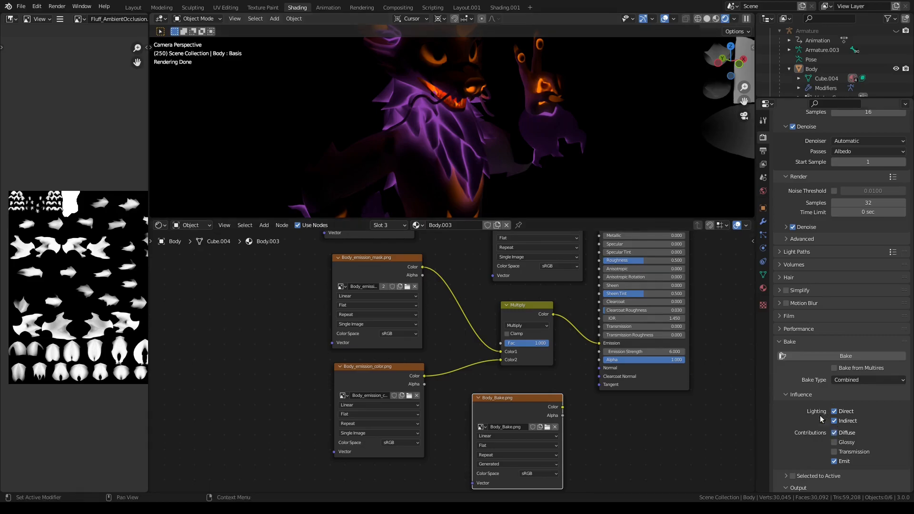
pyautogui.click(835, 421)
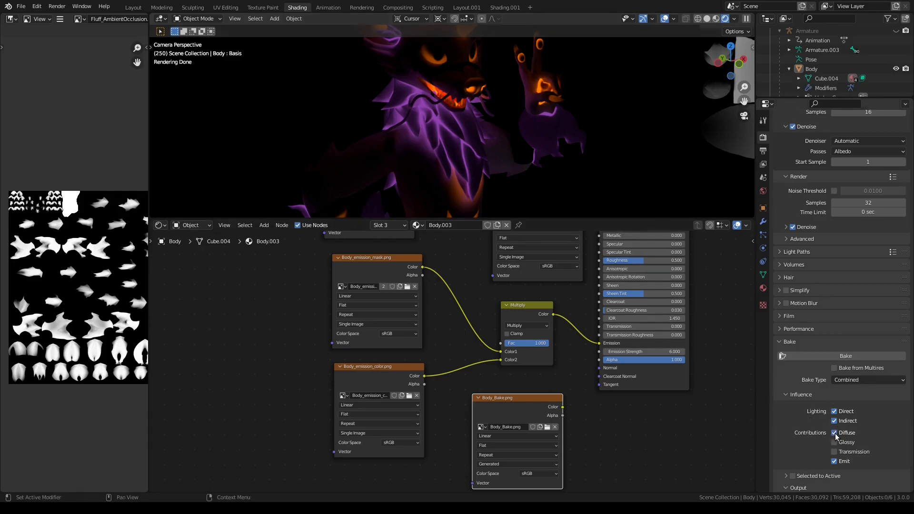
pyautogui.click(834, 432)
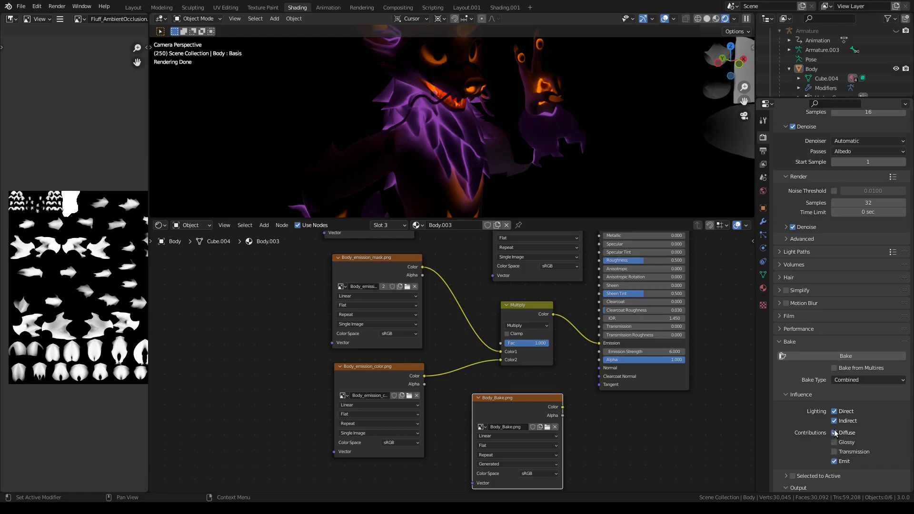
pyautogui.moveTo(835, 432)
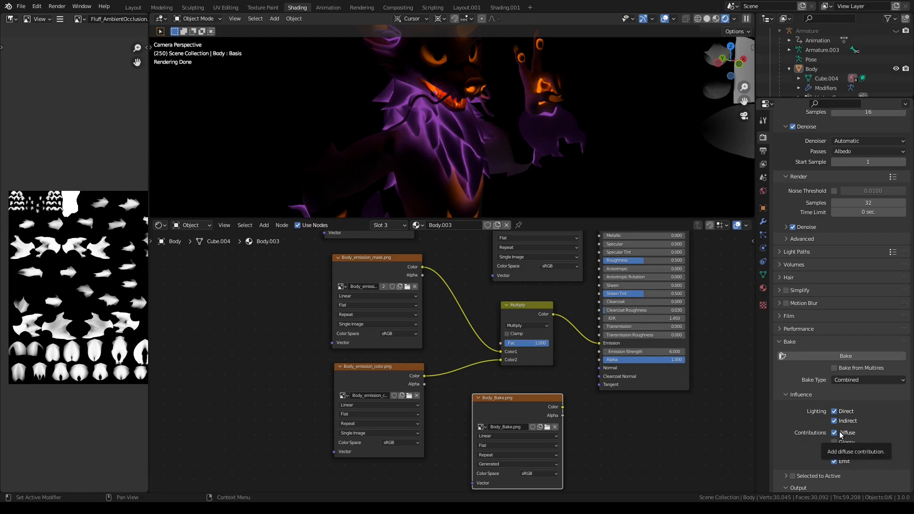
pyautogui.moveTo(845, 442)
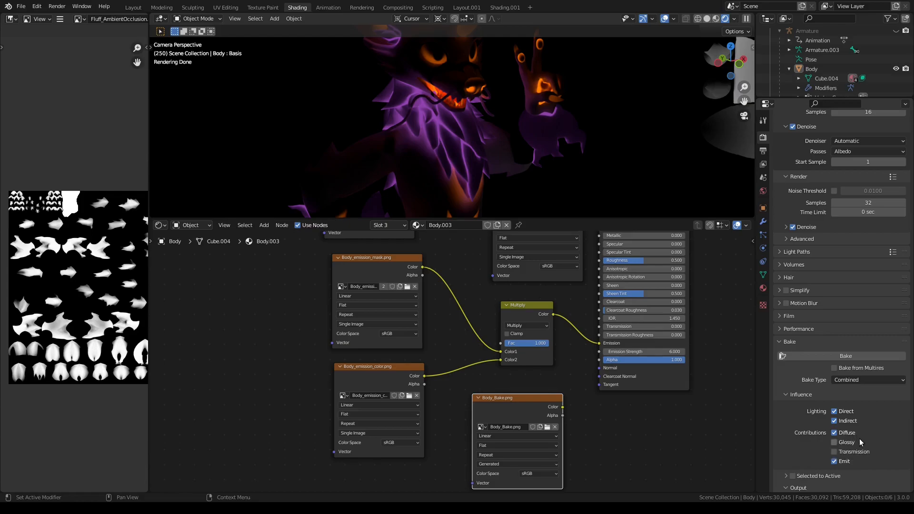
pyautogui.click(834, 442)
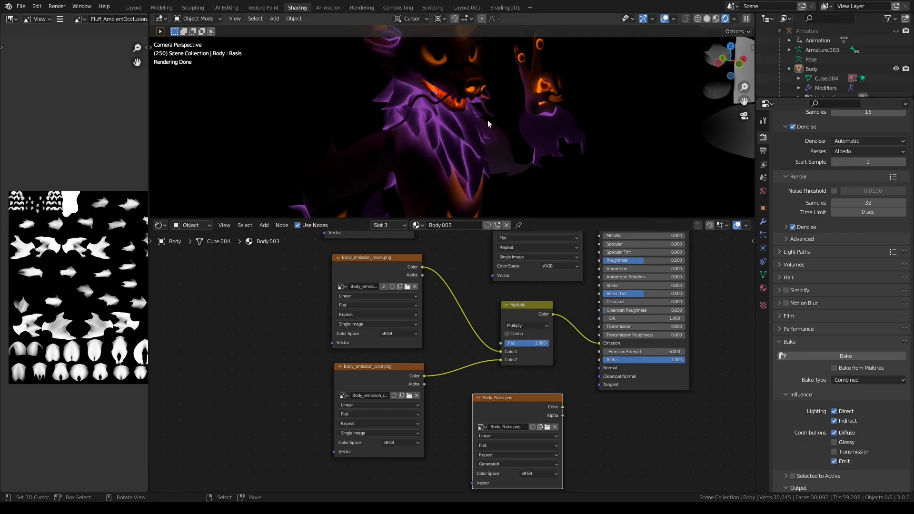
pyautogui.click(834, 460)
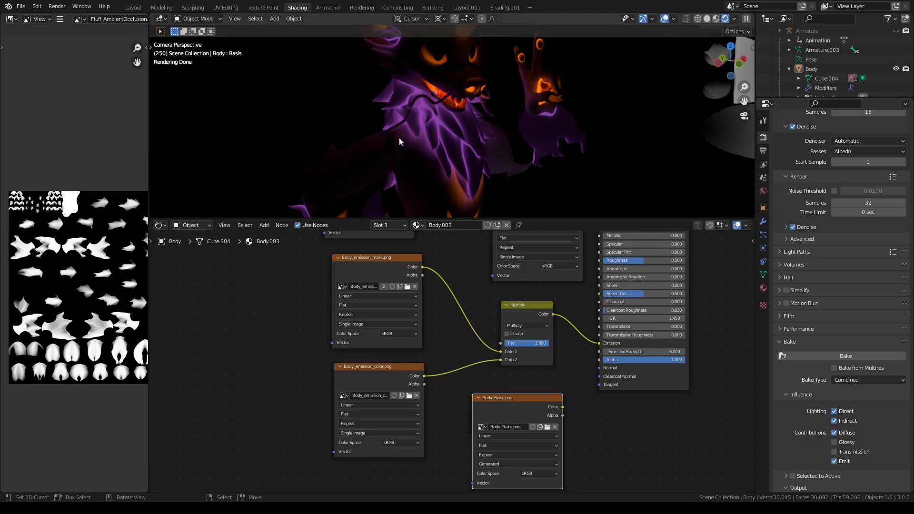
pyautogui.moveTo(427, 95)
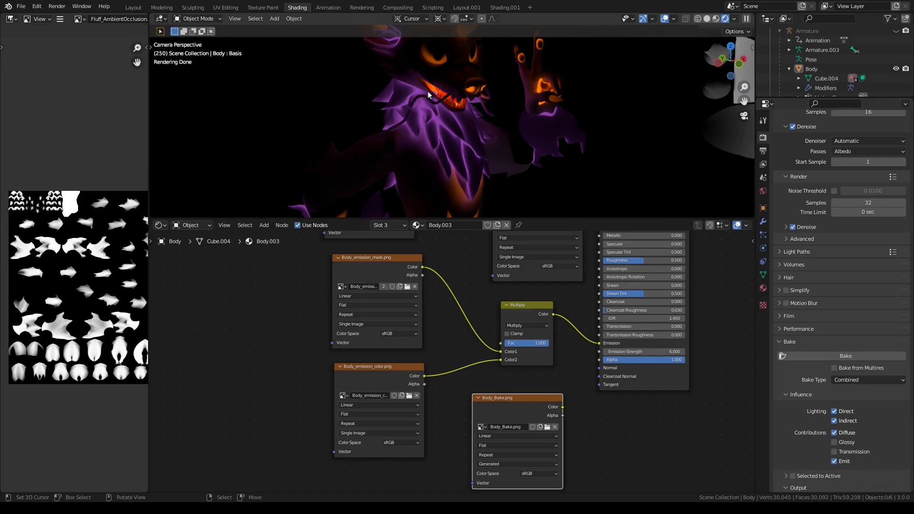
pyautogui.moveTo(410, 158)
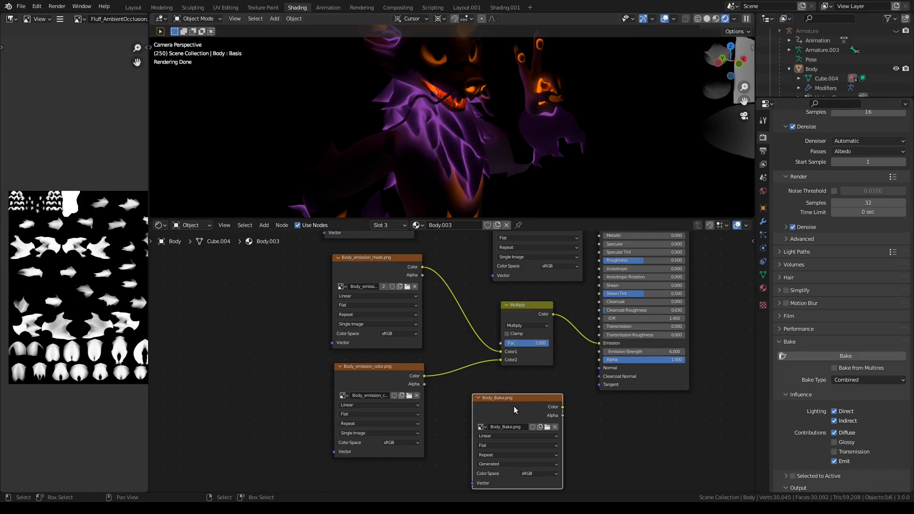
pyautogui.moveTo(515, 333)
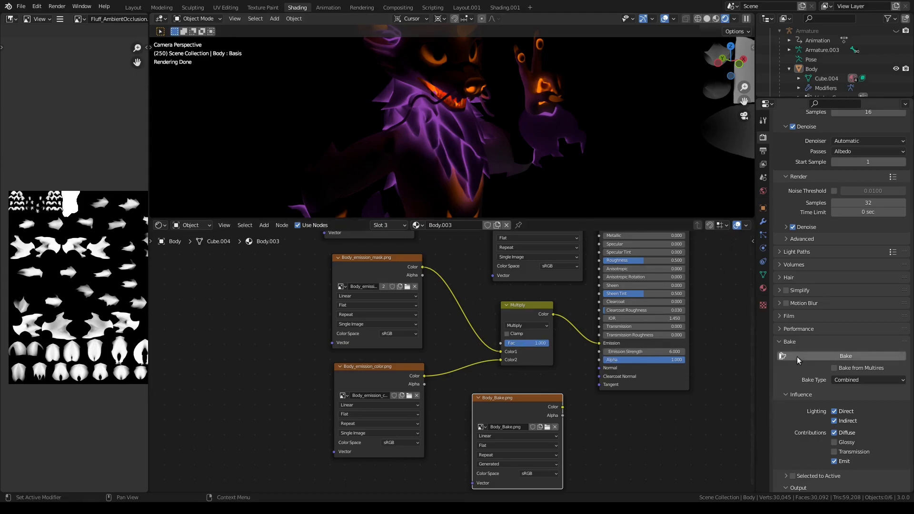
# - Bake the combined Cycles lighting into the Body_Bake image
pyautogui.click(845, 355)
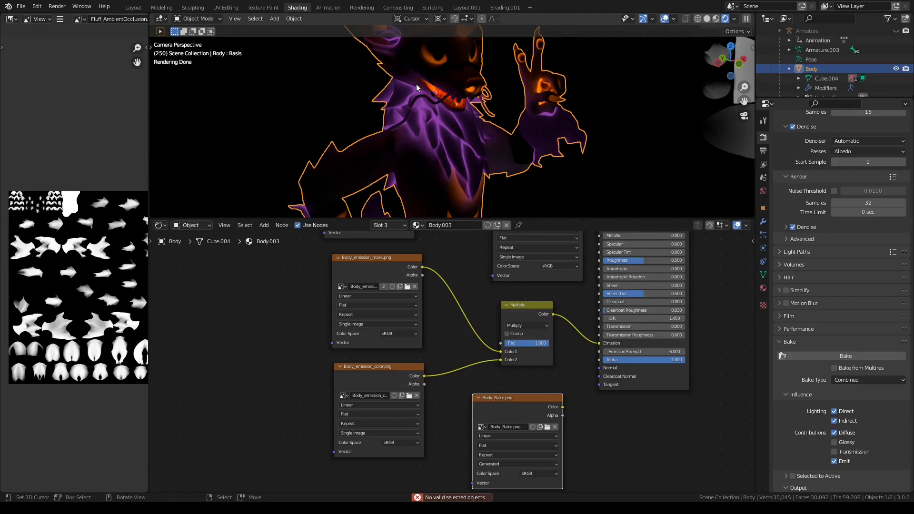
pyautogui.moveTo(822, 356)
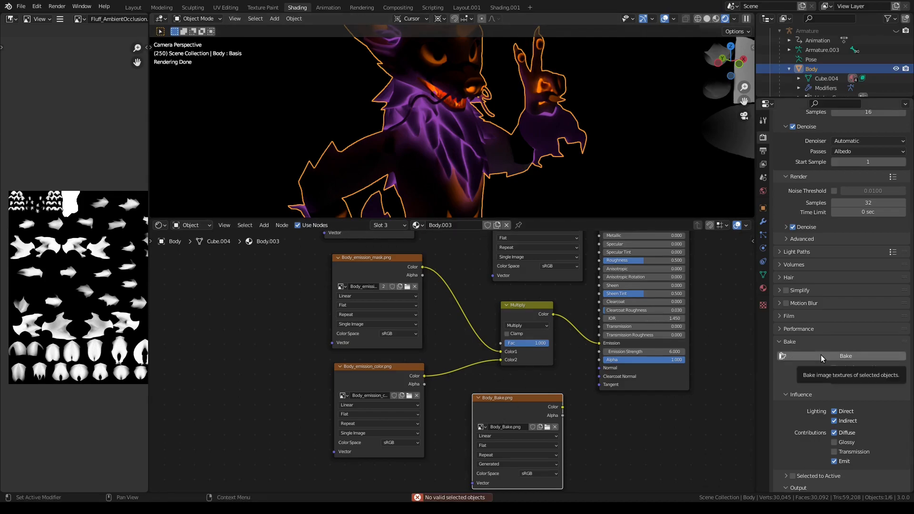
pyautogui.click(845, 355)
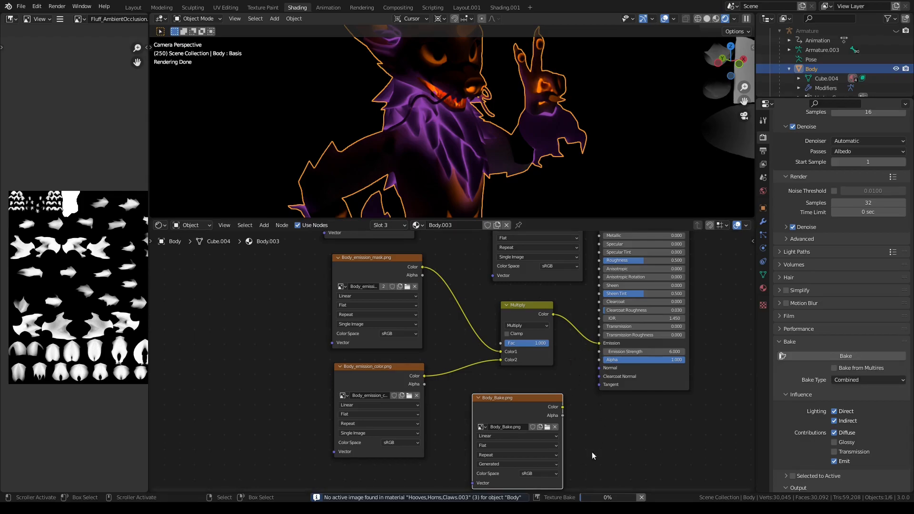
pyautogui.moveTo(611, 385)
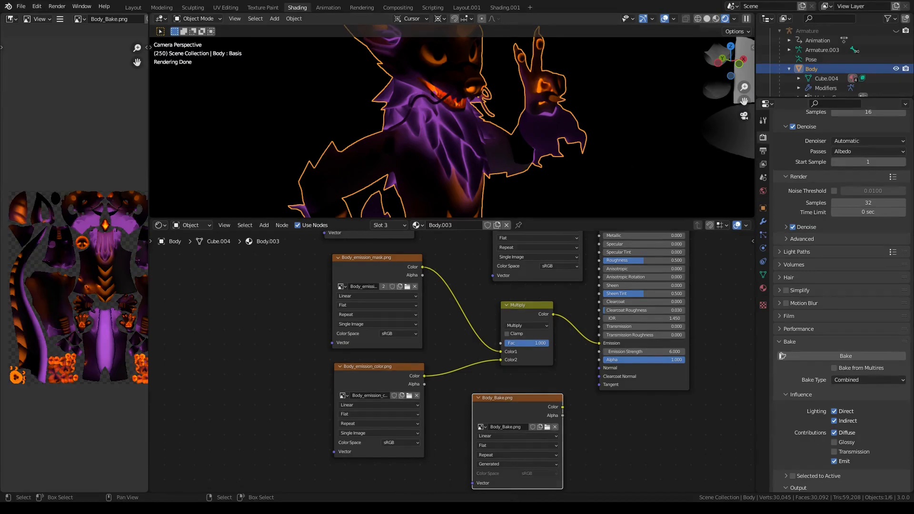
pyautogui.moveTo(67, 72)
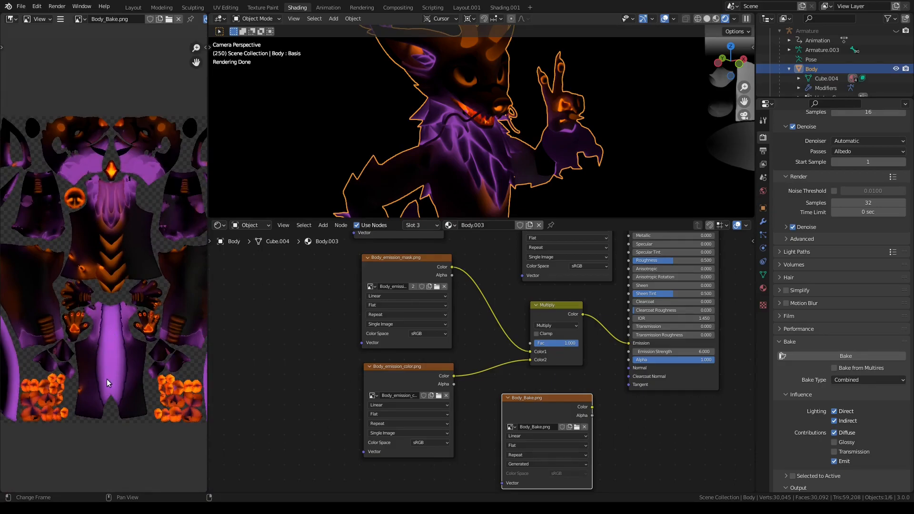
pyautogui.moveTo(116, 184)
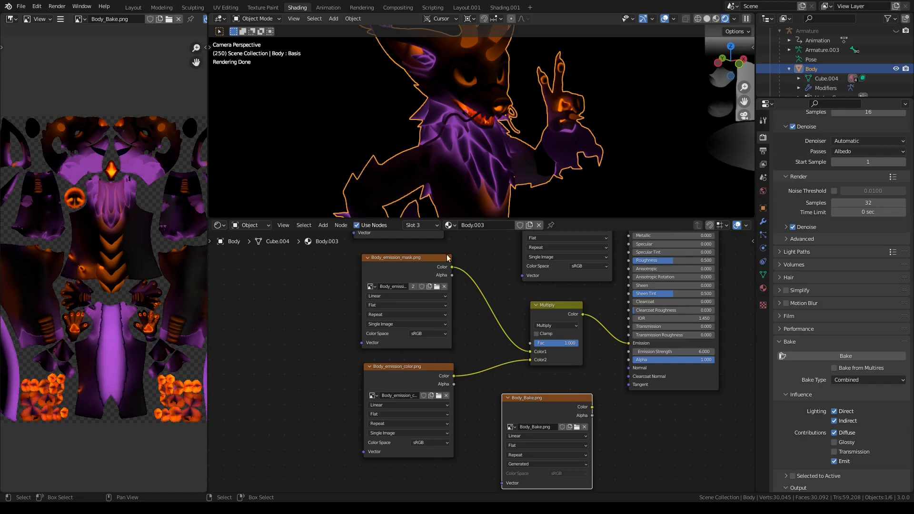
pyautogui.moveTo(320, 145)
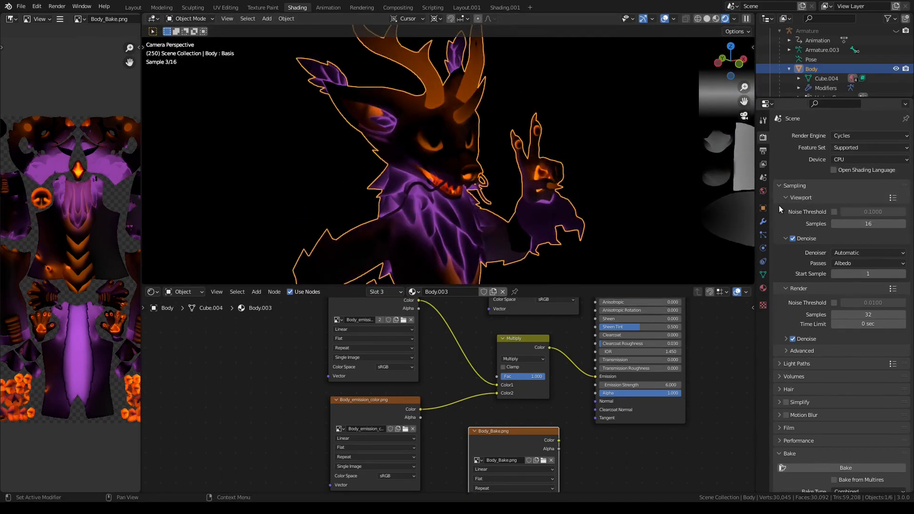
# - Switch the render engine to Eevee and return to the Body.003 material after checking Fluff.003
pyautogui.click(868, 136)
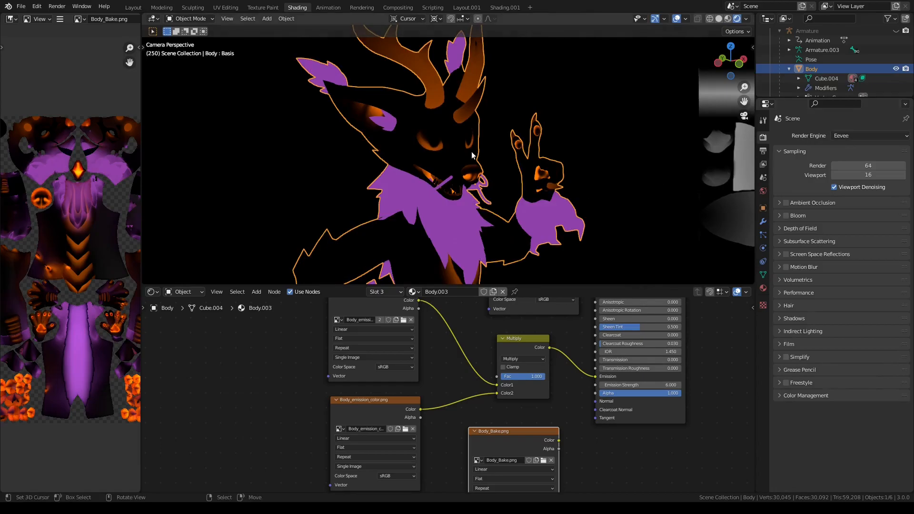
pyautogui.moveTo(436, 188)
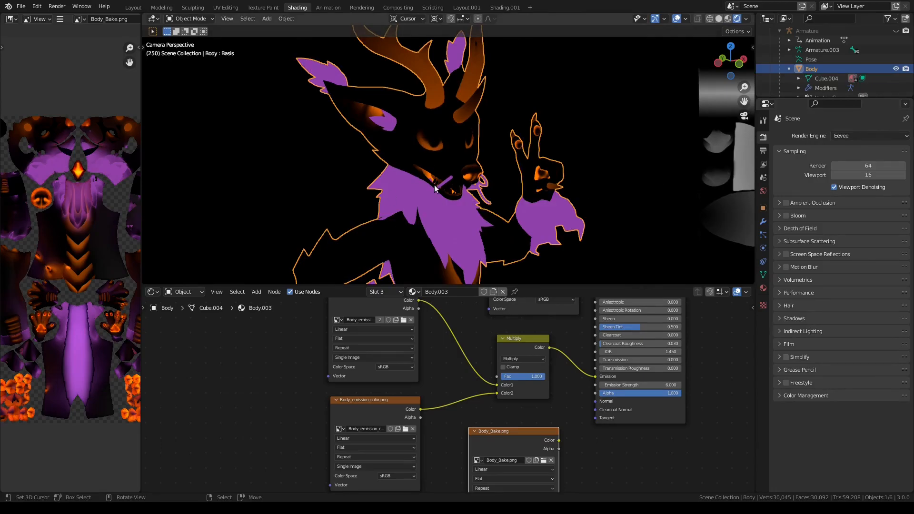
pyautogui.moveTo(494, 315)
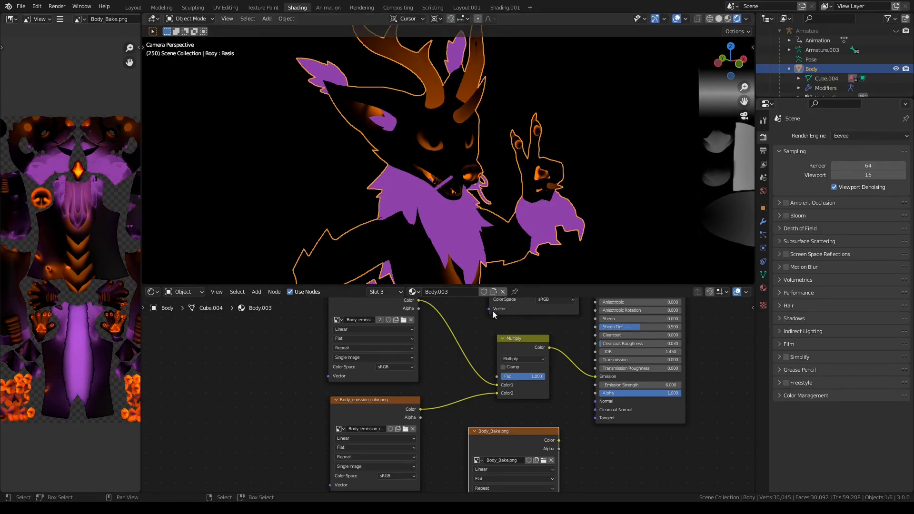
pyautogui.moveTo(573, 272)
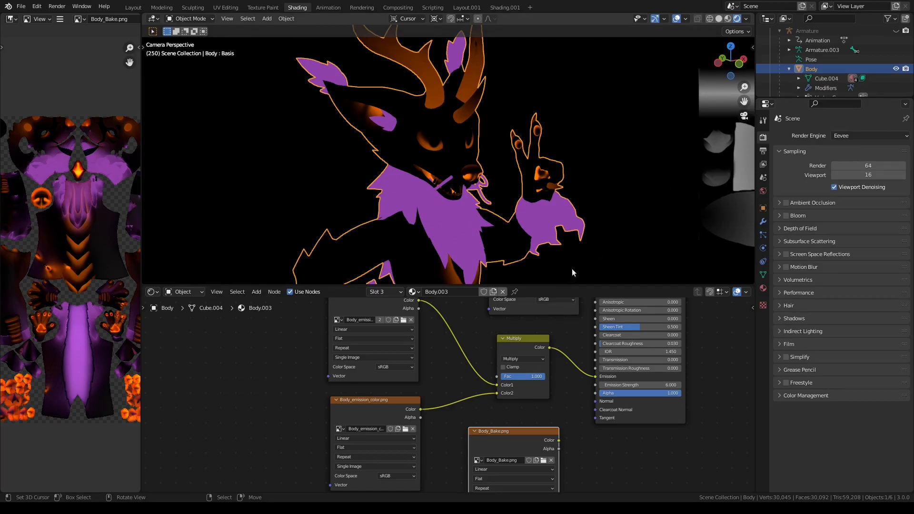
pyautogui.moveTo(420, 172)
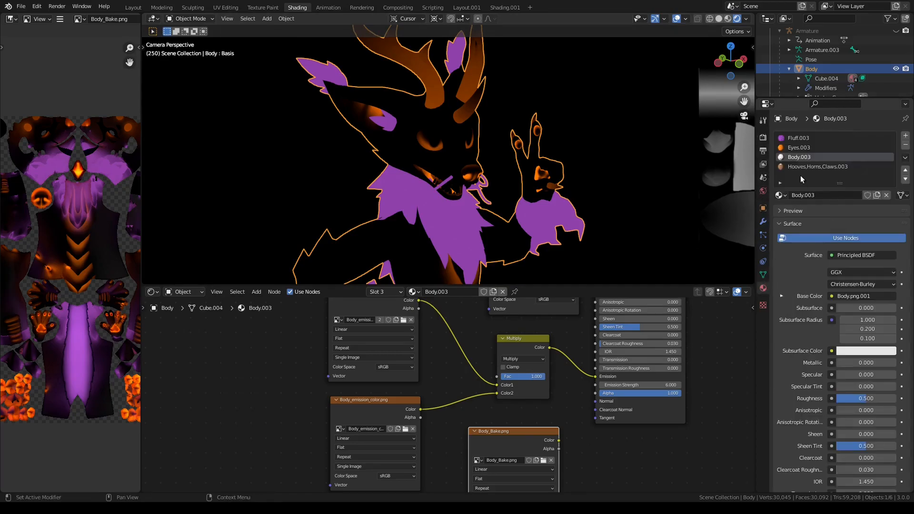
pyautogui.click(815, 137)
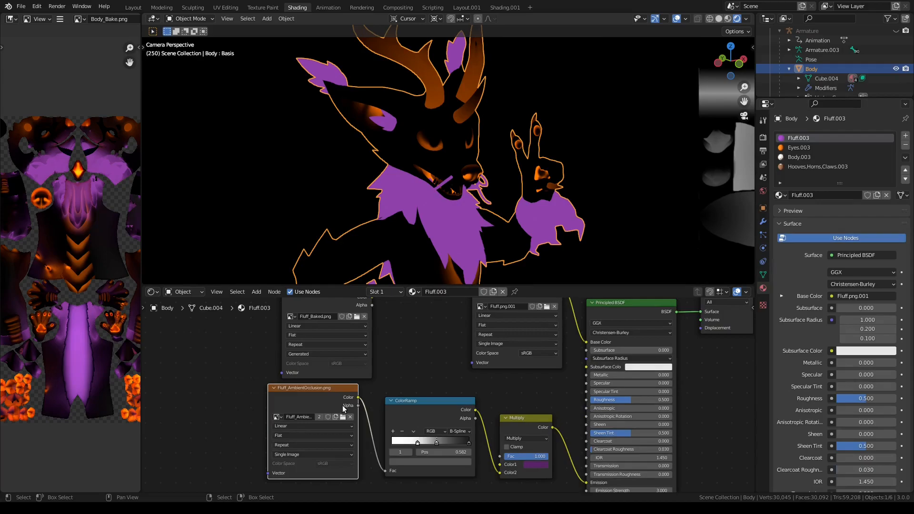
pyautogui.moveTo(687, 195)
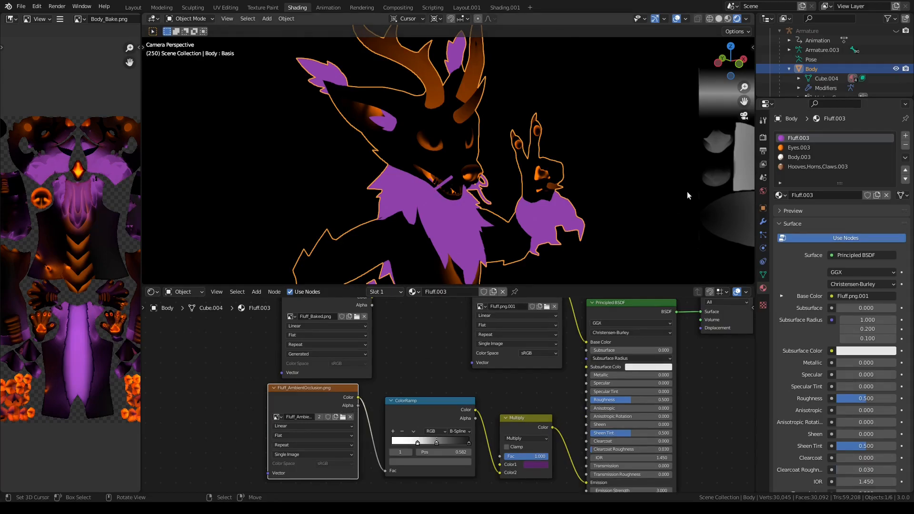
pyautogui.moveTo(472, 201)
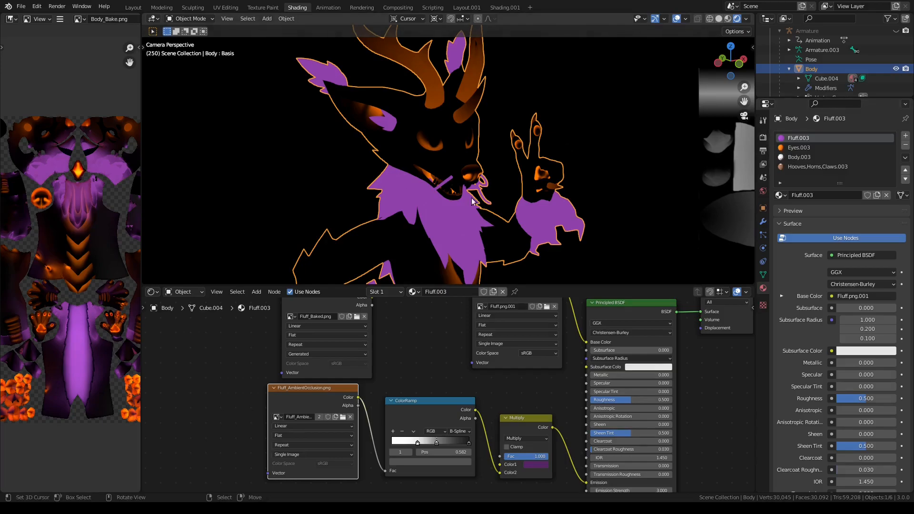
pyautogui.moveTo(800, 164)
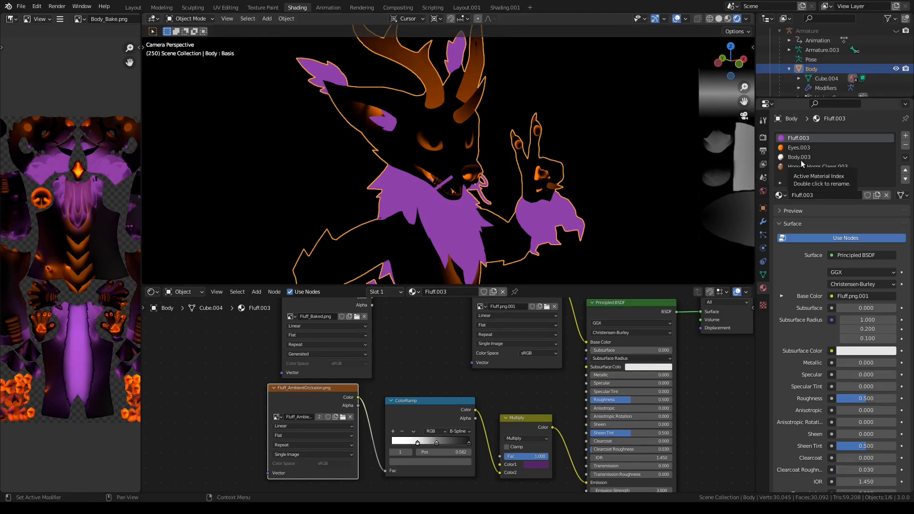
pyautogui.click(799, 157)
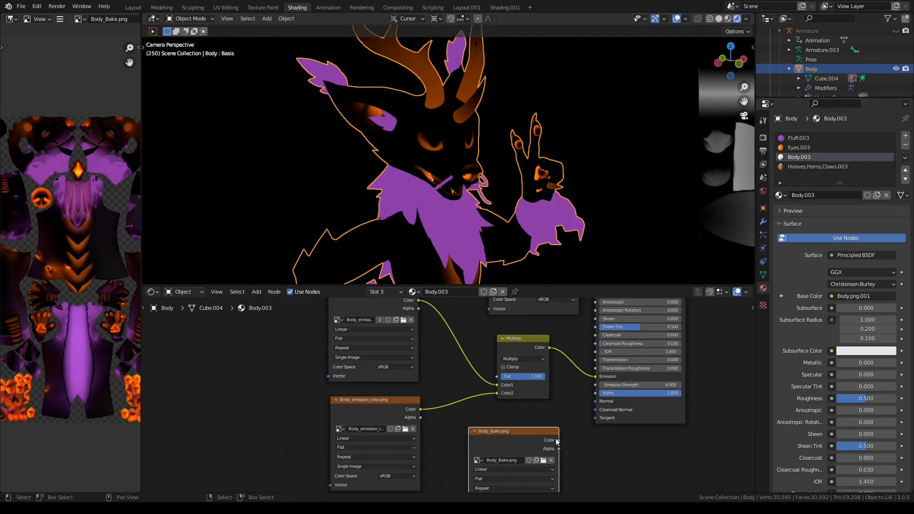
# - Connect the Body_Bake.png texture's Color into the Principled BSDF Emission input
pyautogui.click(518, 339)
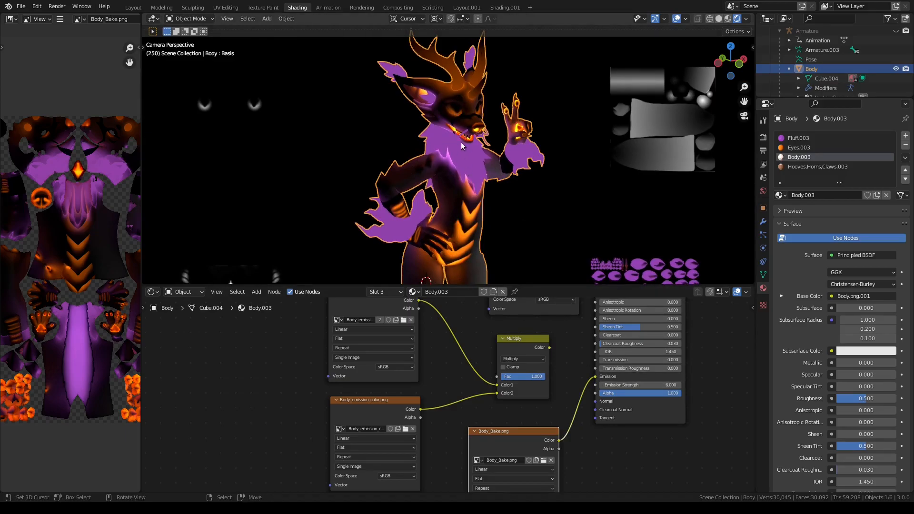
pyautogui.moveTo(448, 108)
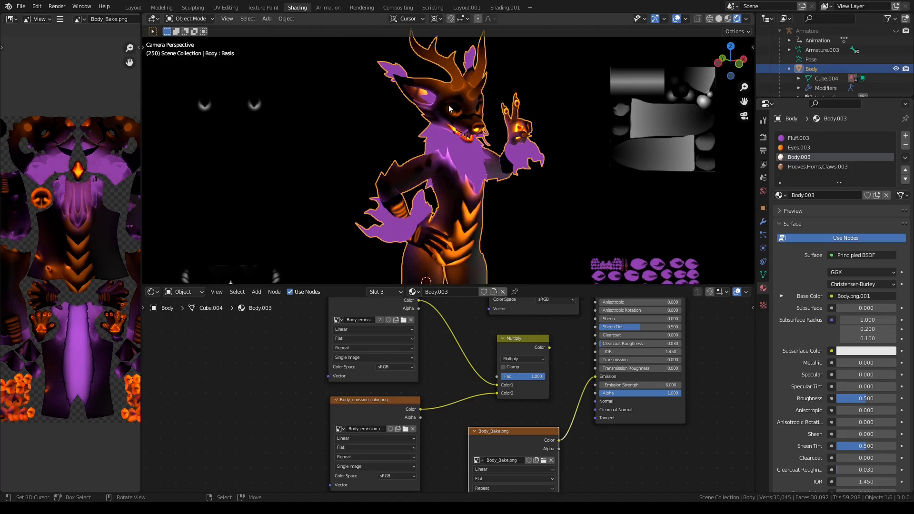
pyautogui.moveTo(439, 219)
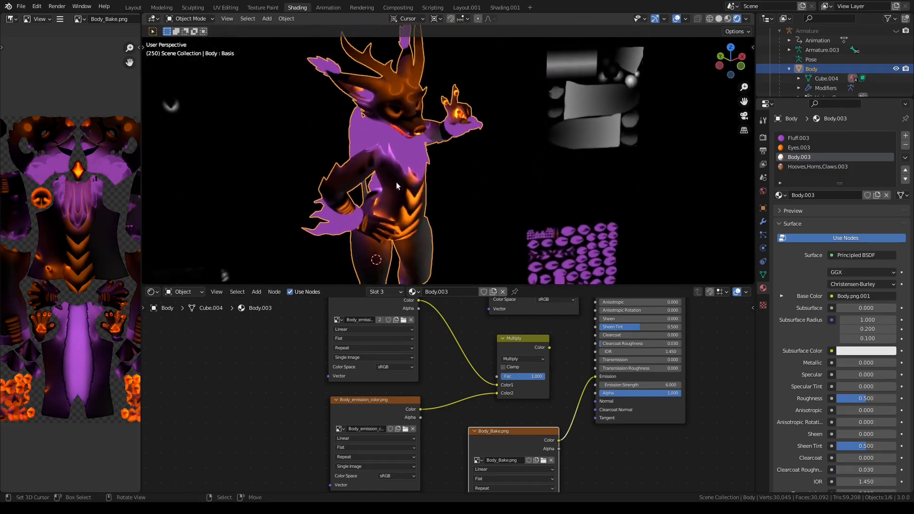
pyautogui.doubleClick(638, 393)
pyautogui.write('2.600')
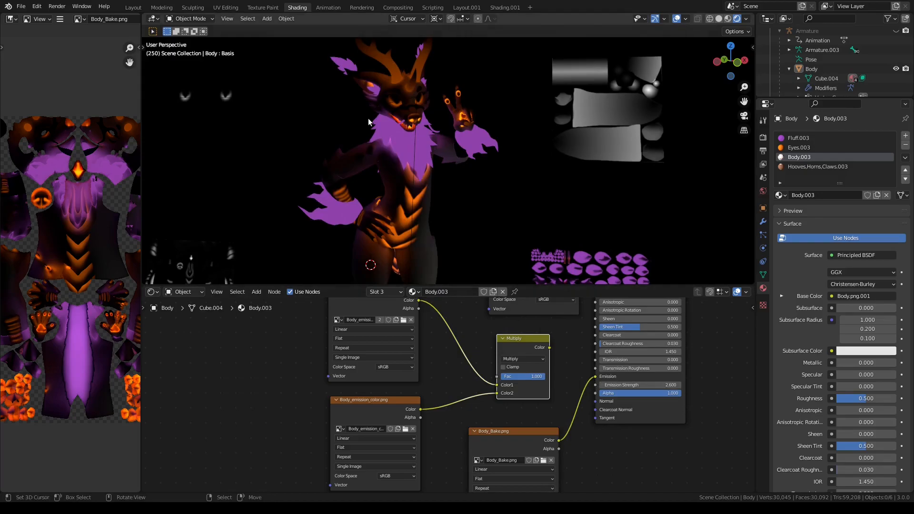
pyautogui.moveTo(370, 168)
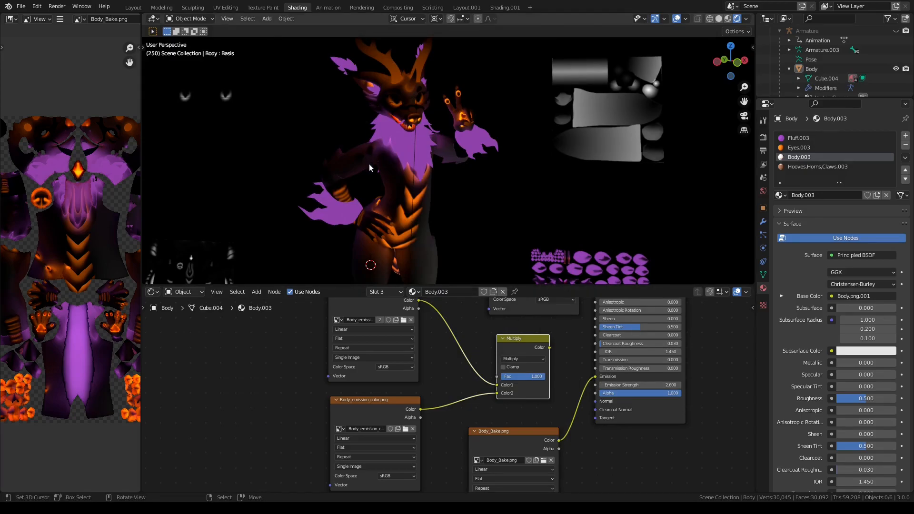
pyautogui.moveTo(276, 45)
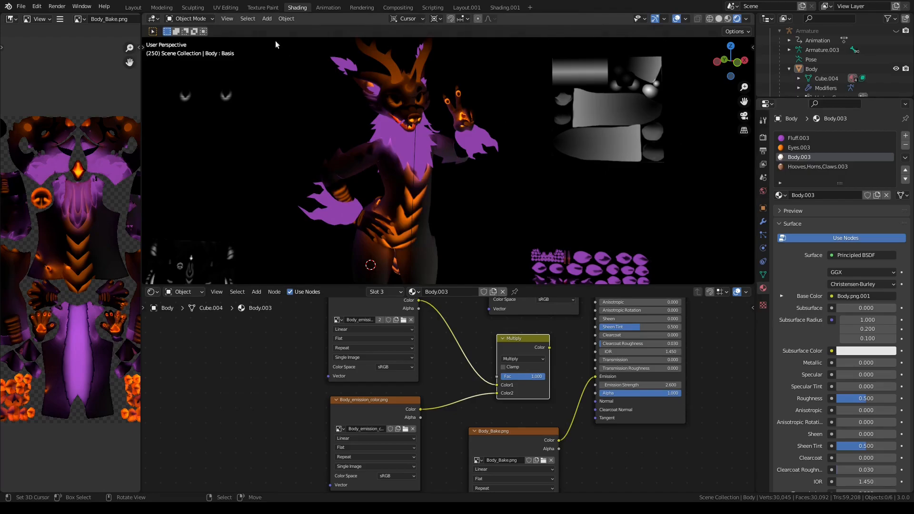
pyautogui.moveTo(133, 7)
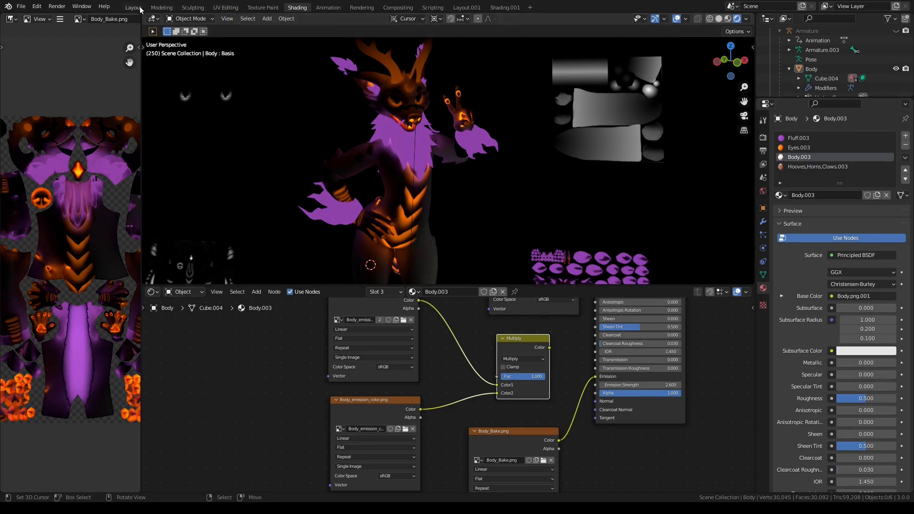
# - Check the Fluff, Eyes and Hooves materials' baked-light emission setups, ending on Body.003
pyautogui.click(799, 137)
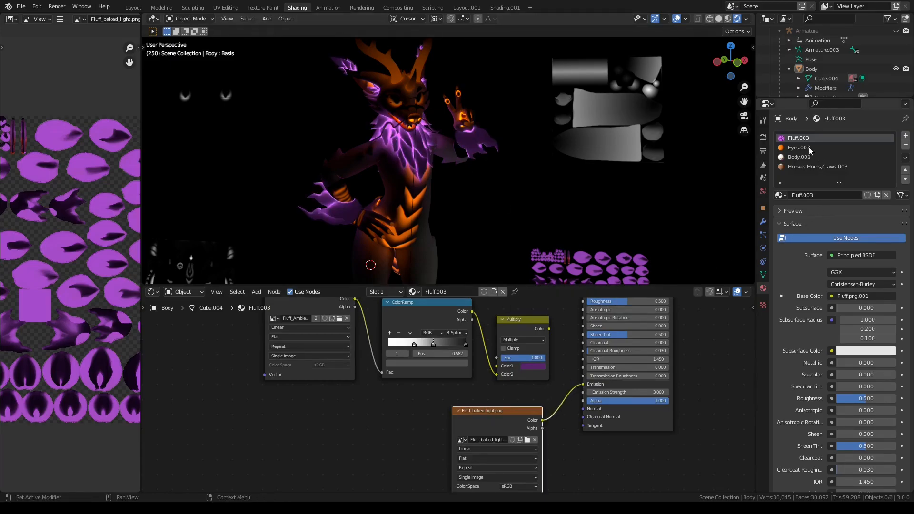
pyautogui.click(798, 147)
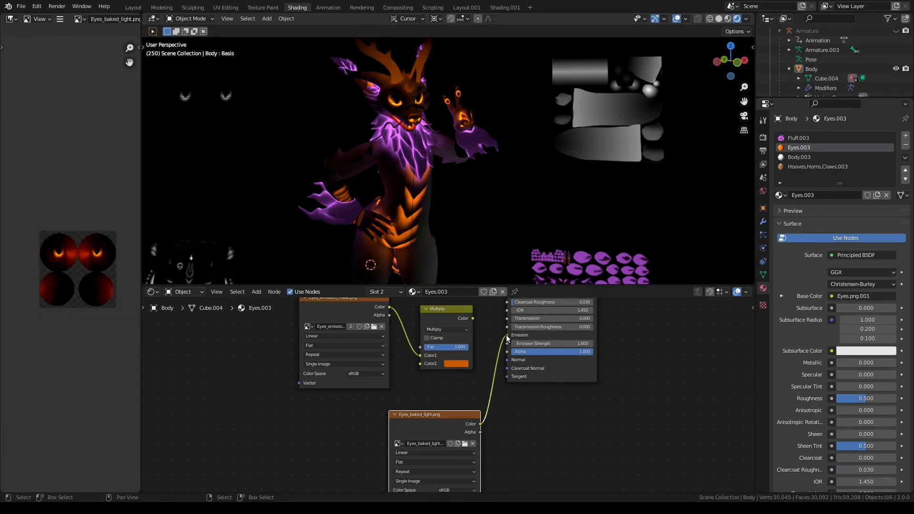
pyautogui.click(817, 166)
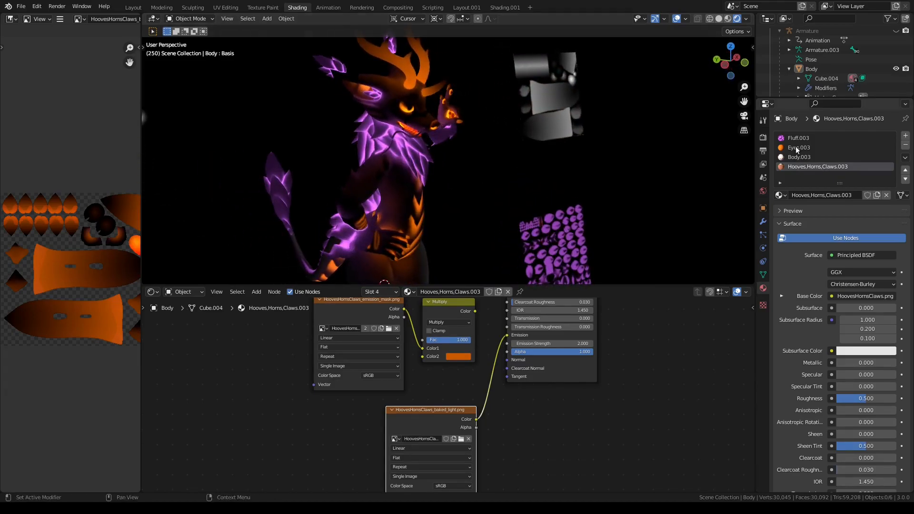
pyautogui.click(799, 157)
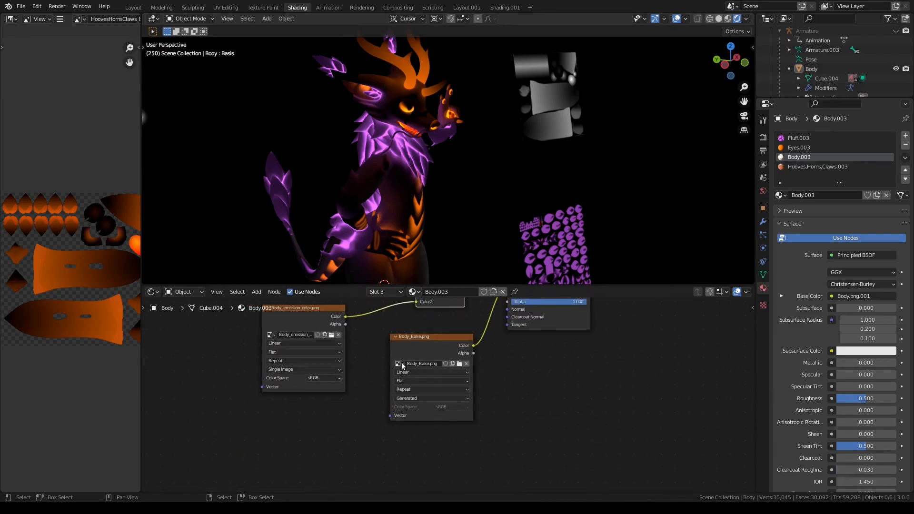
# - Swap the body's emission image to Body_baked_light.png and view the glowing avatar in Layout
pyautogui.click(398, 363)
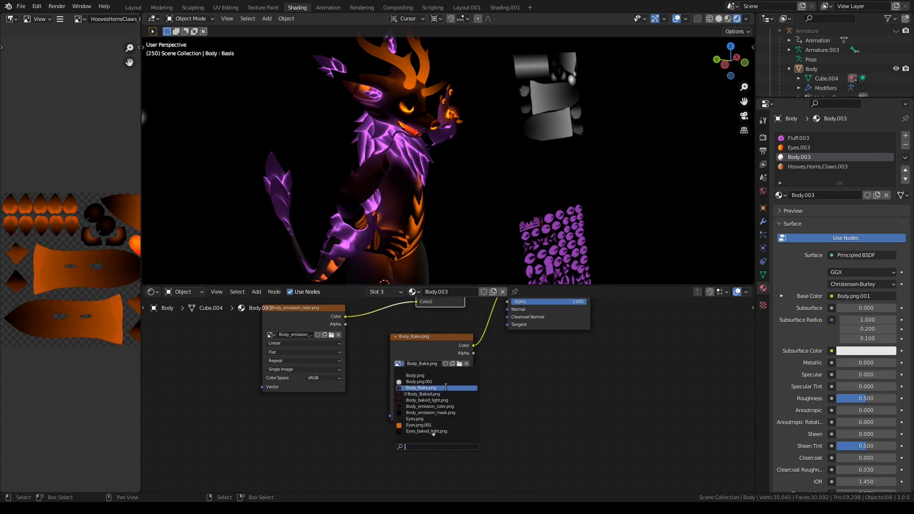
pyautogui.click(426, 400)
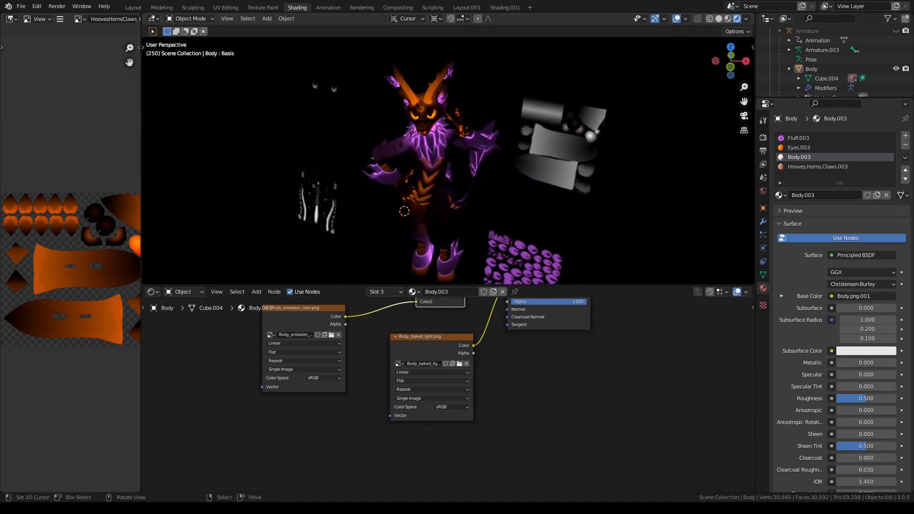
pyautogui.click(134, 8)
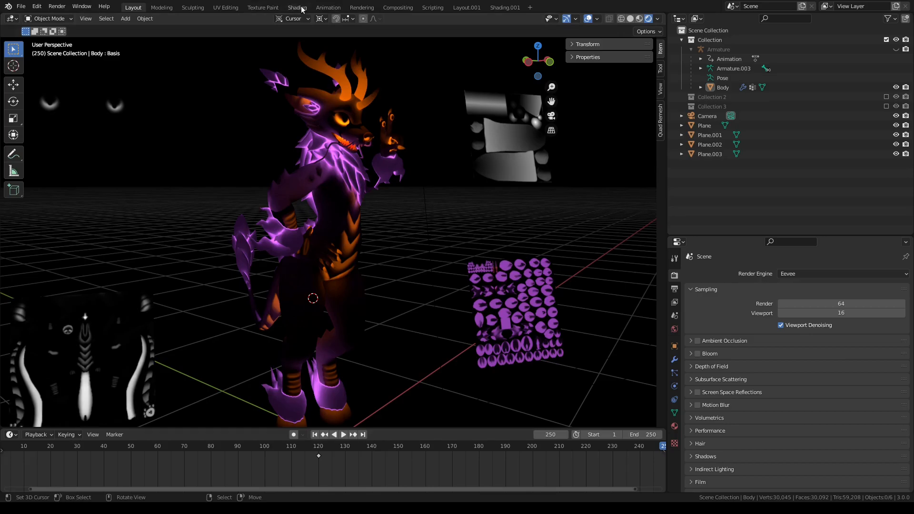
# - Revisit the eyes, body and hooves node setups for emission strength, then view the avatar in the scene
pyautogui.click(297, 6)
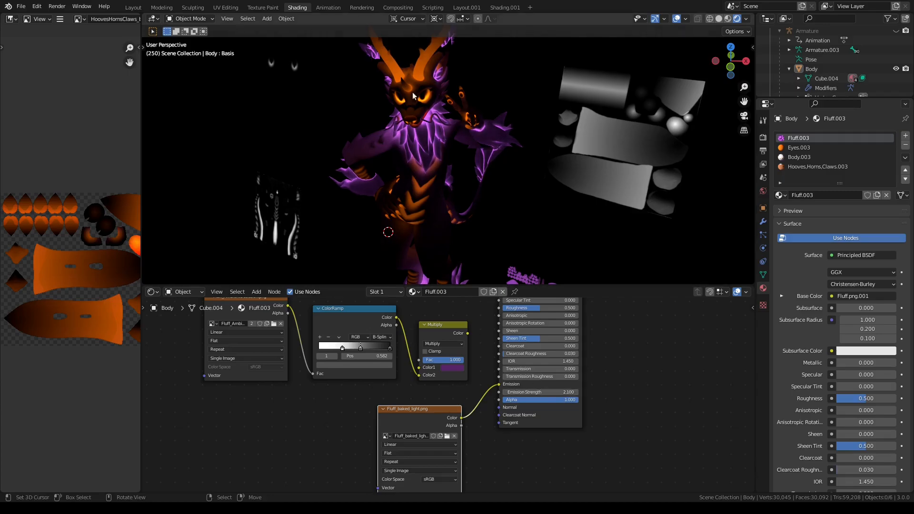
pyautogui.click(799, 147)
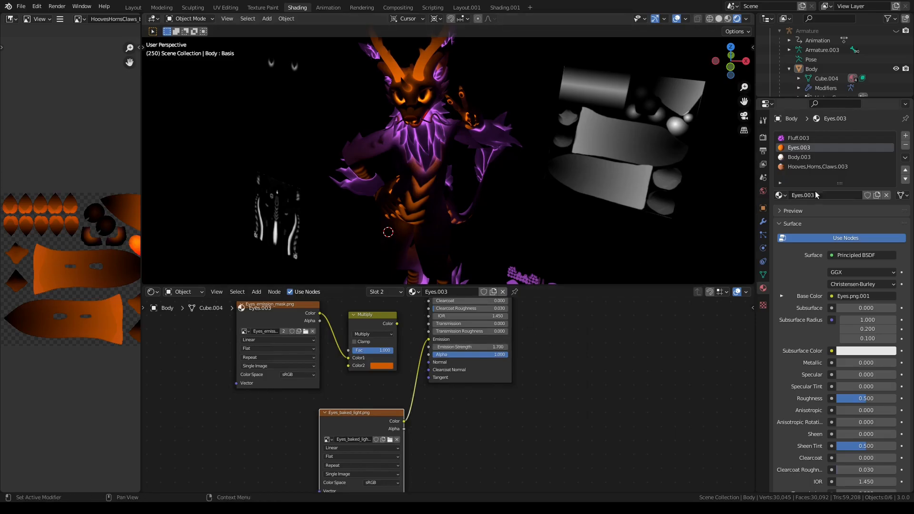
pyautogui.click(816, 157)
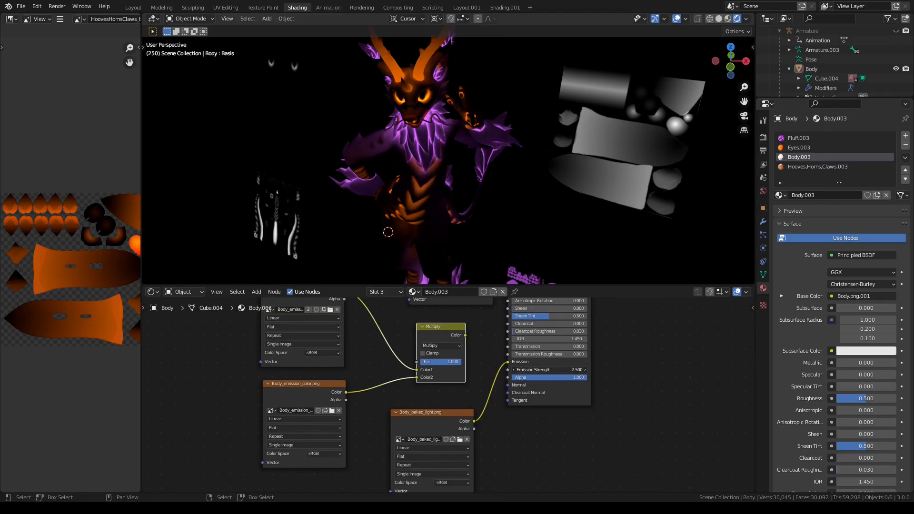
pyautogui.click(816, 166)
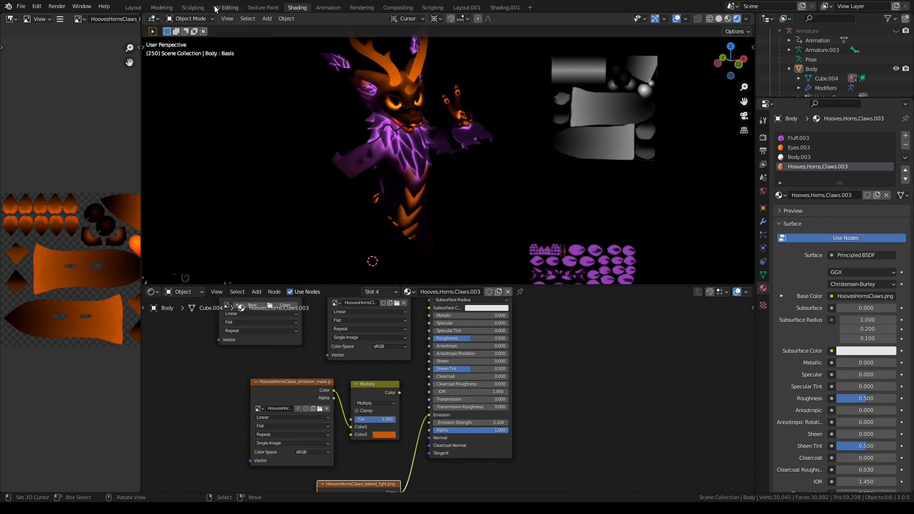
pyautogui.click(132, 7)
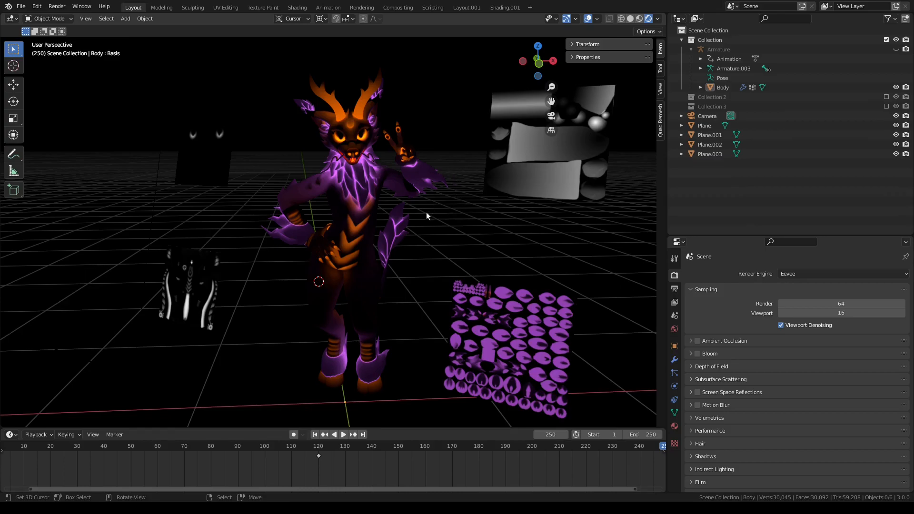
pyautogui.moveTo(380, 224)
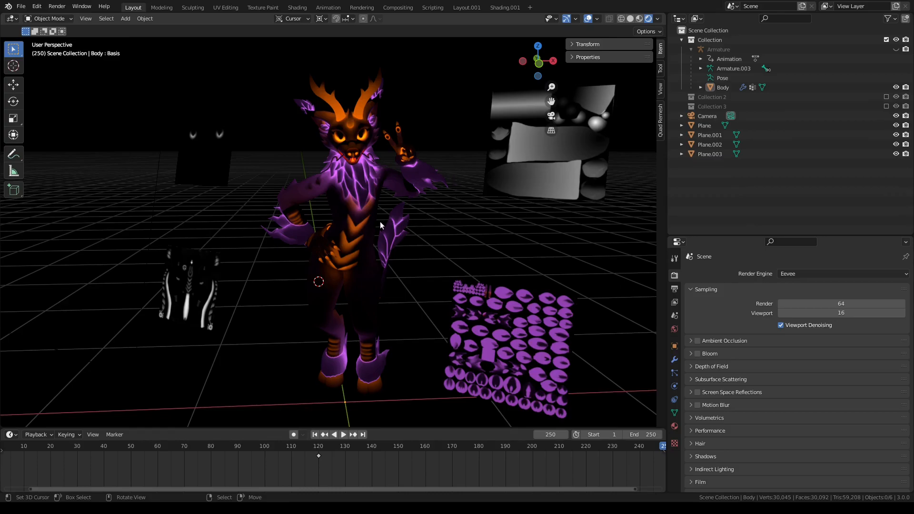